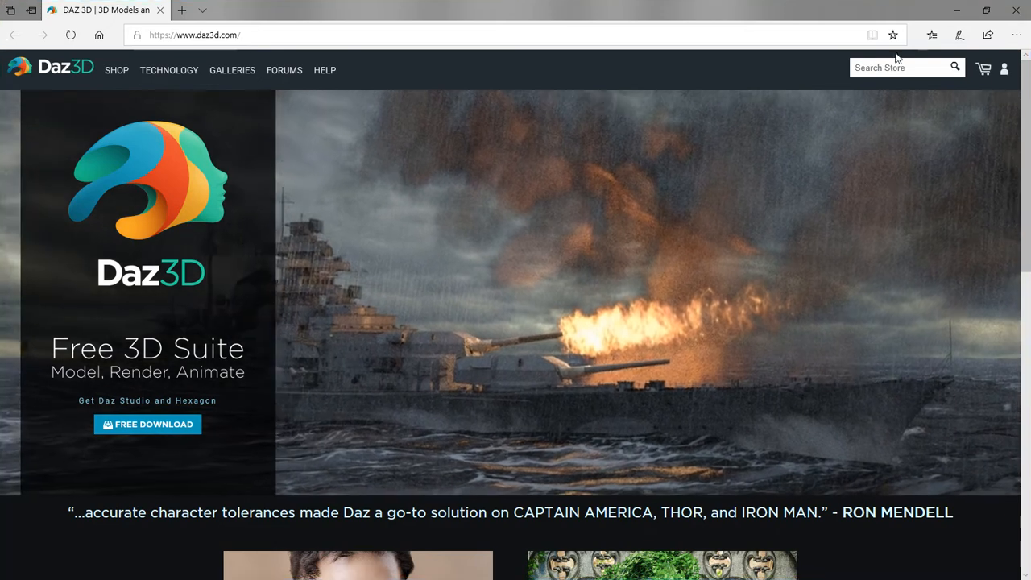
Sign in to the Daz 3D account with email and password.
{"action": "left_click", "coordinate": [1003, 69]}
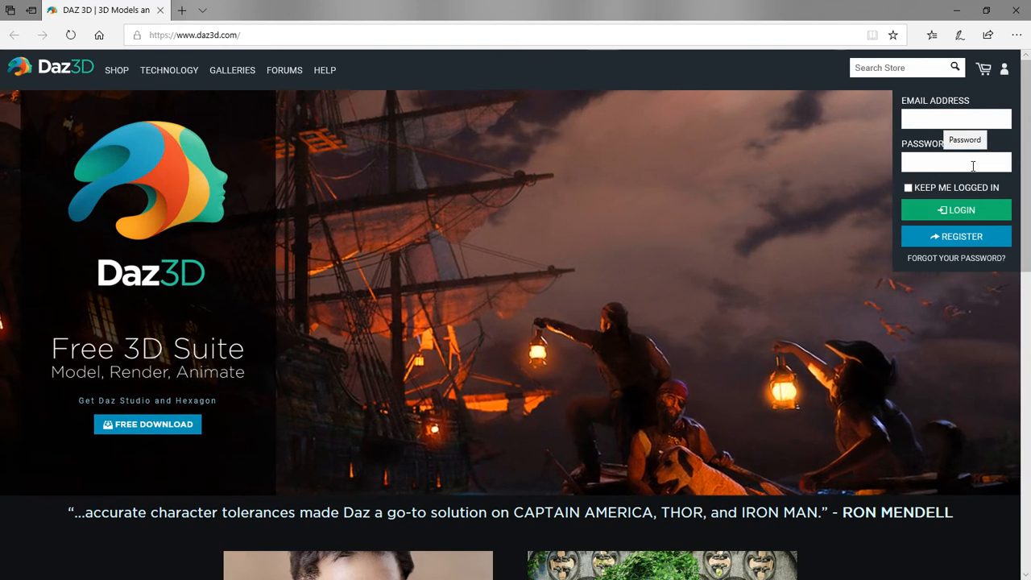
{"action": "left_click", "coordinate": [117, 70]}
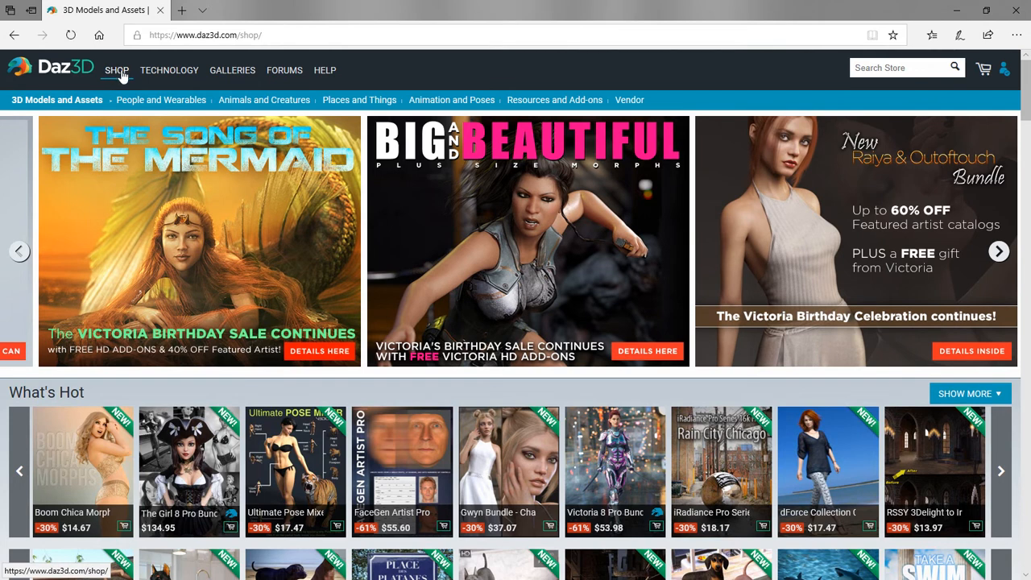
{"action": "mouse_move", "coordinate": [880, 420]}
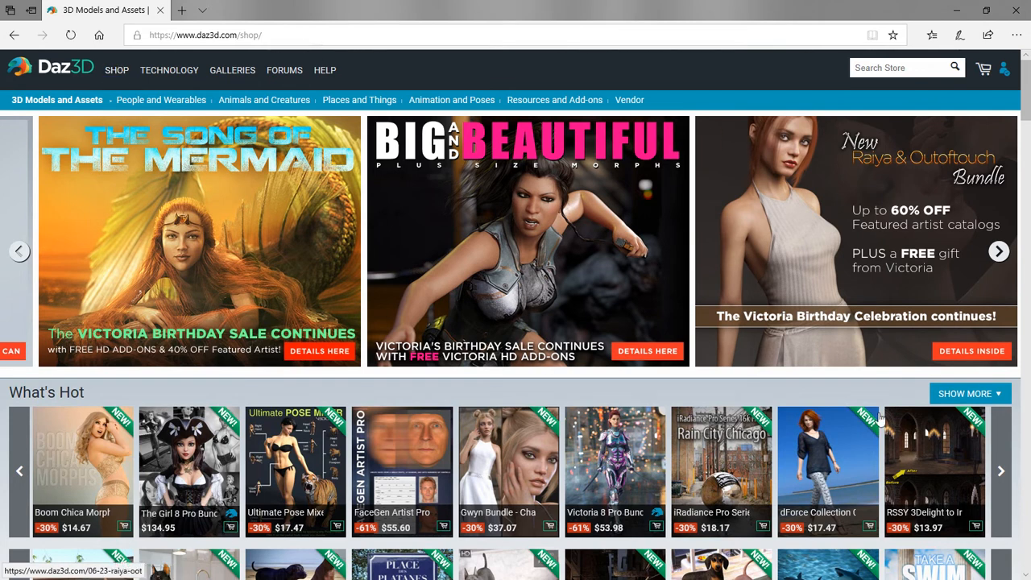
{"action": "mouse_move", "coordinate": [835, 138]}
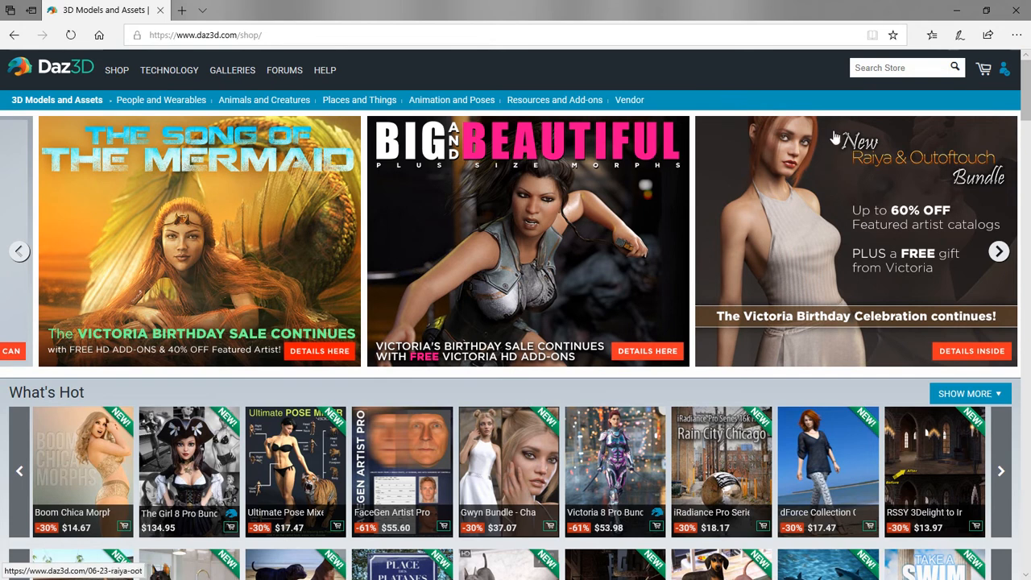
{"action": "mouse_move", "coordinate": [680, 125]}
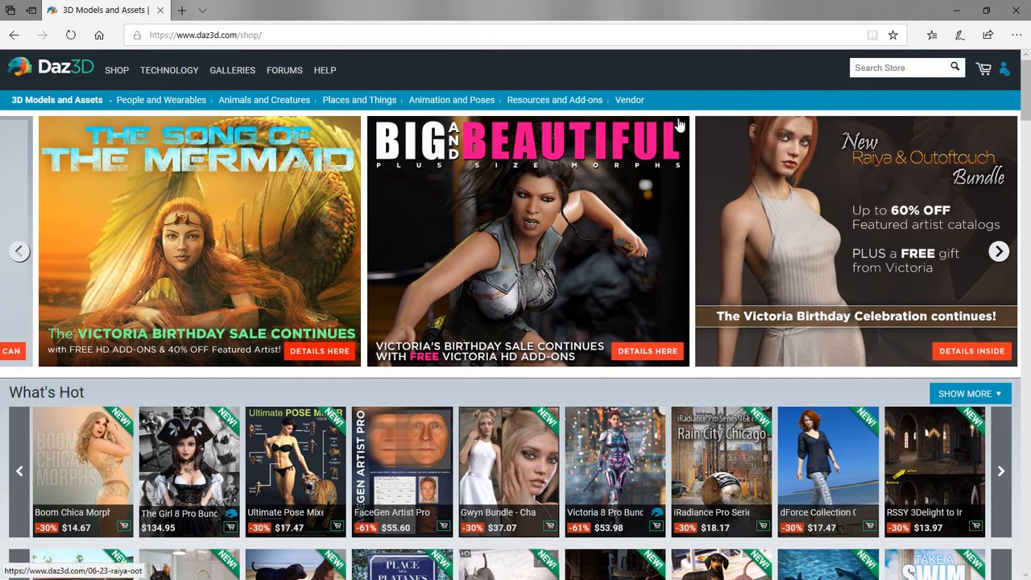
Scroll the shop's What's Hot section to browse the second product row, then return to the top.
{"action": "scroll", "scroll_direction": "down", "scroll_amount": 3}
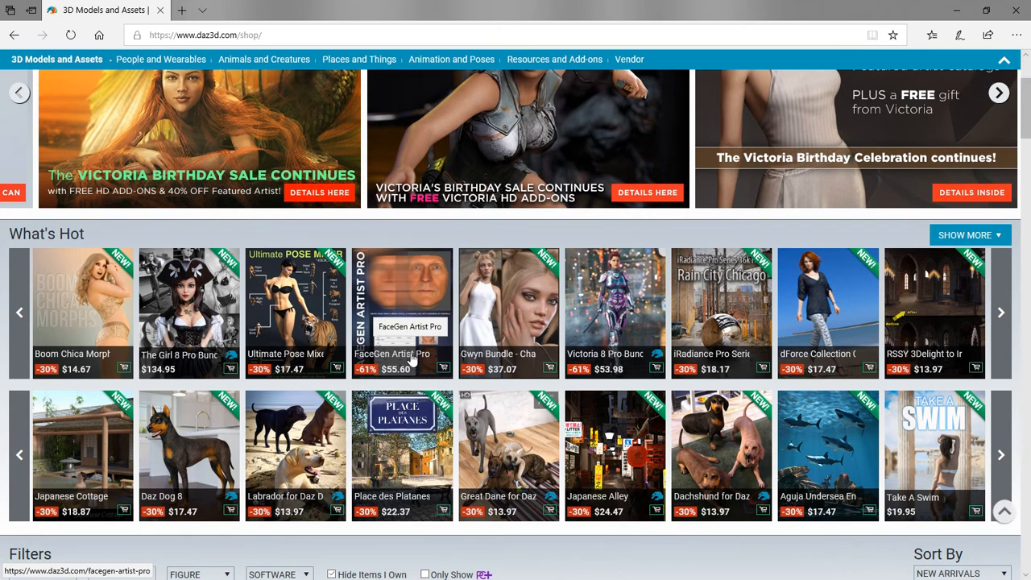
{"action": "scroll", "scroll_direction": "up", "scroll_amount": 3}
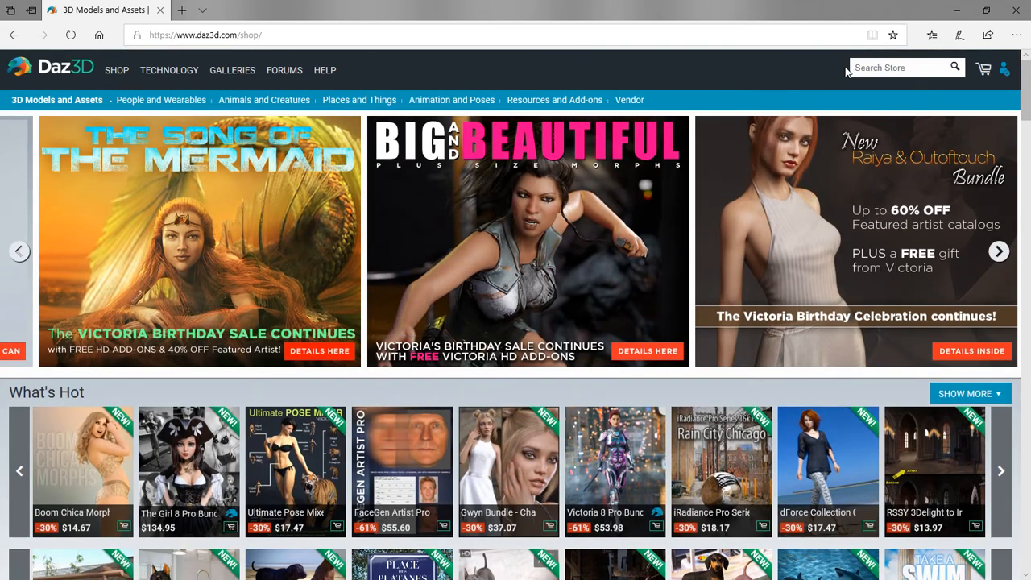
{"action": "mouse_move", "coordinate": [897, 66]}
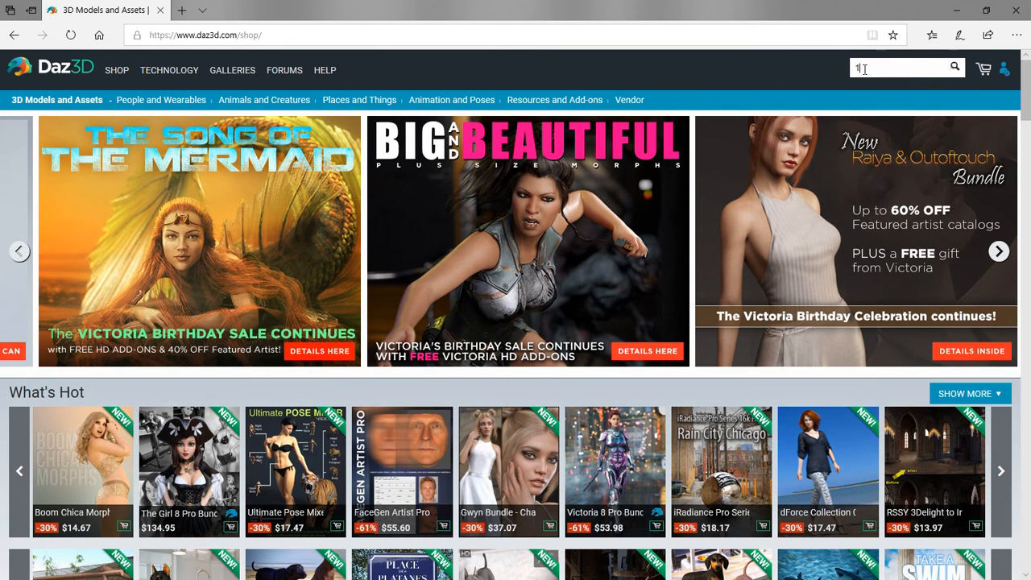
Search the Daz 3D store for '100%'.
{"action": "type", "text": "00%"}
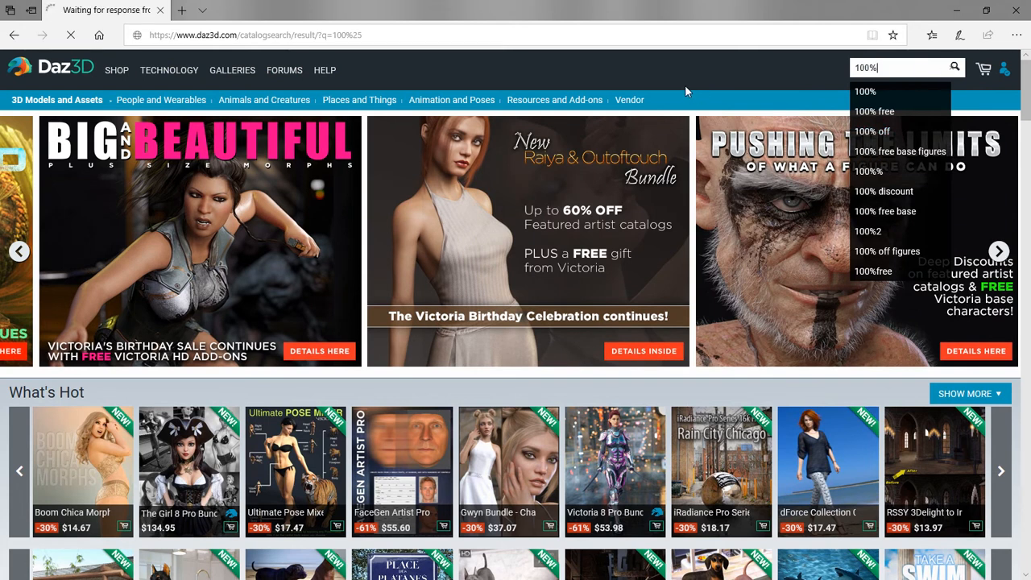
{"action": "mouse_move", "coordinate": [703, 85]}
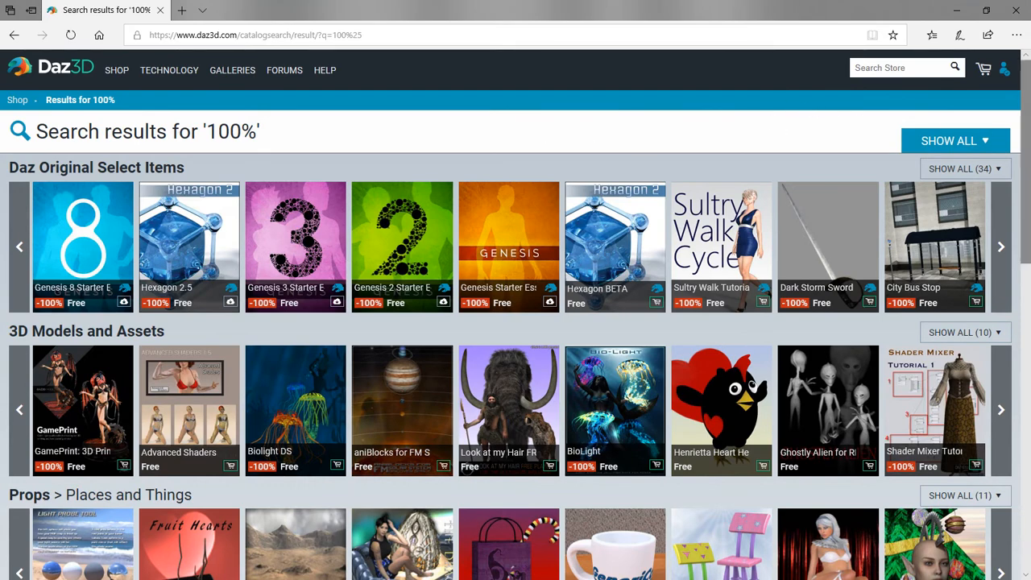
Scroll through the '100%' result categories and show all 114 results combined.
{"action": "scroll", "scroll_direction": "down", "scroll_amount": 3}
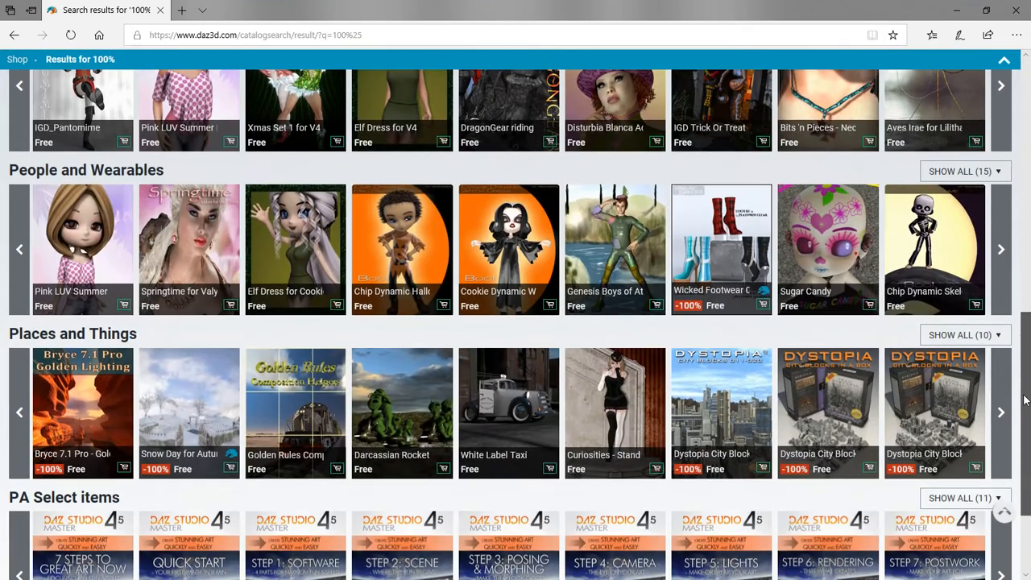
{"action": "scroll", "scroll_direction": "down", "scroll_amount": 3}
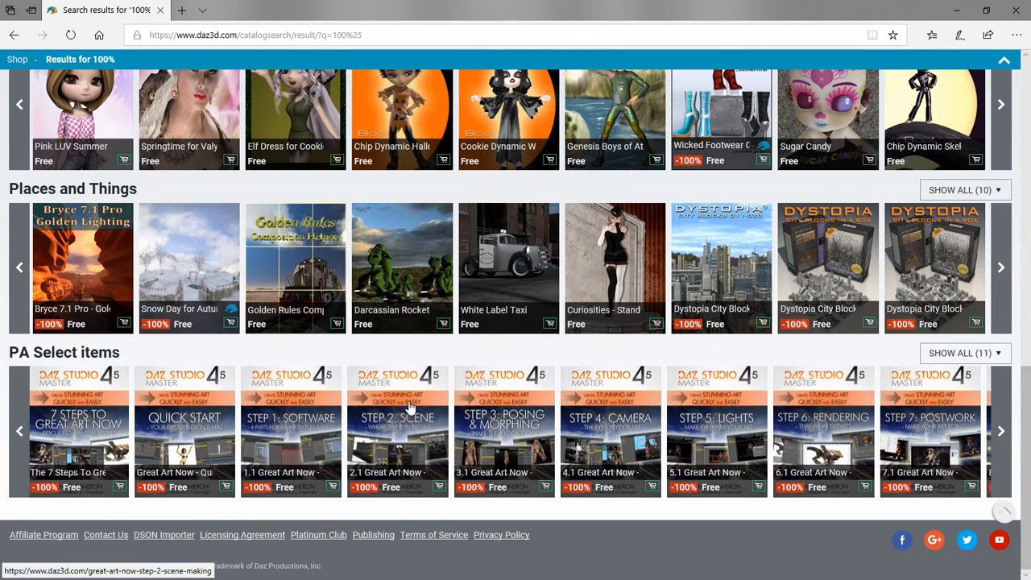
{"action": "mouse_move", "coordinate": [708, 442]}
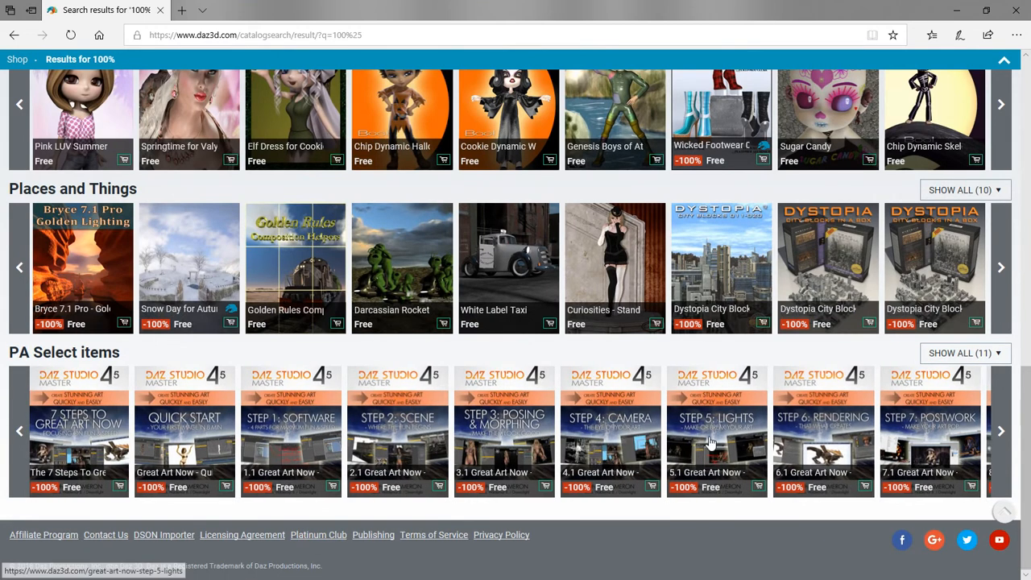
{"action": "scroll", "scroll_direction": "up", "scroll_amount": 3}
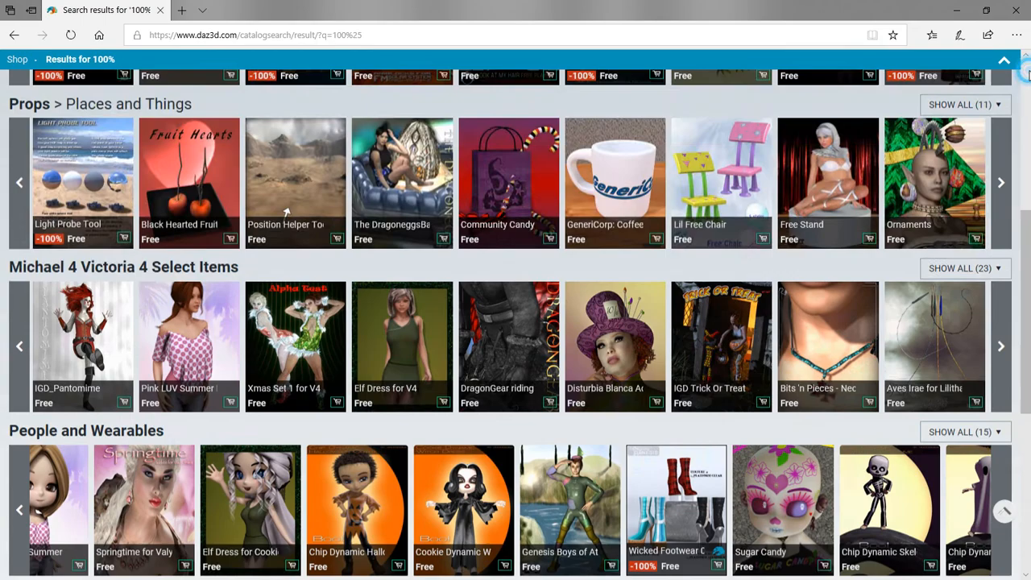
{"action": "scroll", "scroll_direction": "up", "scroll_amount": 3}
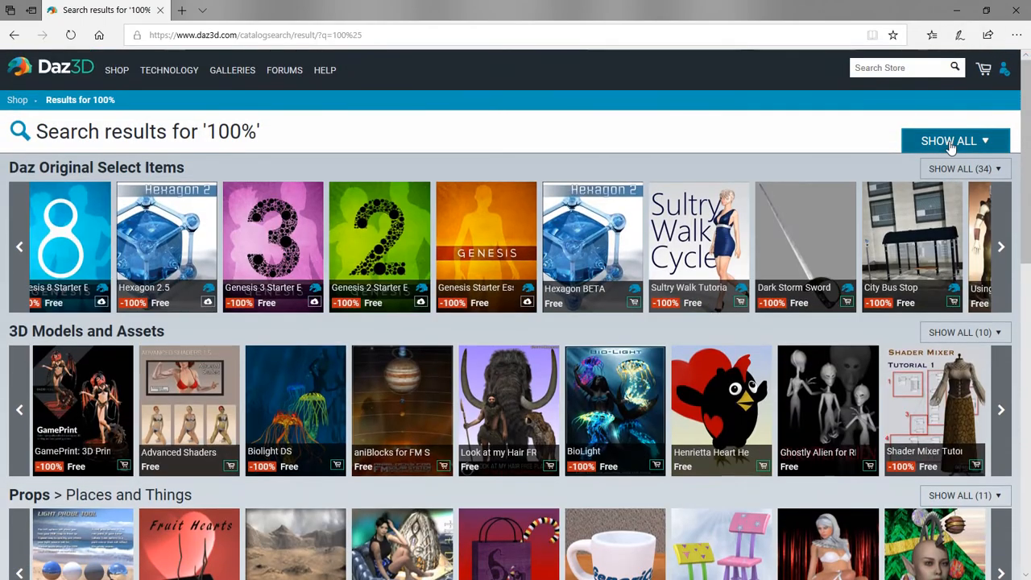
{"action": "scroll", "scroll_direction": "down", "scroll_amount": 3}
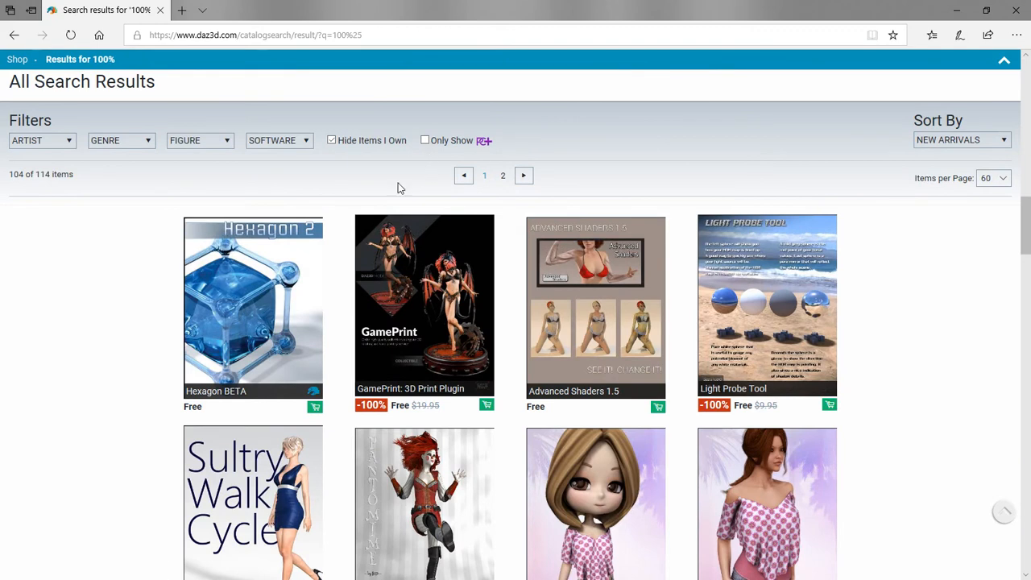
{"action": "mouse_move", "coordinate": [339, 153]}
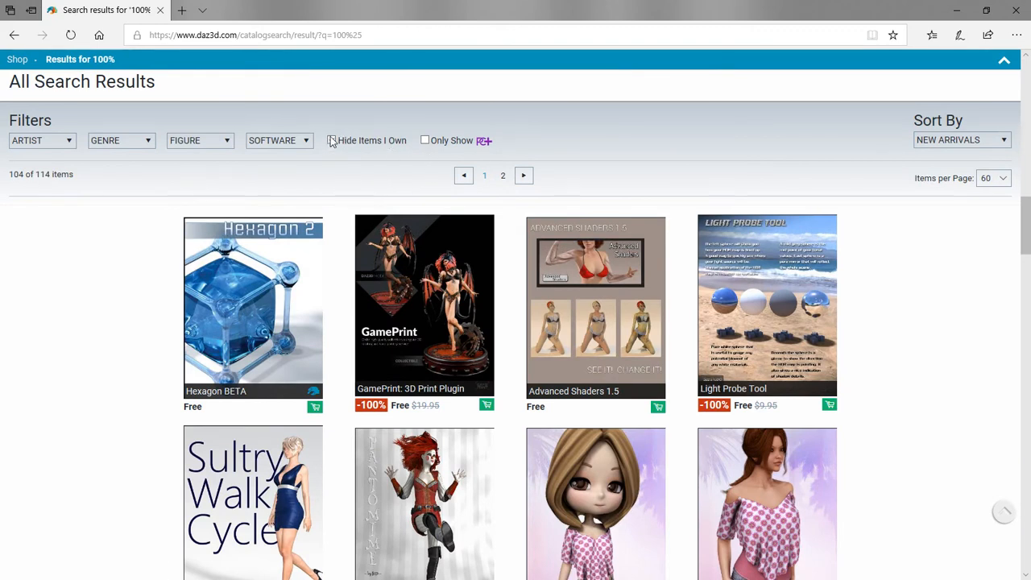
Hide owned items and set Items per Page to ALL.
{"action": "left_click", "coordinate": [331, 140]}
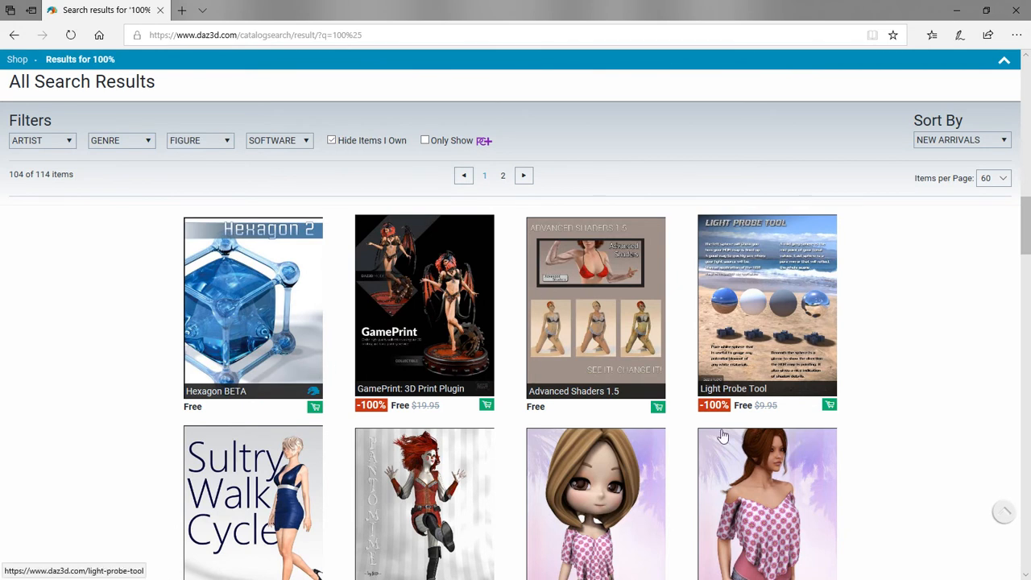
{"action": "mouse_move", "coordinate": [141, 317]}
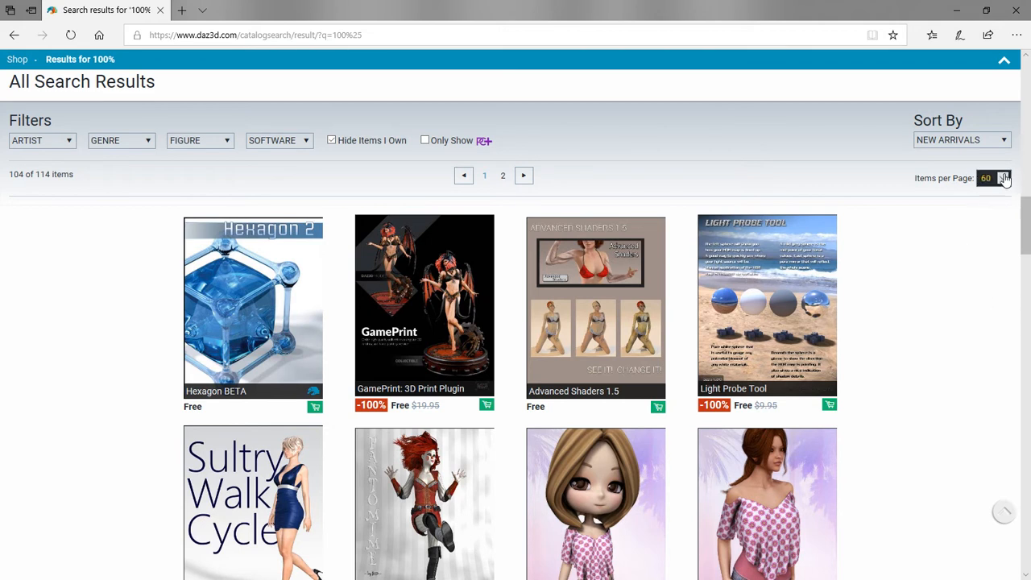
{"action": "left_click", "coordinate": [992, 178]}
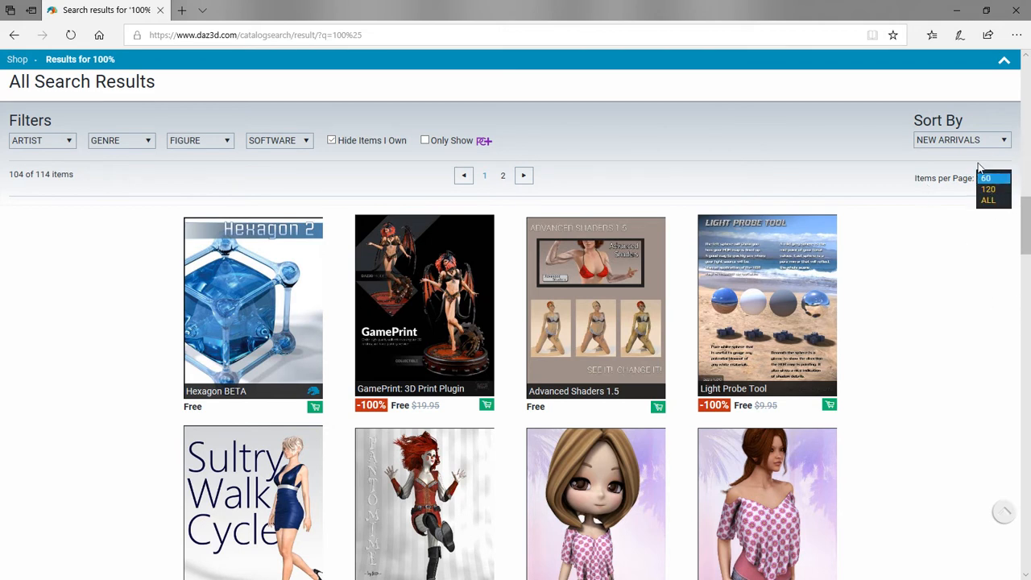
{"action": "left_click", "coordinate": [988, 199]}
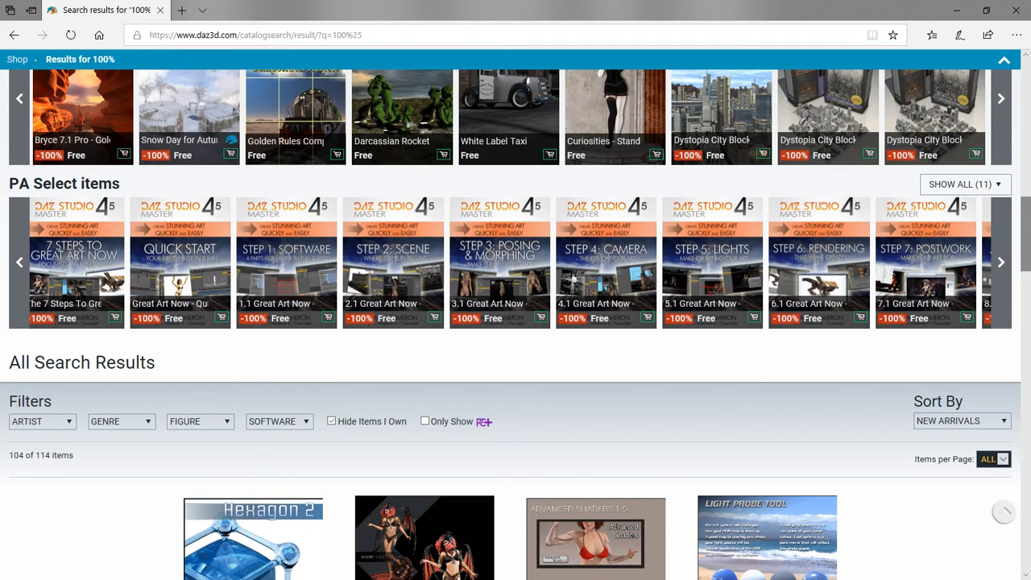
{"action": "scroll", "scroll_direction": "down", "scroll_amount": 3}
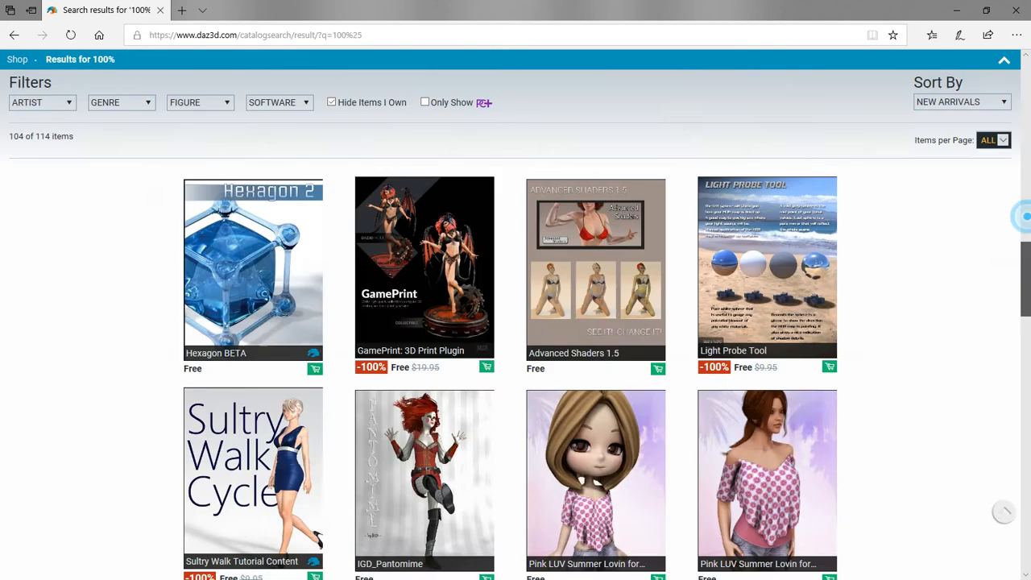
{"action": "scroll", "scroll_direction": "down", "scroll_amount": 3}
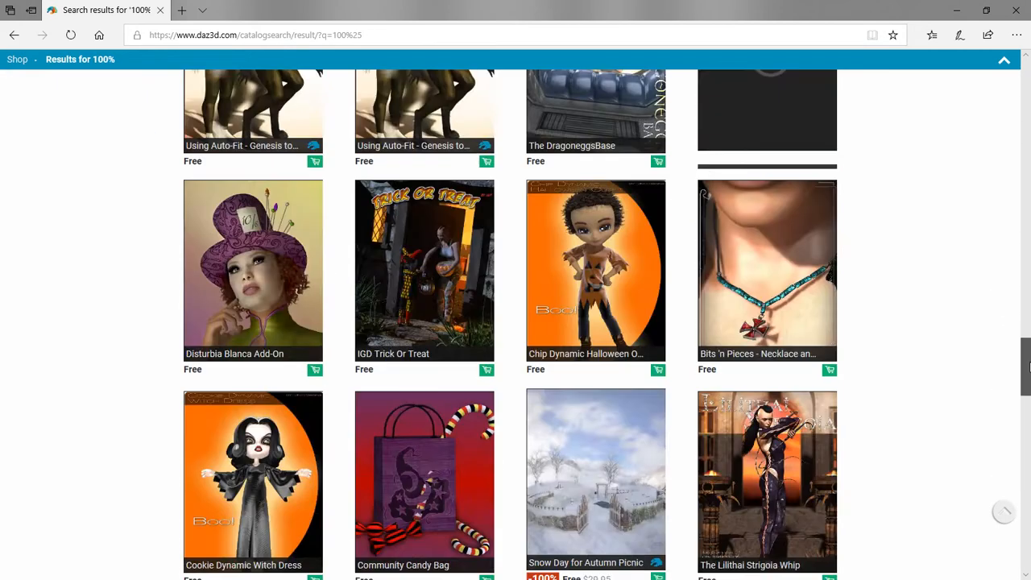
{"action": "scroll", "scroll_direction": "down", "scroll_amount": 3}
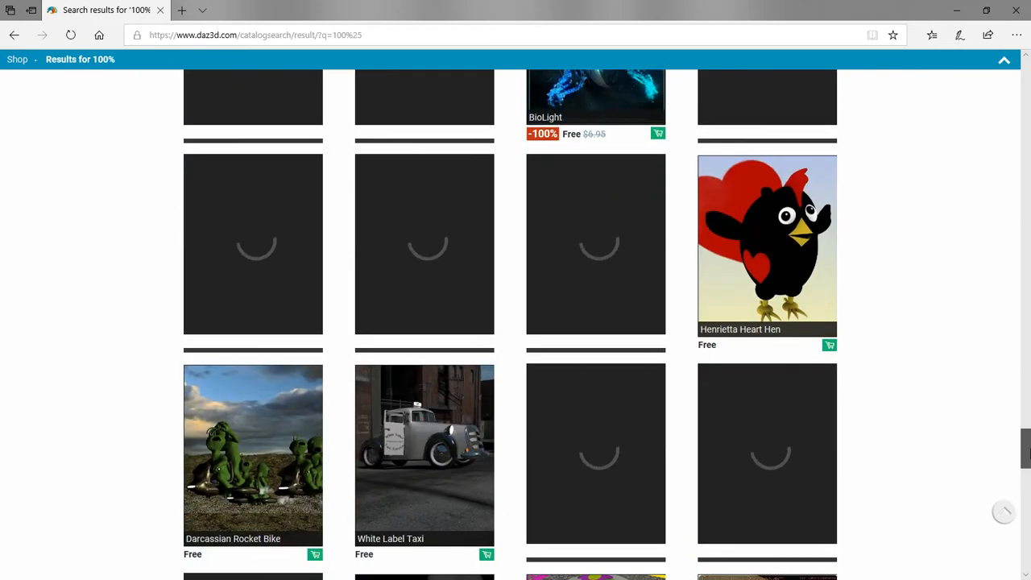
{"action": "scroll", "scroll_direction": "down", "scroll_amount": 3}
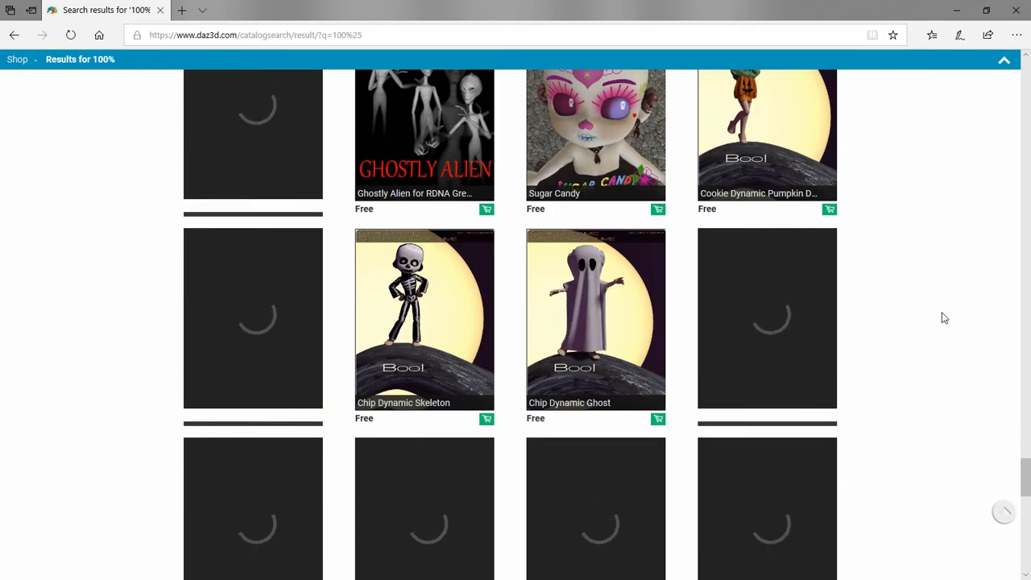
{"action": "scroll", "scroll_direction": "down", "scroll_amount": 3}
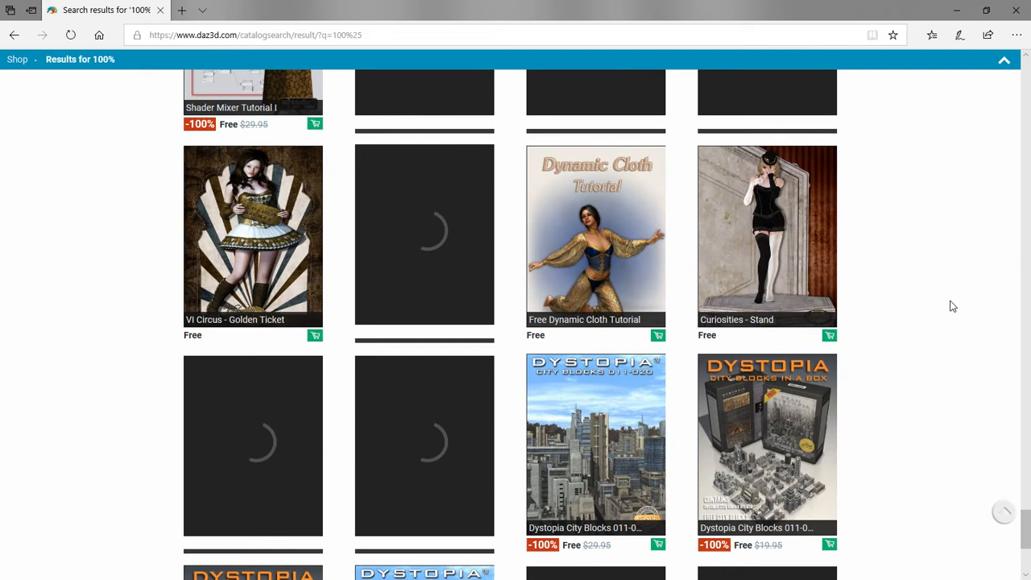
{"action": "scroll", "scroll_direction": "down", "scroll_amount": 3}
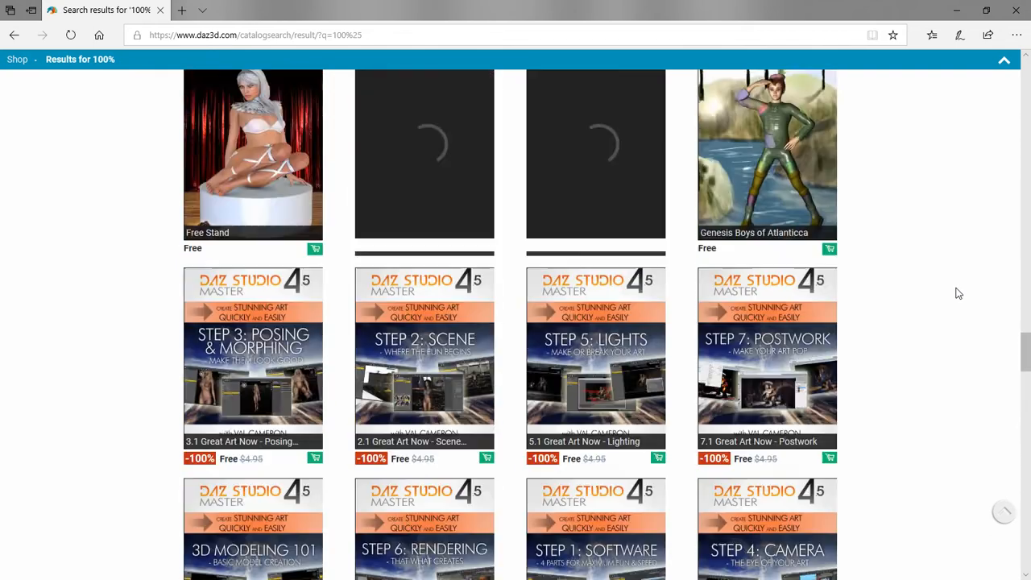
{"action": "scroll", "scroll_direction": "down", "scroll_amount": 3}
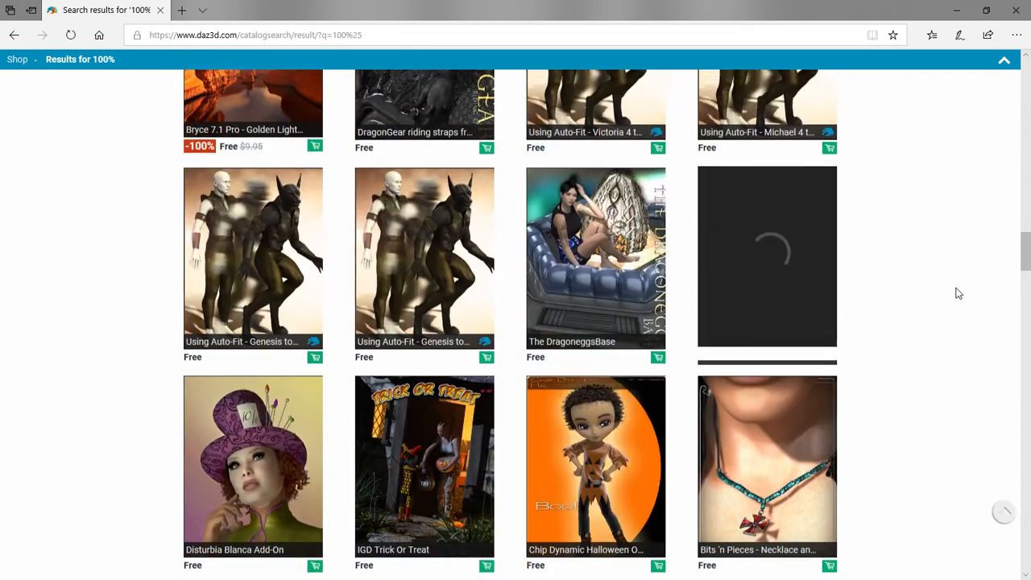
{"action": "scroll", "scroll_direction": "up", "scroll_amount": 3}
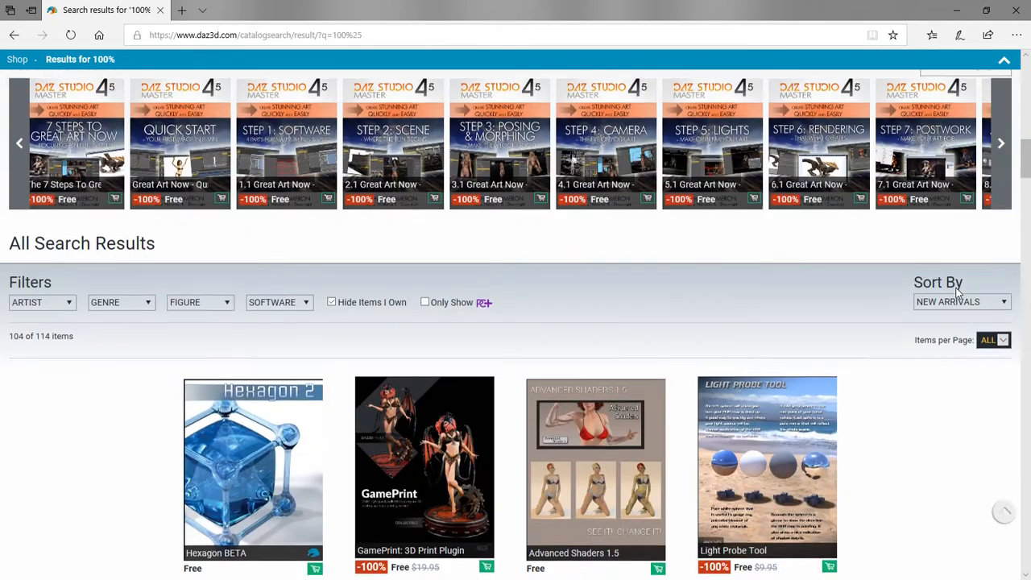
{"action": "scroll", "scroll_direction": "down", "scroll_amount": 3}
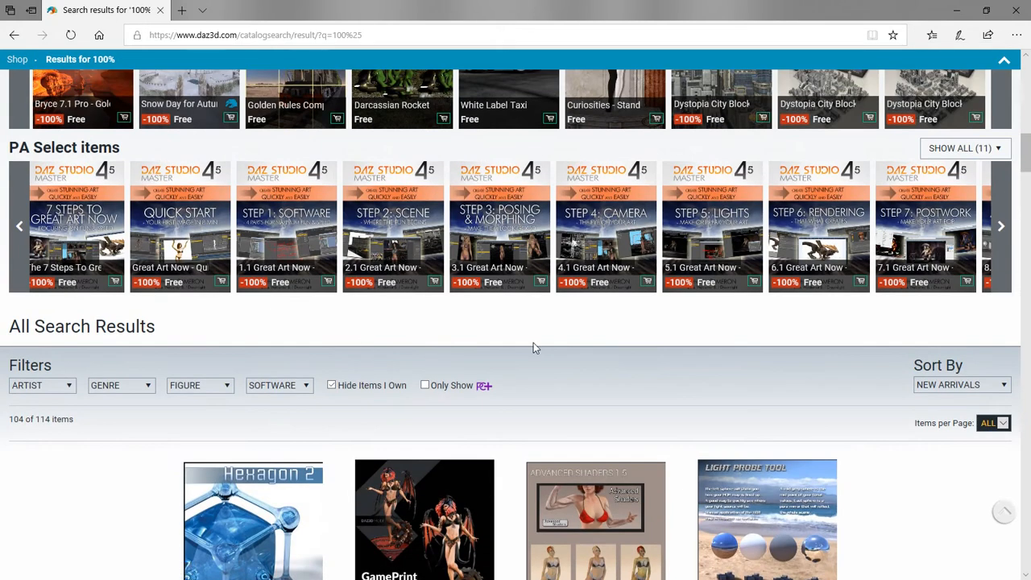
{"action": "mouse_move", "coordinate": [355, 409]}
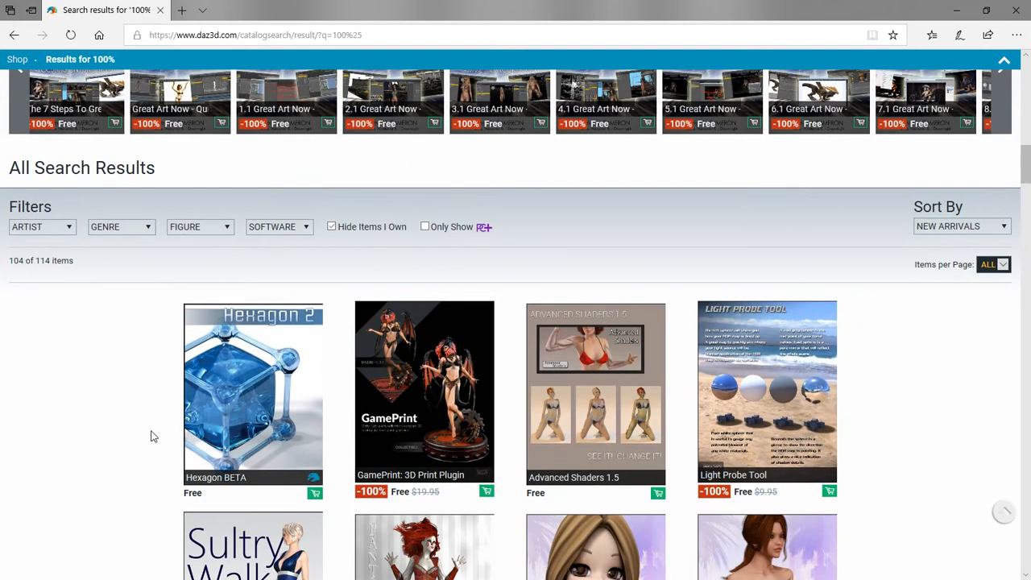
{"action": "mouse_move", "coordinate": [305, 461]}
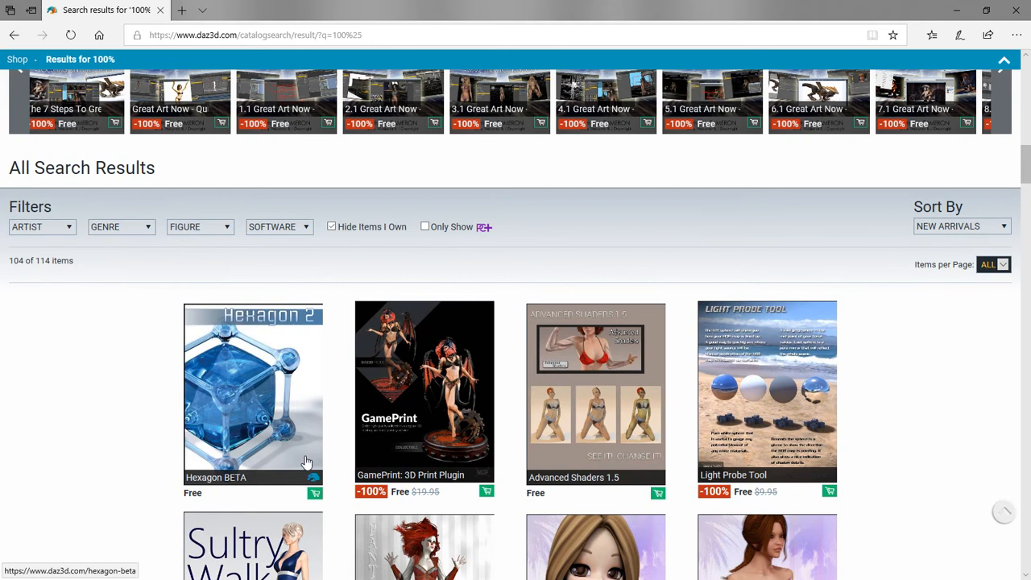
{"action": "mouse_move", "coordinate": [234, 412]}
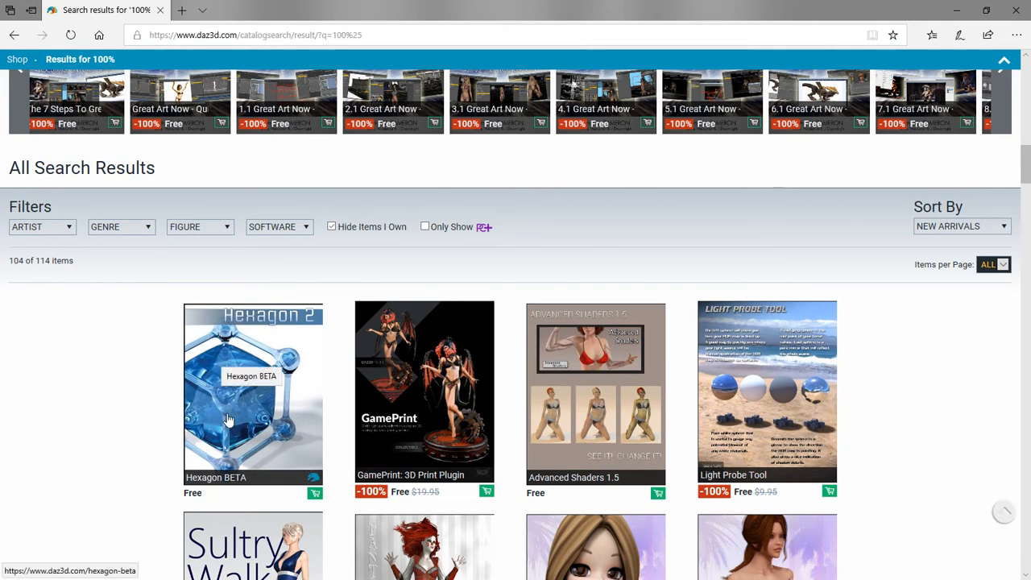
{"action": "mouse_move", "coordinate": [271, 358]}
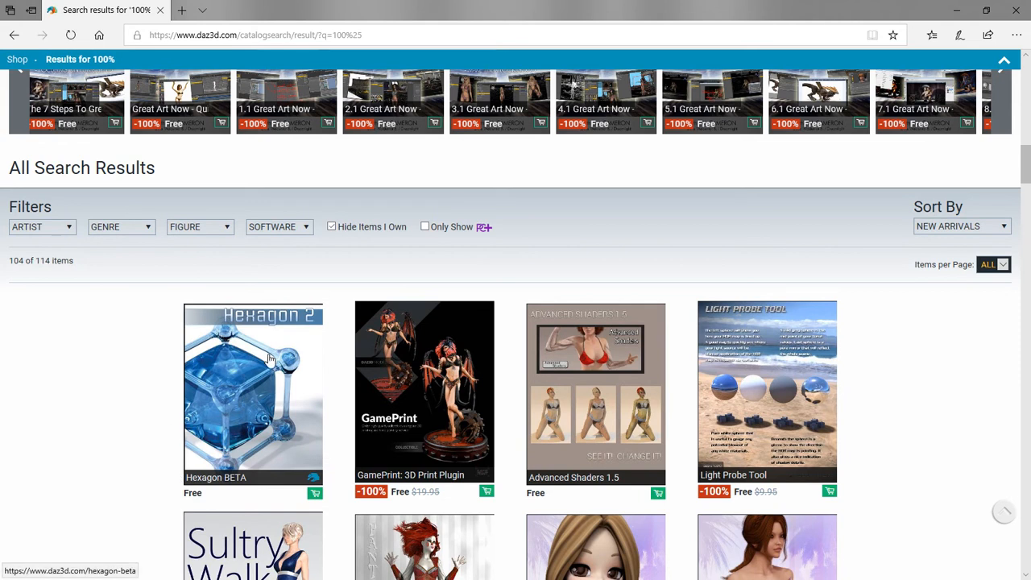
{"action": "scroll", "scroll_direction": "down", "scroll_amount": 3}
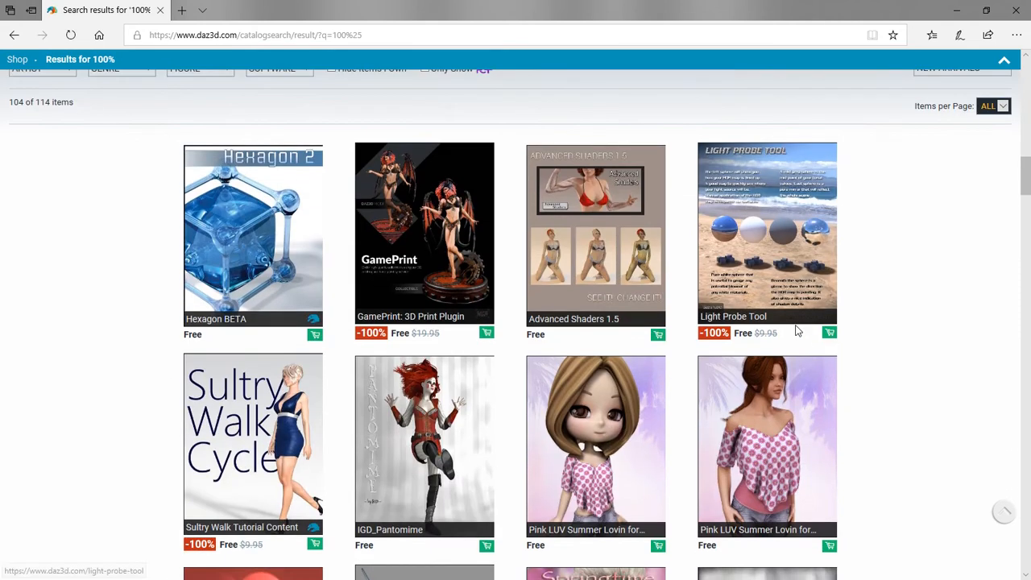
{"action": "scroll", "scroll_direction": "down", "scroll_amount": 3}
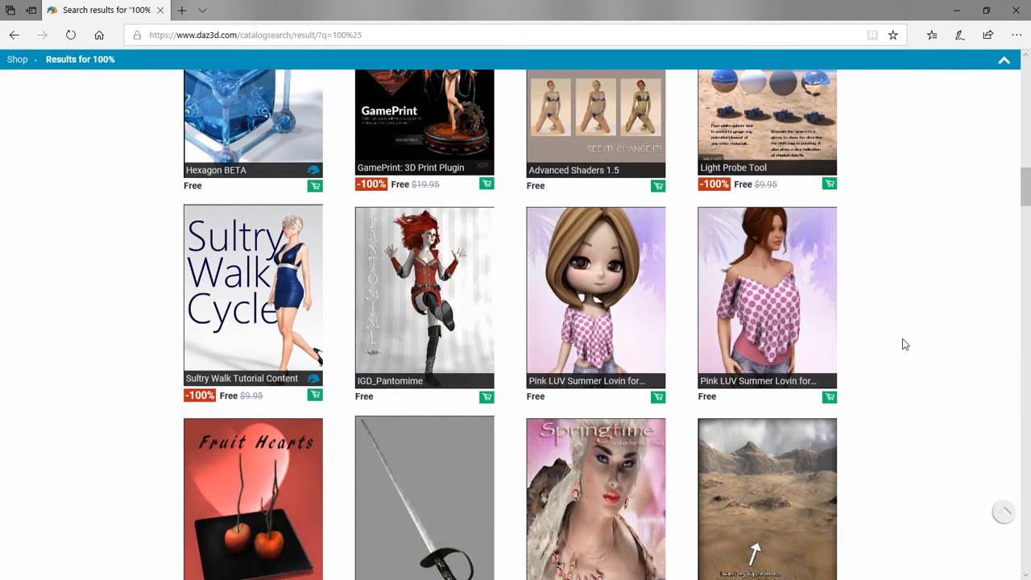
{"action": "scroll", "scroll_direction": "up", "scroll_amount": 3}
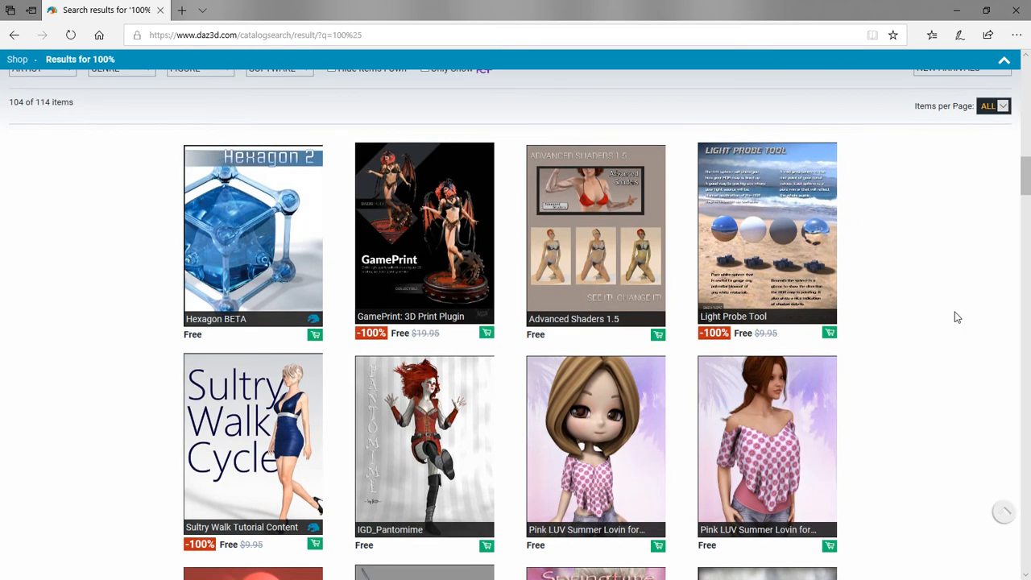
{"action": "scroll", "scroll_direction": "down", "scroll_amount": 3}
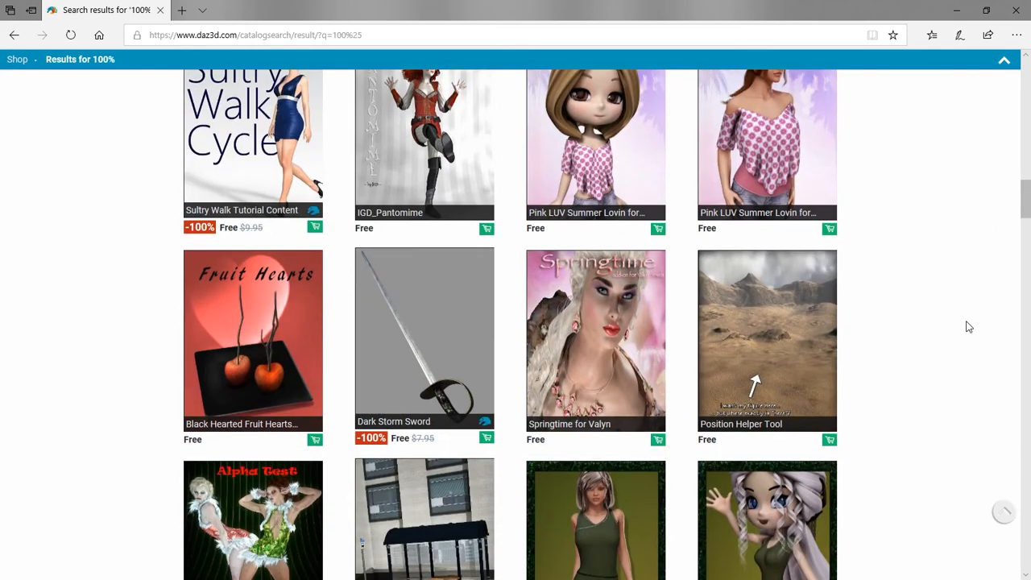
{"action": "mouse_move", "coordinate": [924, 340]}
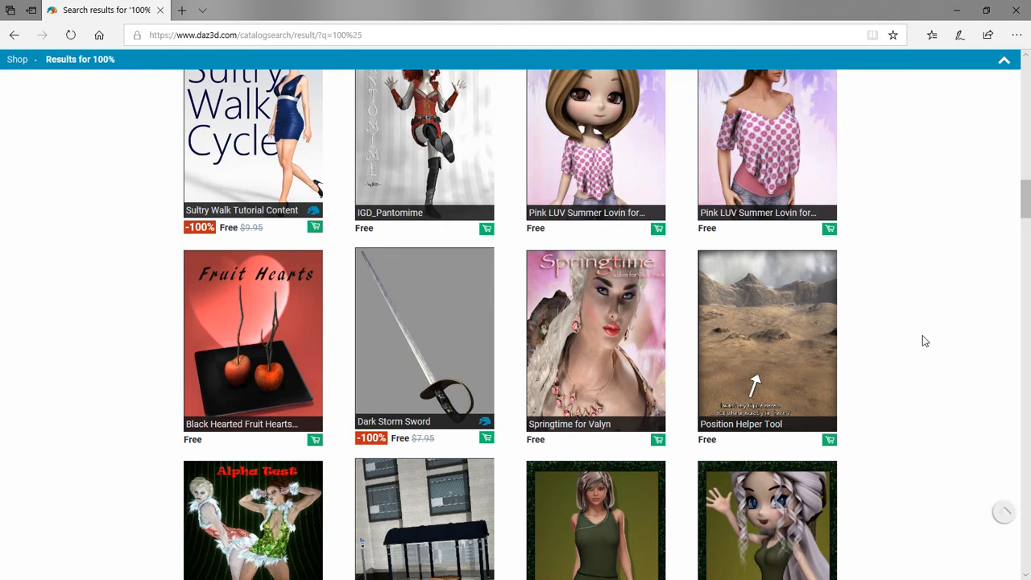
{"action": "scroll", "scroll_direction": "up", "scroll_amount": 3}
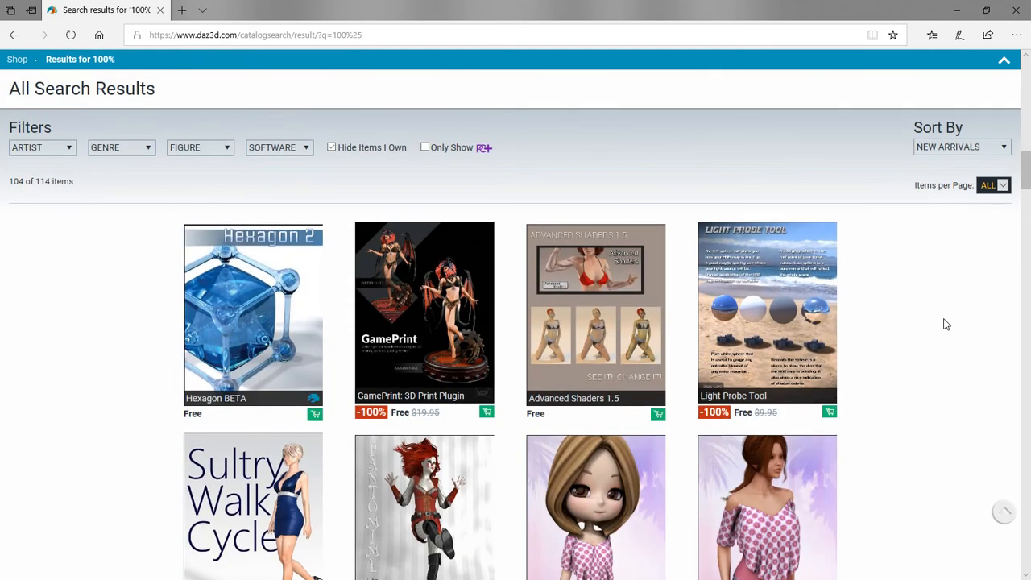
{"action": "scroll", "scroll_direction": "down", "scroll_amount": 3}
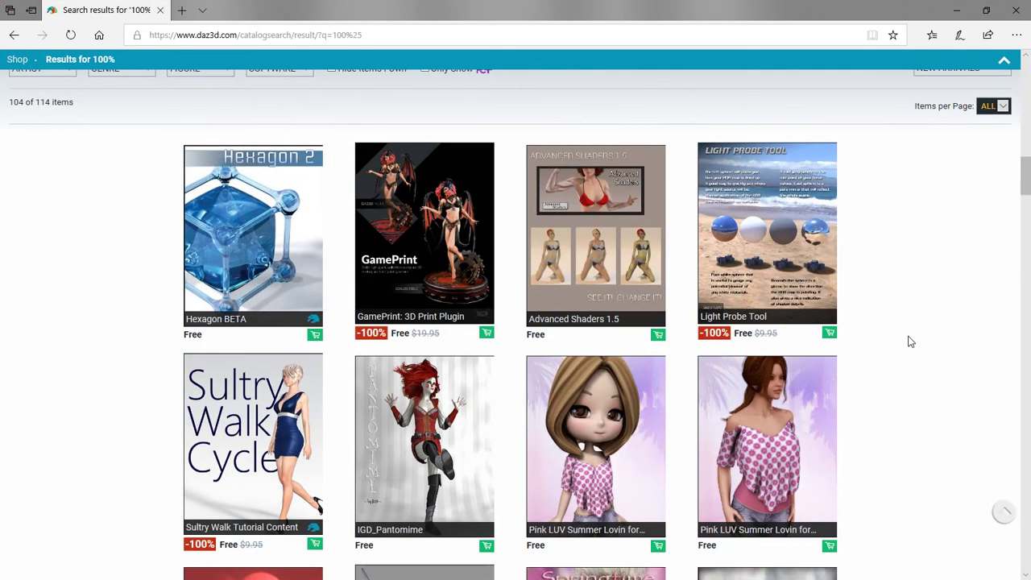
{"action": "mouse_move", "coordinate": [315, 335]}
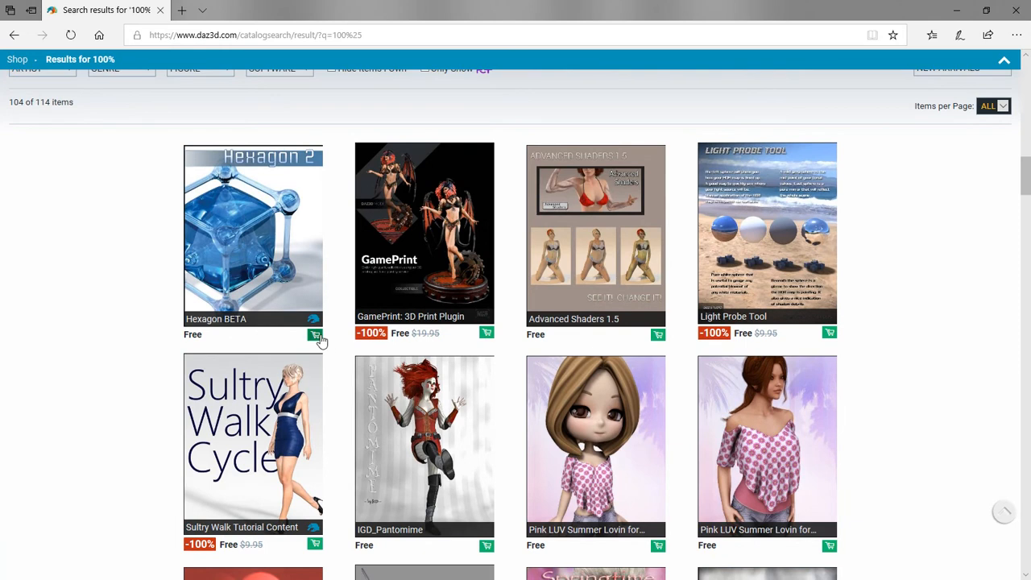
{"action": "mouse_move", "coordinate": [495, 342]}
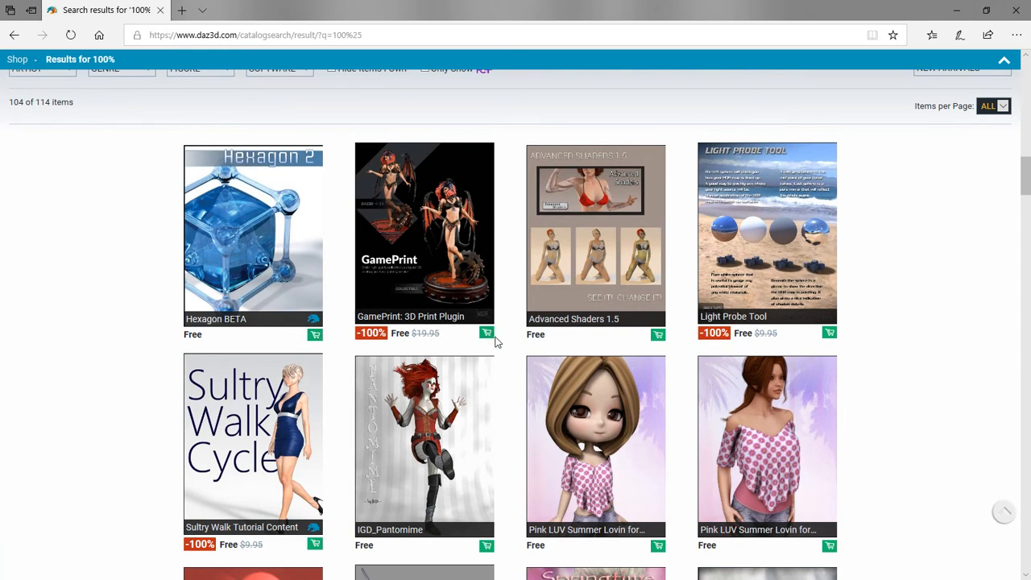
{"action": "scroll", "scroll_direction": "down", "scroll_amount": 3}
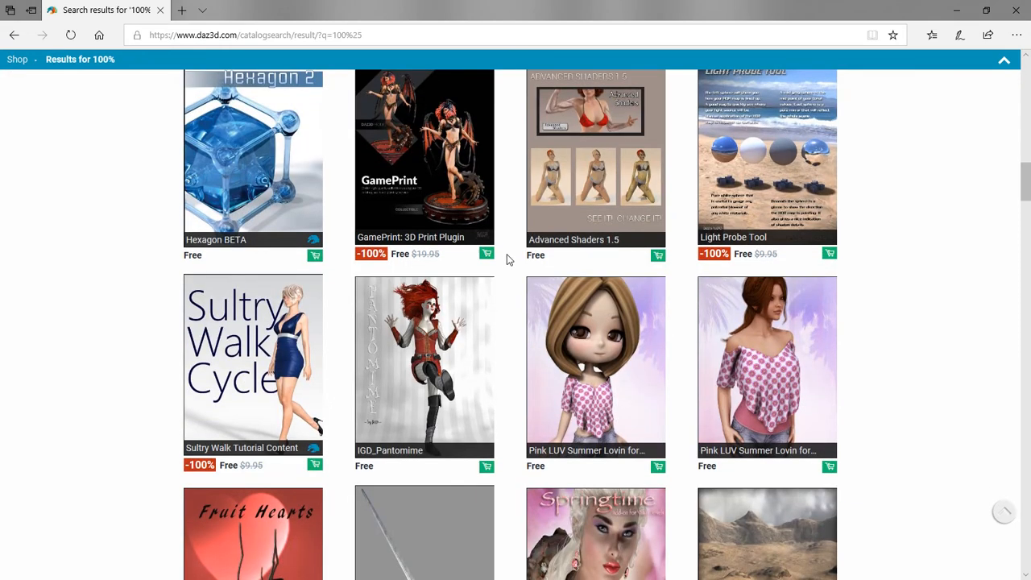
{"action": "mouse_move", "coordinate": [148, 411]}
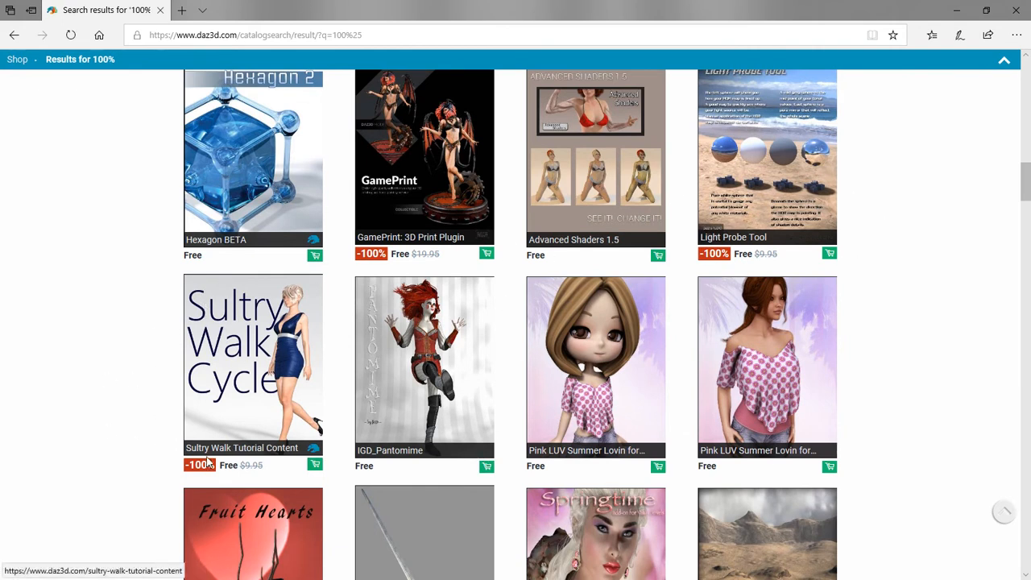
{"action": "mouse_move", "coordinate": [136, 405]}
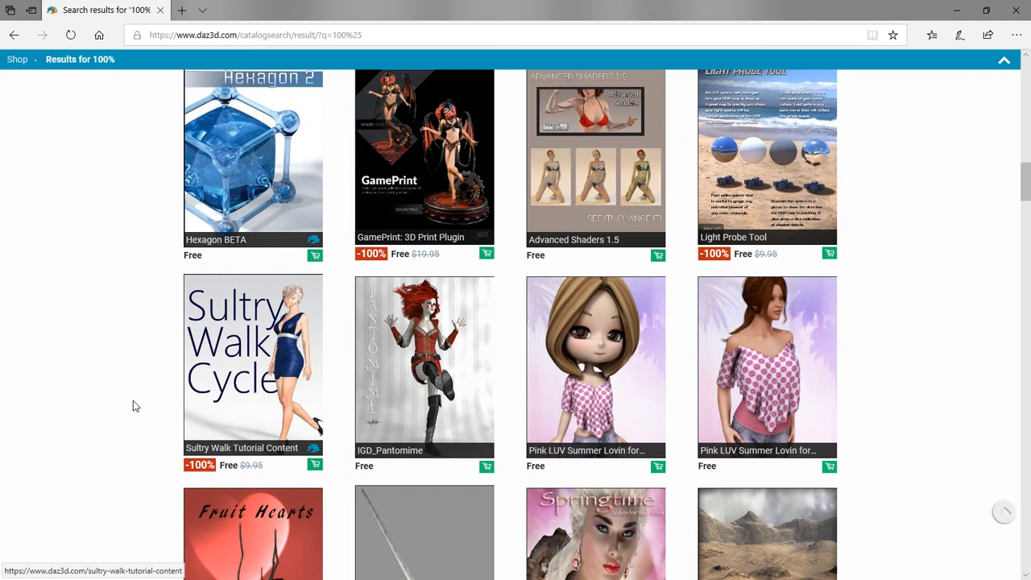
{"action": "mouse_move", "coordinate": [199, 259]}
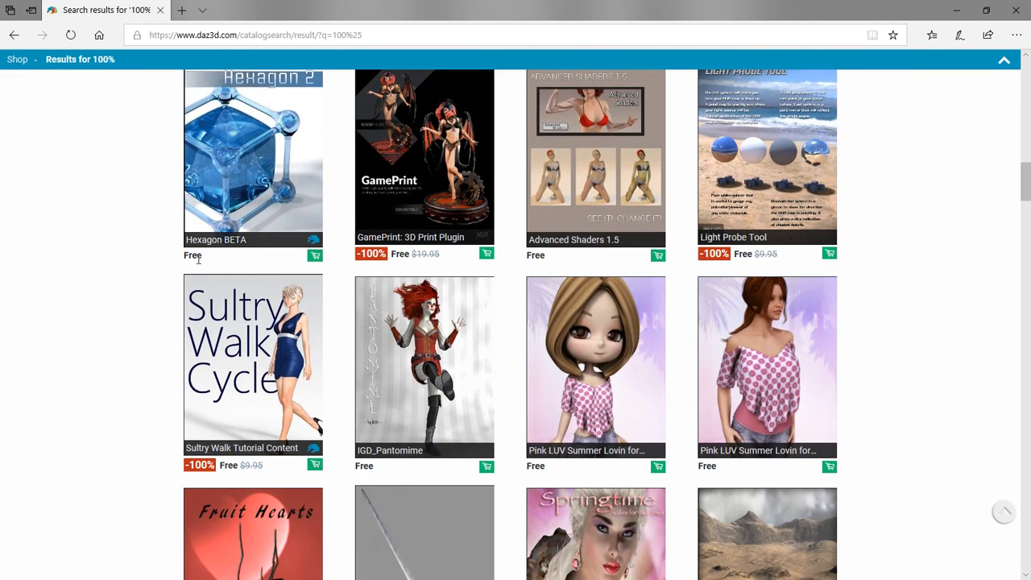
{"action": "mouse_move", "coordinate": [196, 265]}
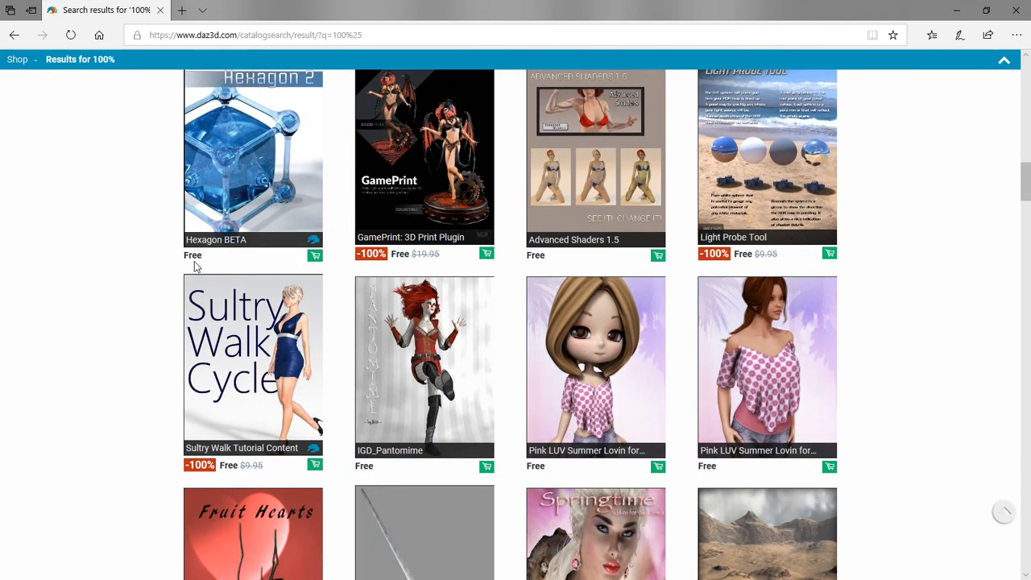
{"action": "mouse_move", "coordinate": [837, 193]}
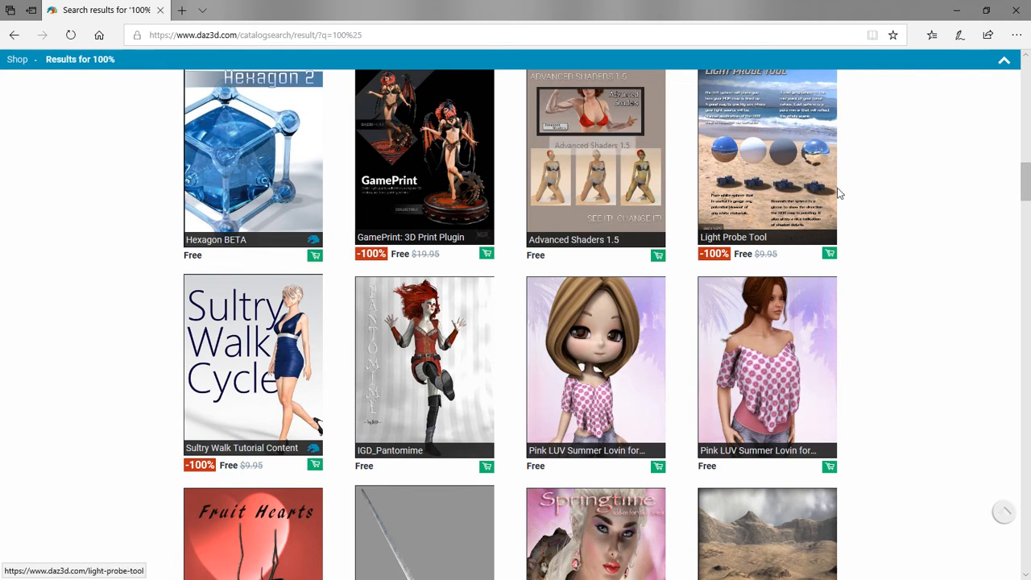
{"action": "scroll", "scroll_direction": "up", "scroll_amount": 3}
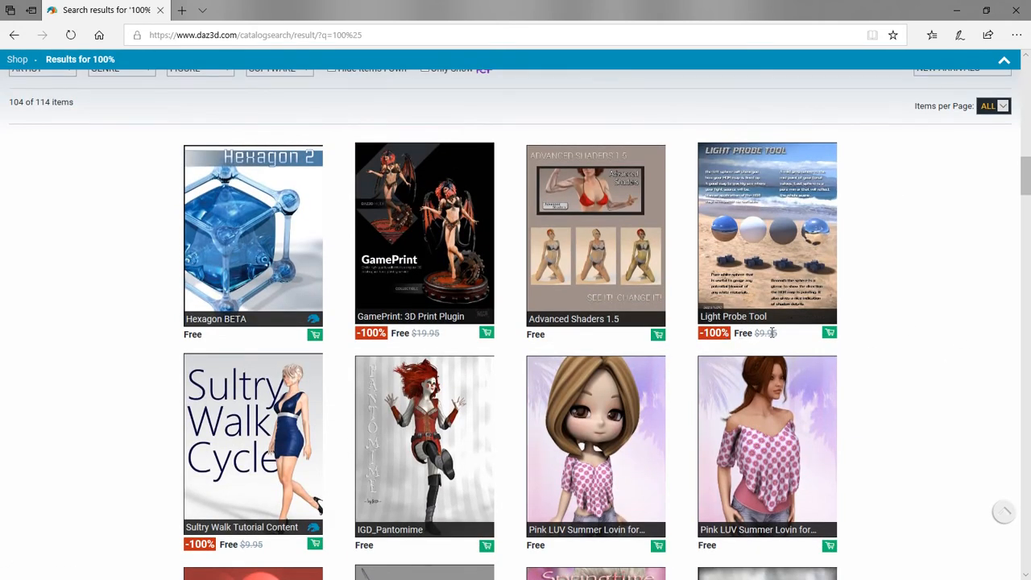
{"action": "mouse_move", "coordinate": [771, 339]}
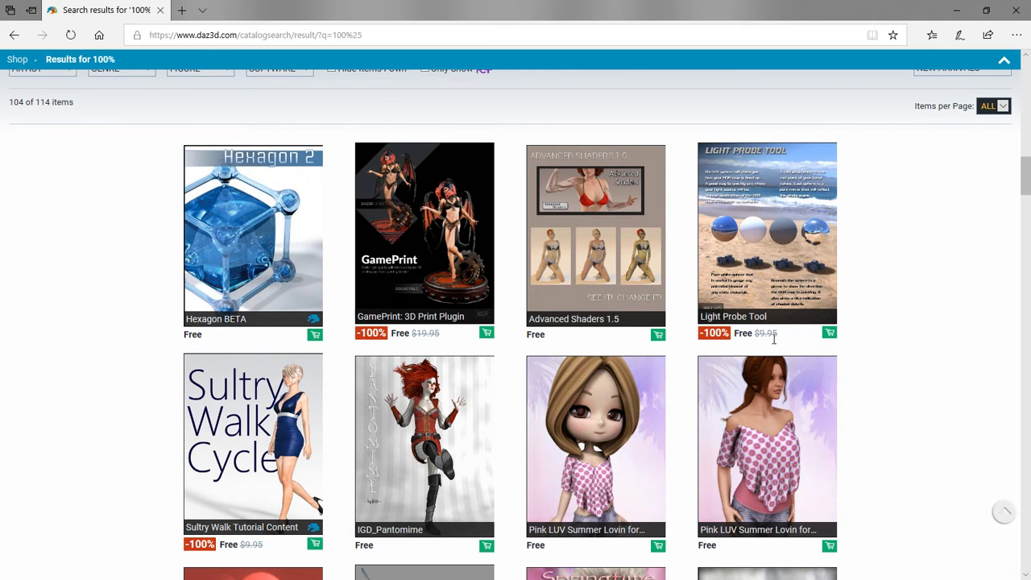
{"action": "mouse_move", "coordinate": [749, 269]}
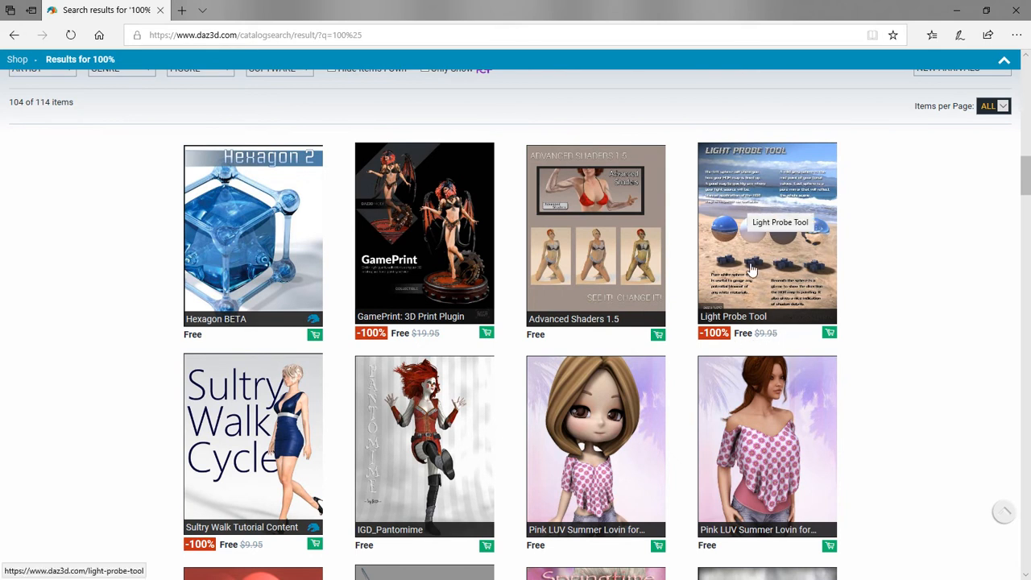
{"action": "scroll", "scroll_direction": "down", "scroll_amount": 3}
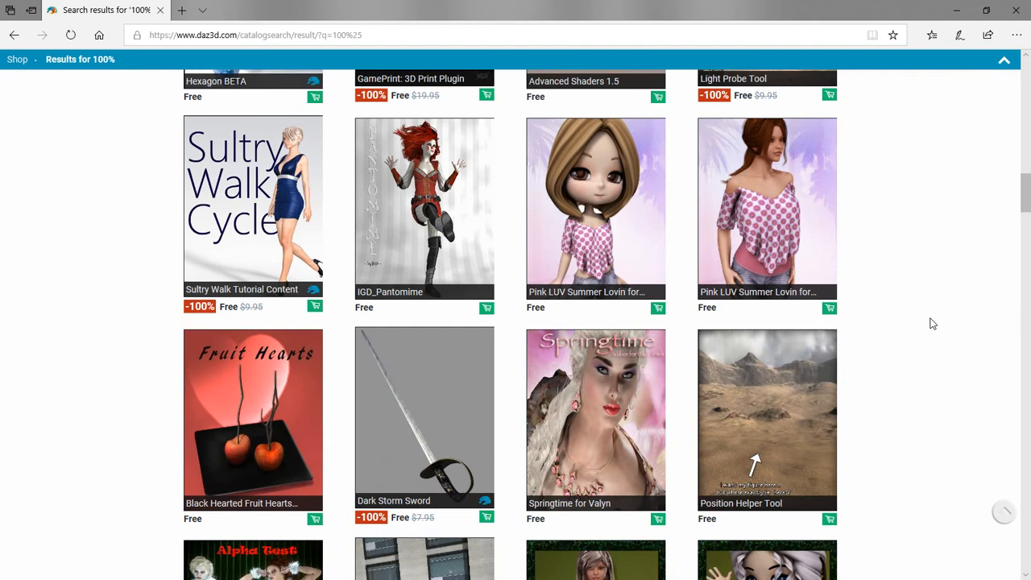
{"action": "scroll", "scroll_direction": "down", "scroll_amount": 3}
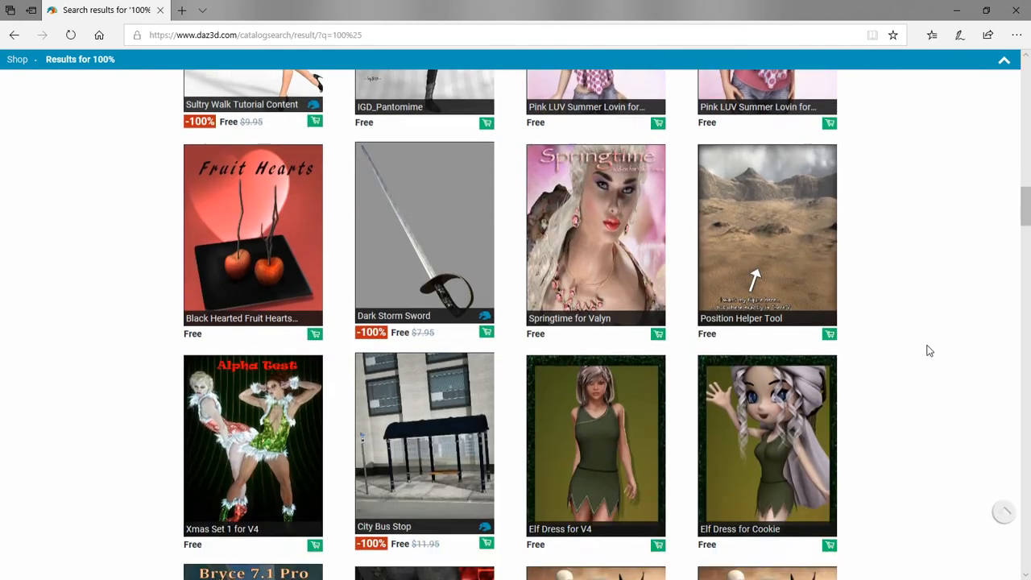
{"action": "scroll", "scroll_direction": "down", "scroll_amount": 3}
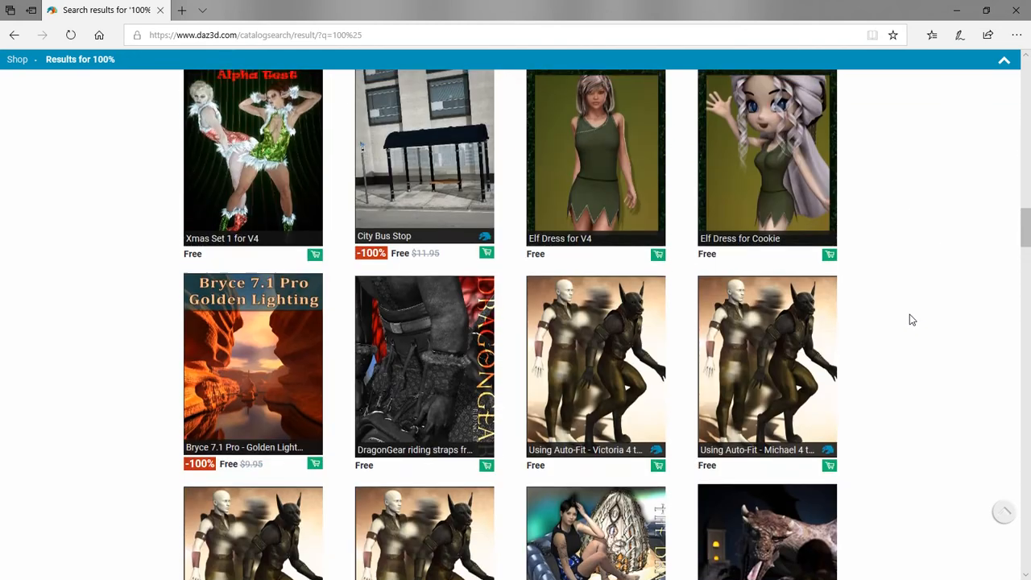
{"action": "scroll", "scroll_direction": "up", "scroll_amount": 3}
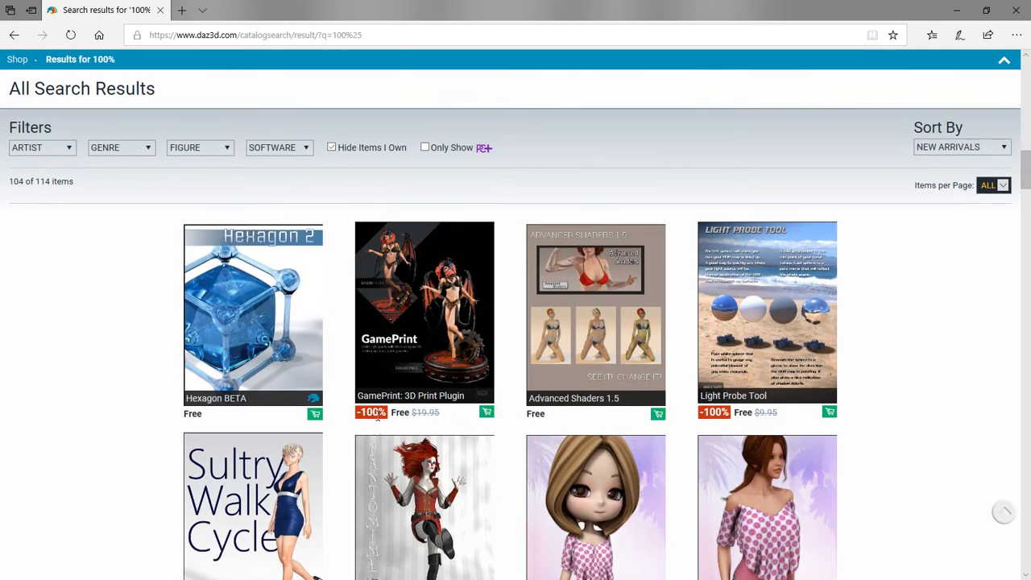
{"action": "scroll", "scroll_direction": "down", "scroll_amount": 3}
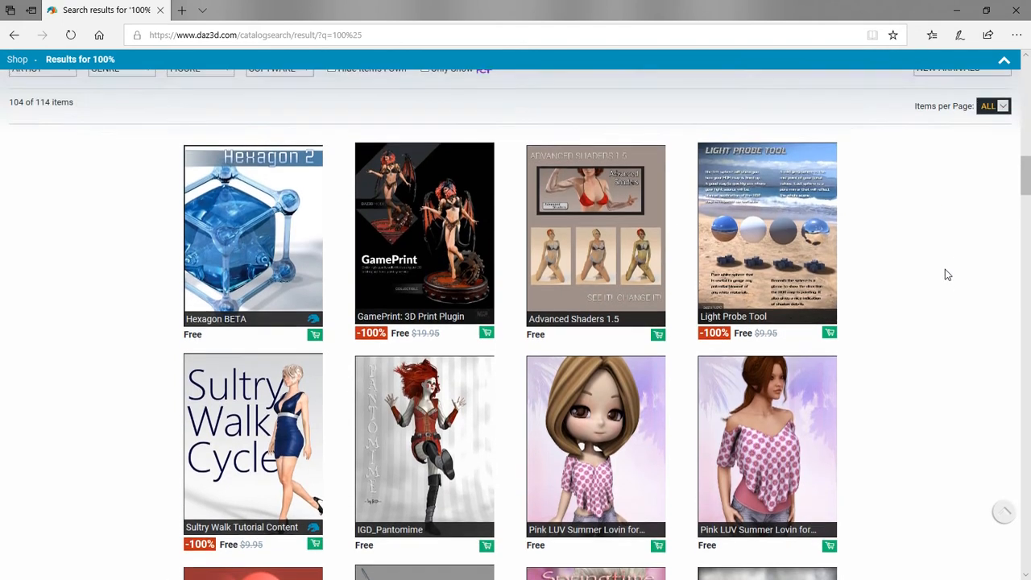
{"action": "scroll", "scroll_direction": "down", "scroll_amount": 3}
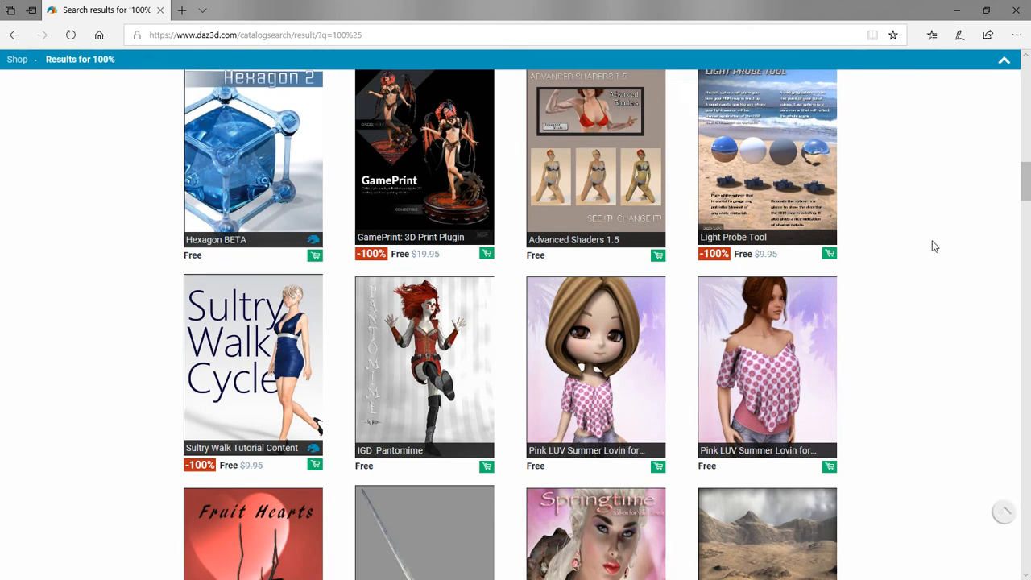
{"action": "mouse_move", "coordinate": [408, 233]}
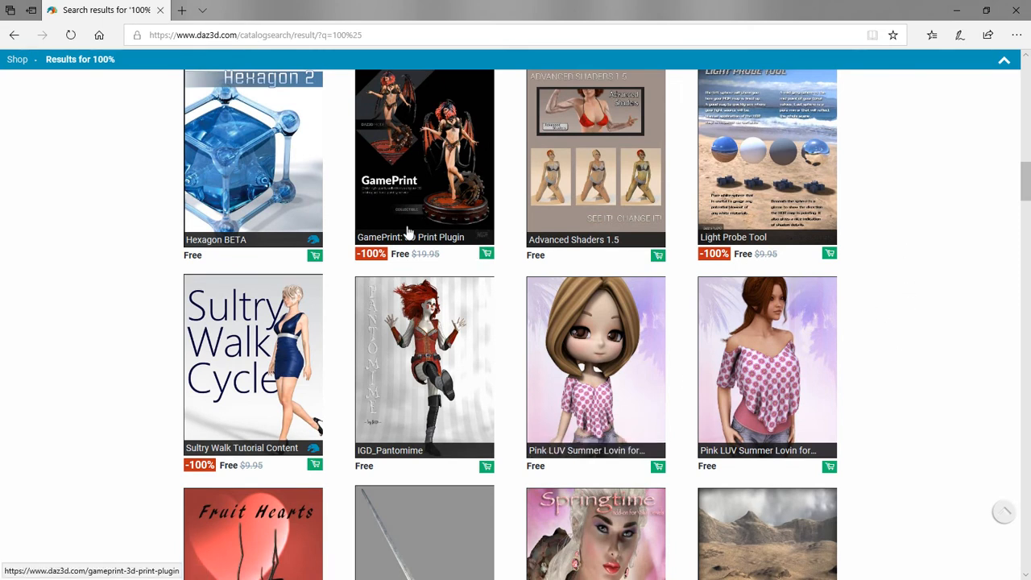
{"action": "scroll", "scroll_direction": "up", "scroll_amount": 3}
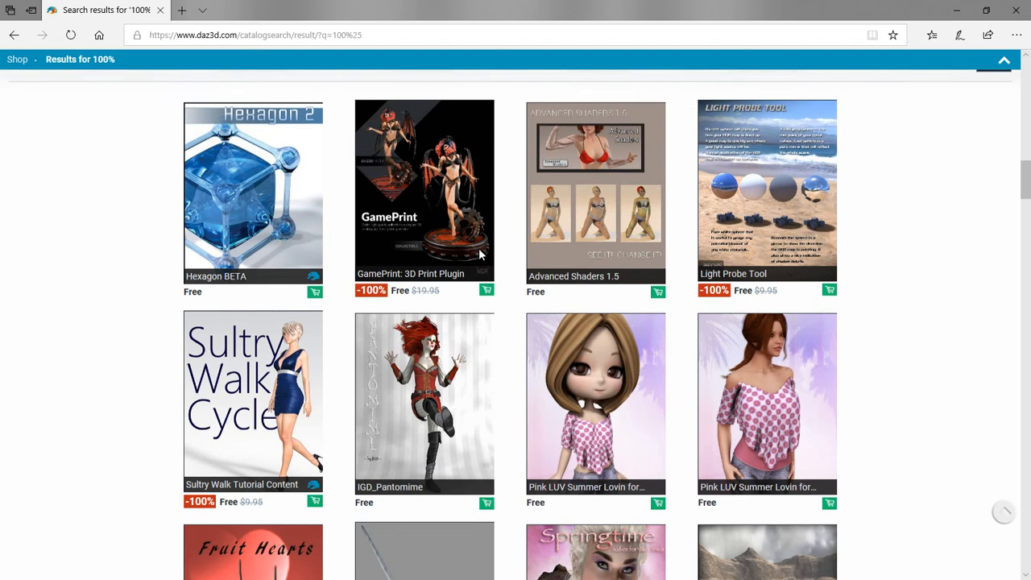
{"action": "scroll", "scroll_direction": "up", "scroll_amount": 3}
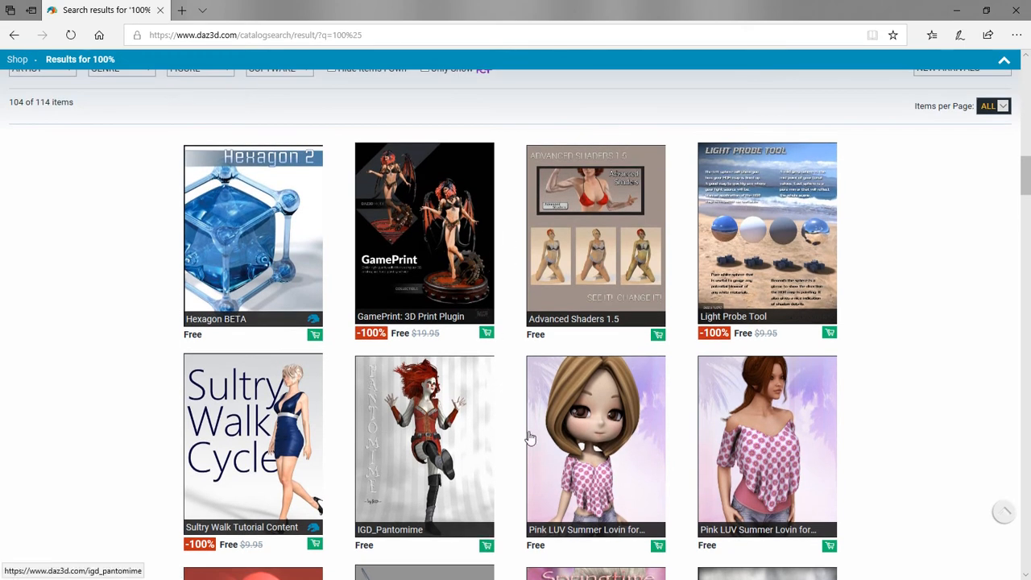
{"action": "mouse_move", "coordinate": [317, 467]}
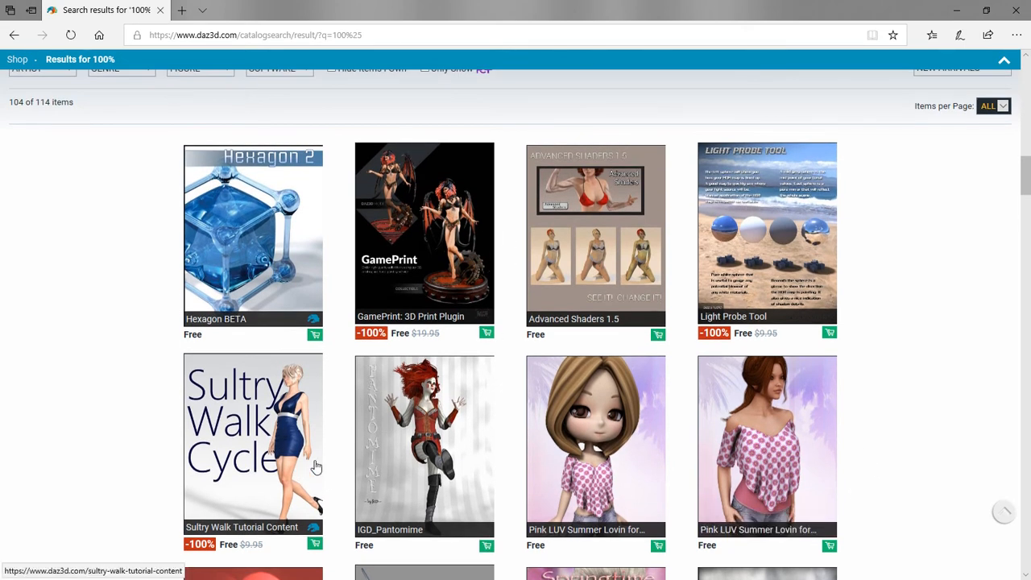
{"action": "mouse_move", "coordinate": [494, 348]}
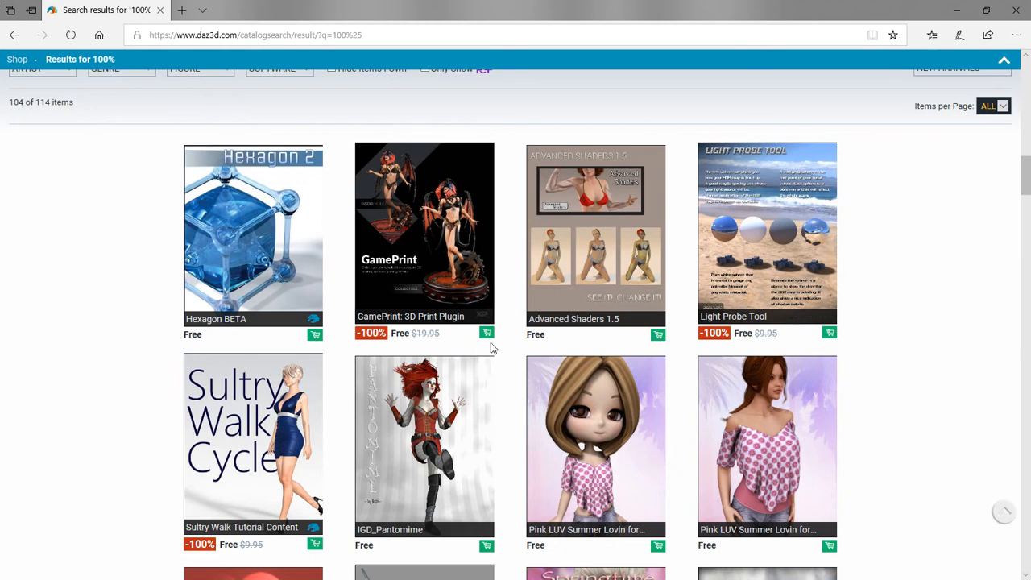
{"action": "mouse_move", "coordinate": [485, 333]}
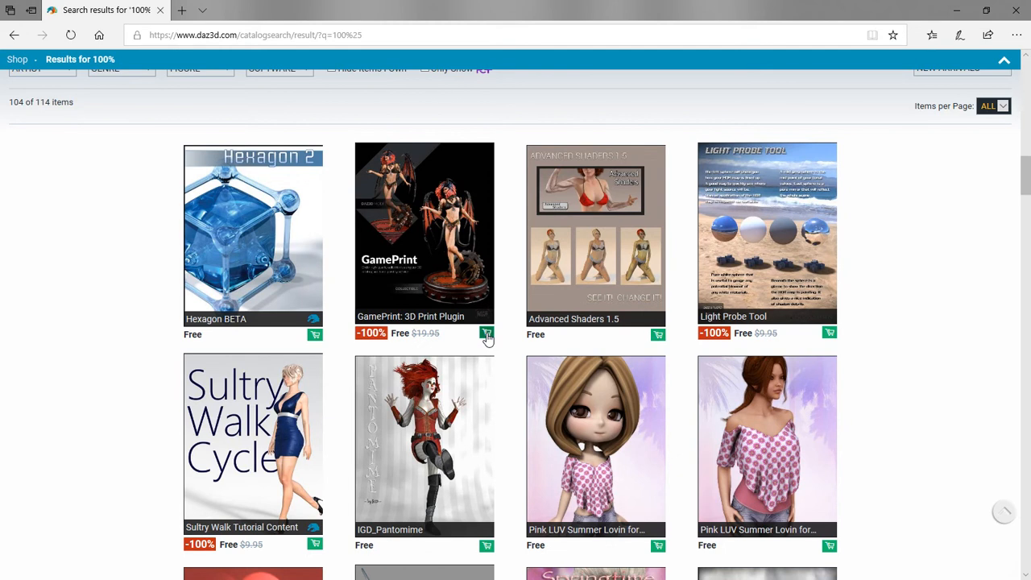
Add GamePrint: 3D Print Plugin to the cart.
{"action": "left_click", "coordinate": [487, 333]}
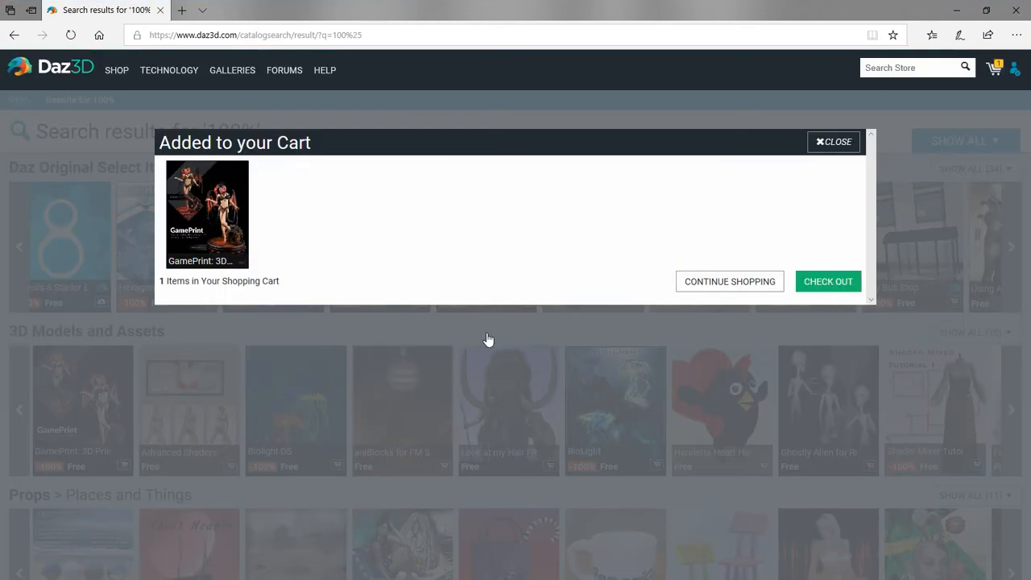
{"action": "mouse_move", "coordinate": [643, 198]}
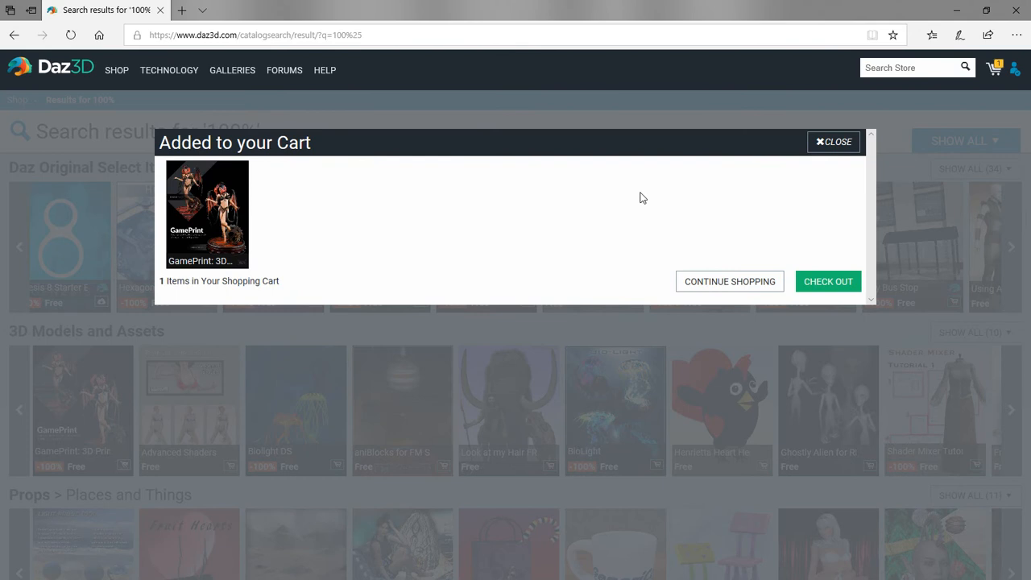
{"action": "mouse_move", "coordinate": [730, 281]}
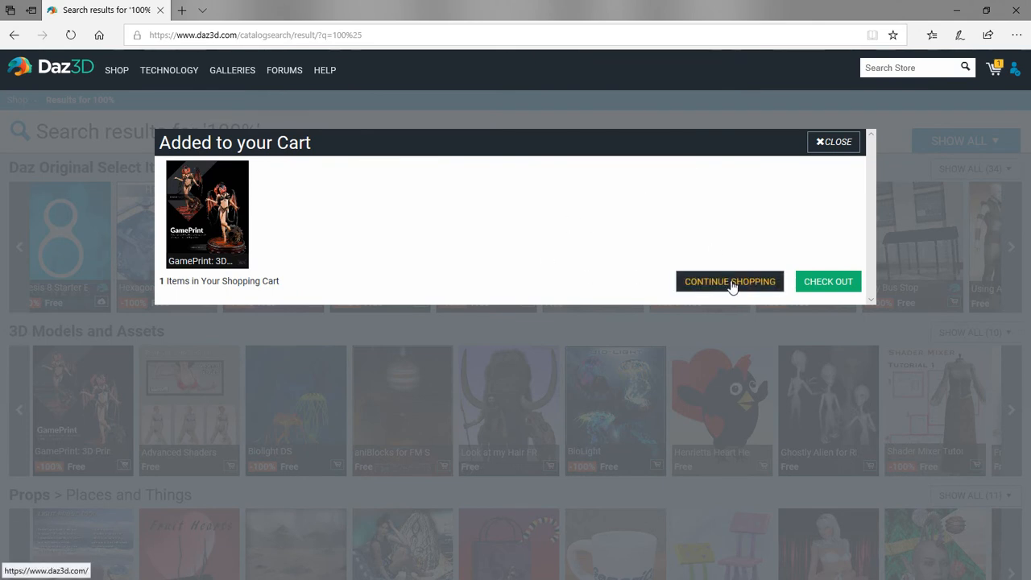
{"action": "mouse_move", "coordinate": [522, 264]}
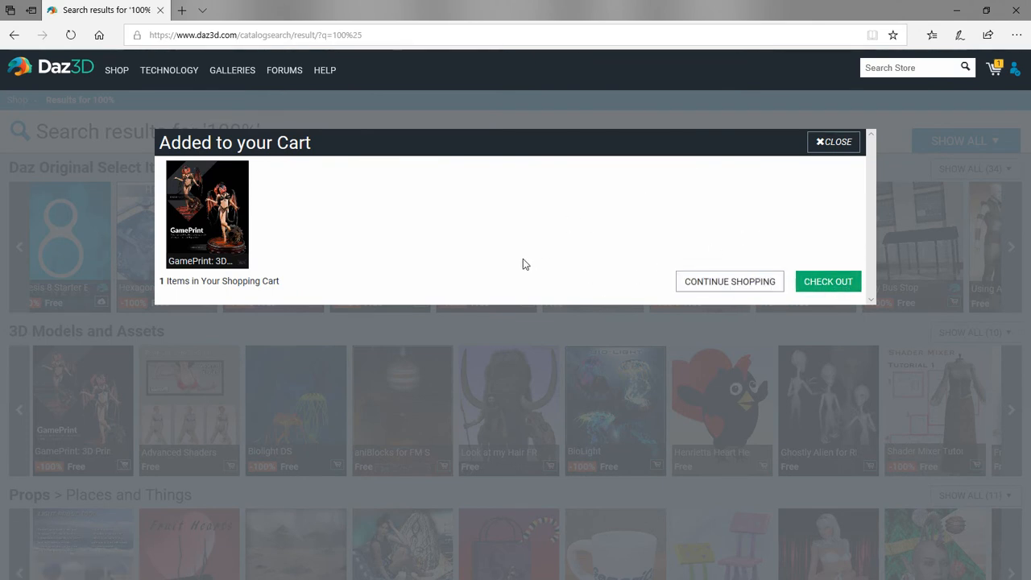
{"action": "mouse_move", "coordinate": [828, 281]}
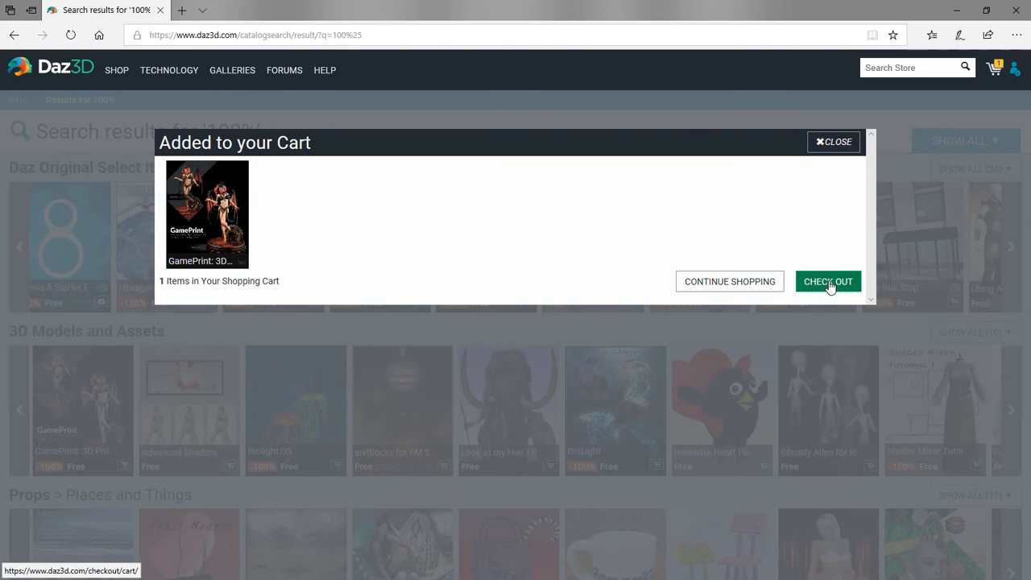
{"action": "mouse_move", "coordinate": [996, 68]}
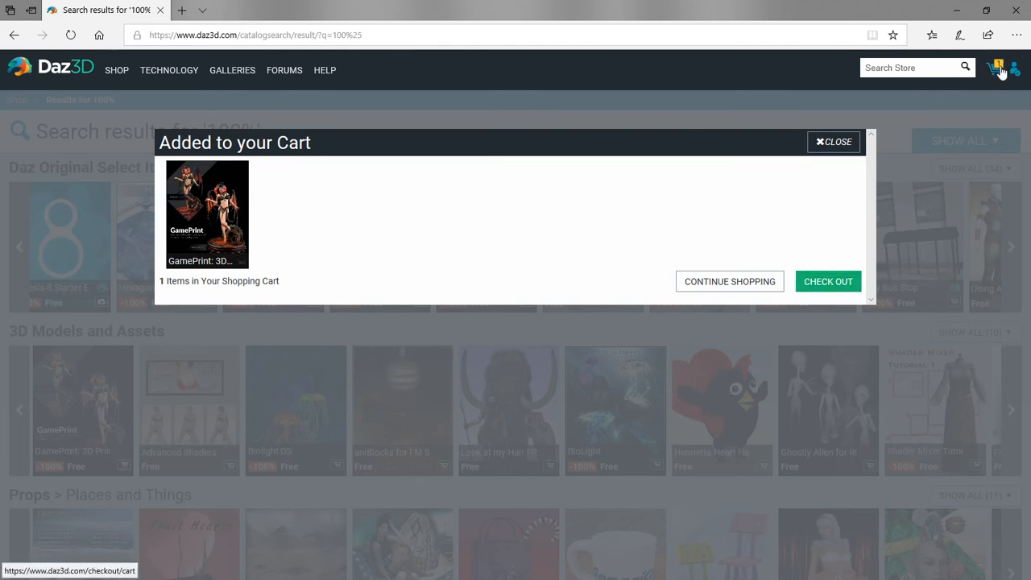
{"action": "mouse_move", "coordinate": [999, 69]}
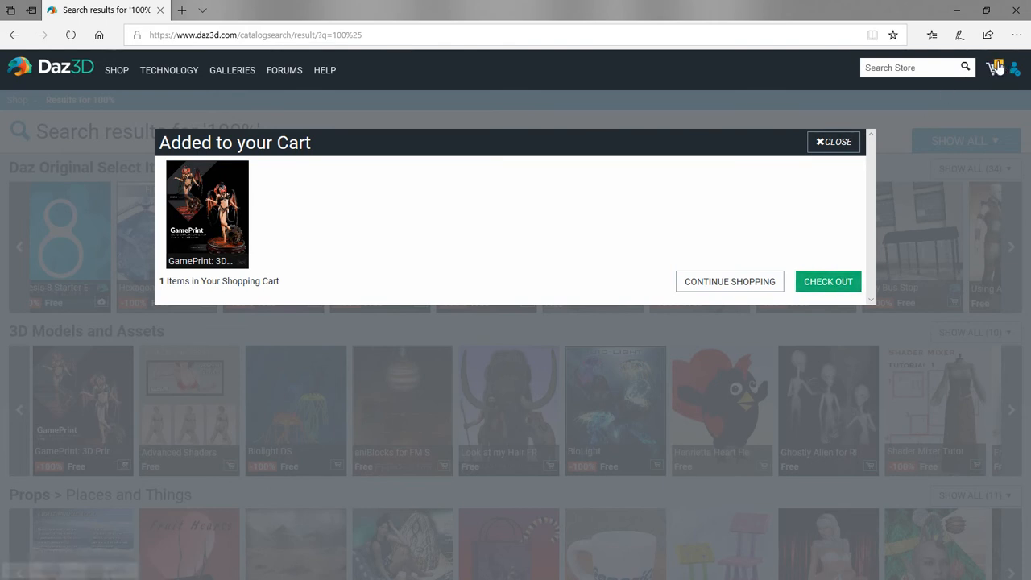
{"action": "mouse_move", "coordinate": [996, 69]}
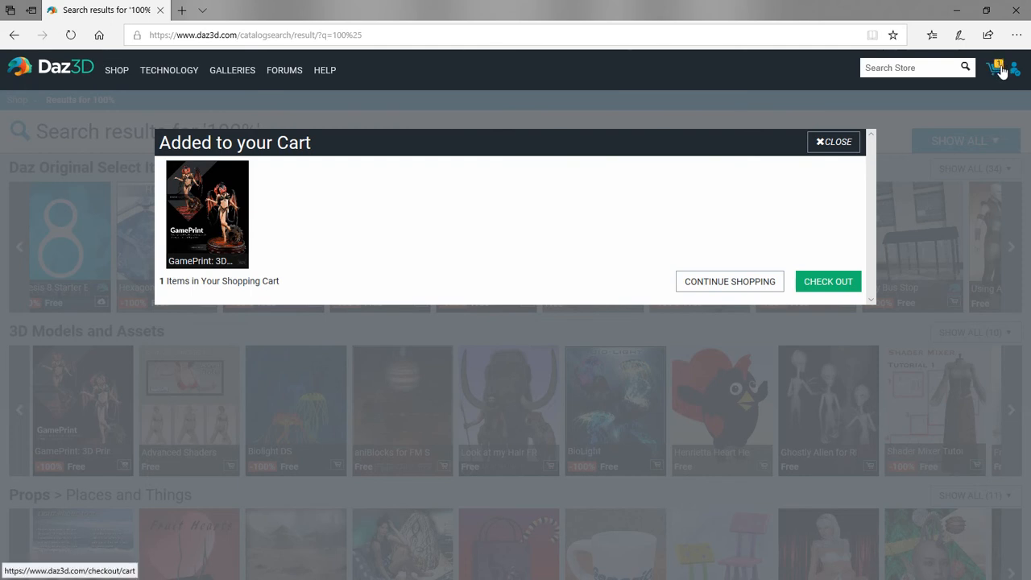
{"action": "mouse_move", "coordinate": [987, 100]}
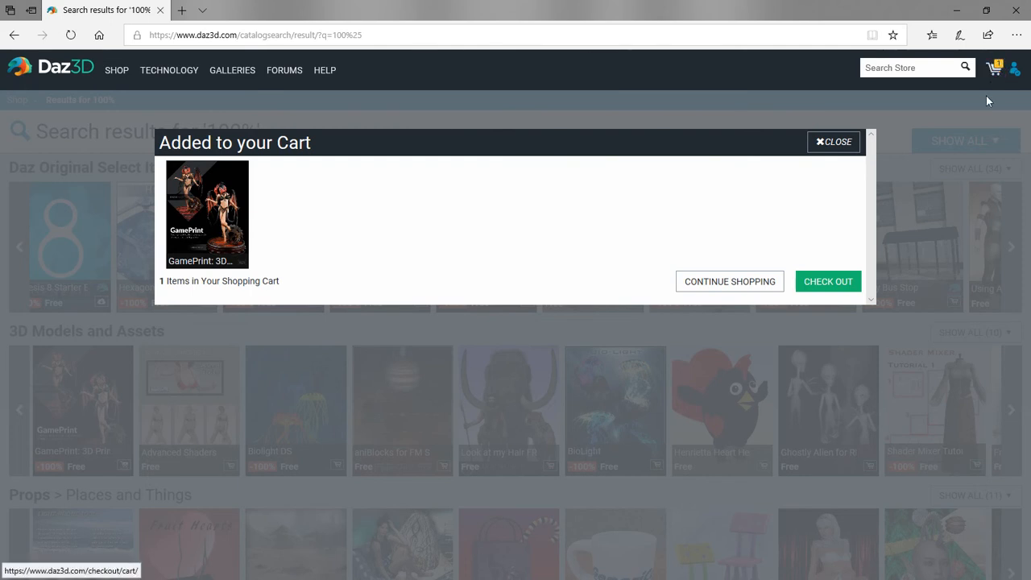
{"action": "mouse_move", "coordinate": [729, 281]}
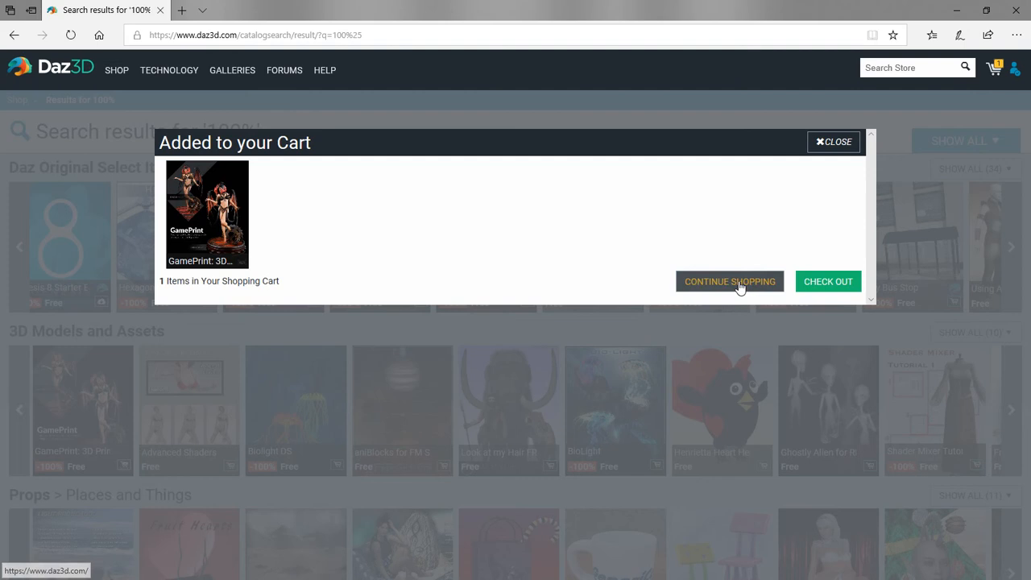
{"action": "mouse_move", "coordinate": [341, 435]}
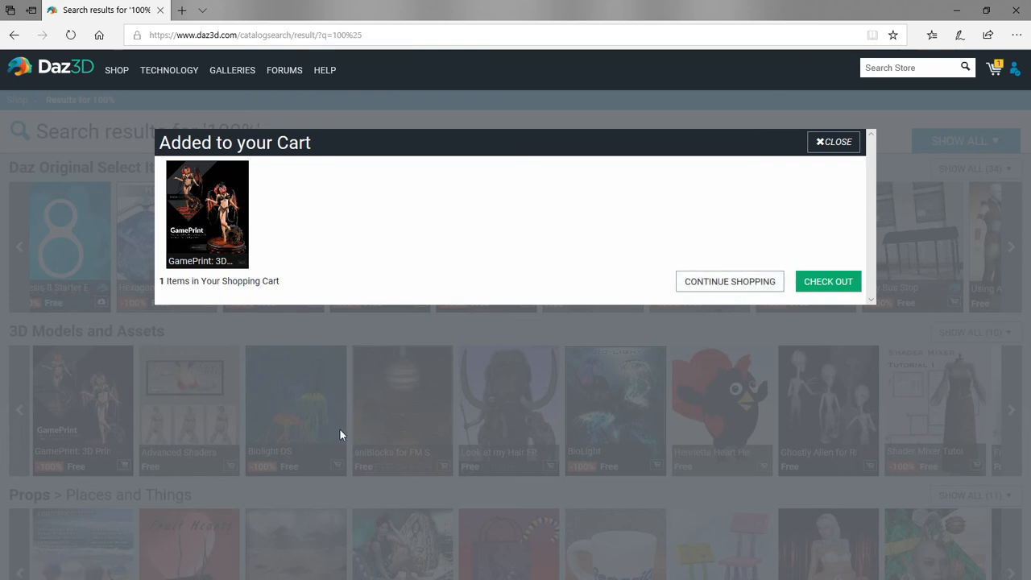
{"action": "mouse_move", "coordinate": [697, 301]}
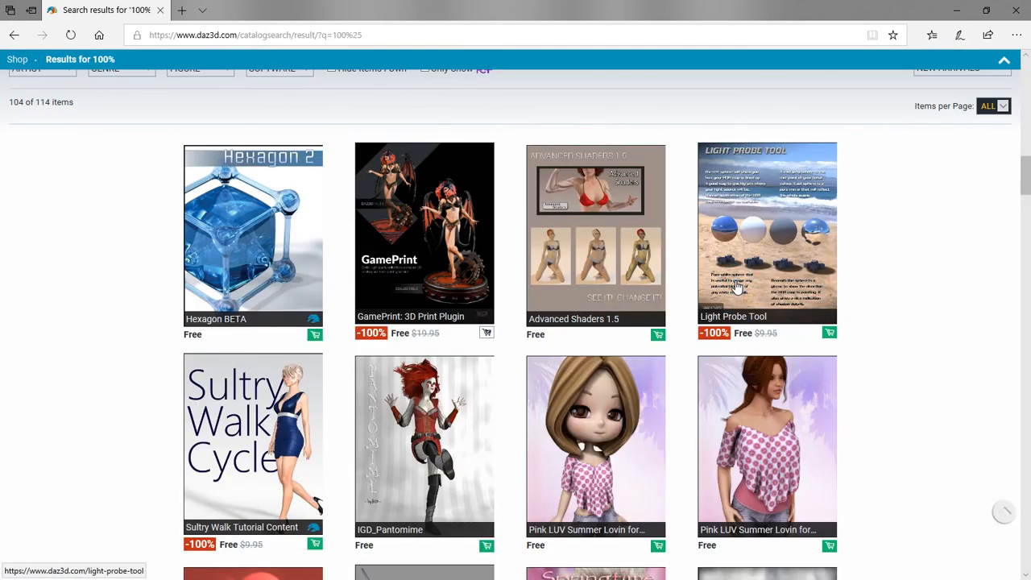
{"action": "mouse_move", "coordinate": [491, 336]}
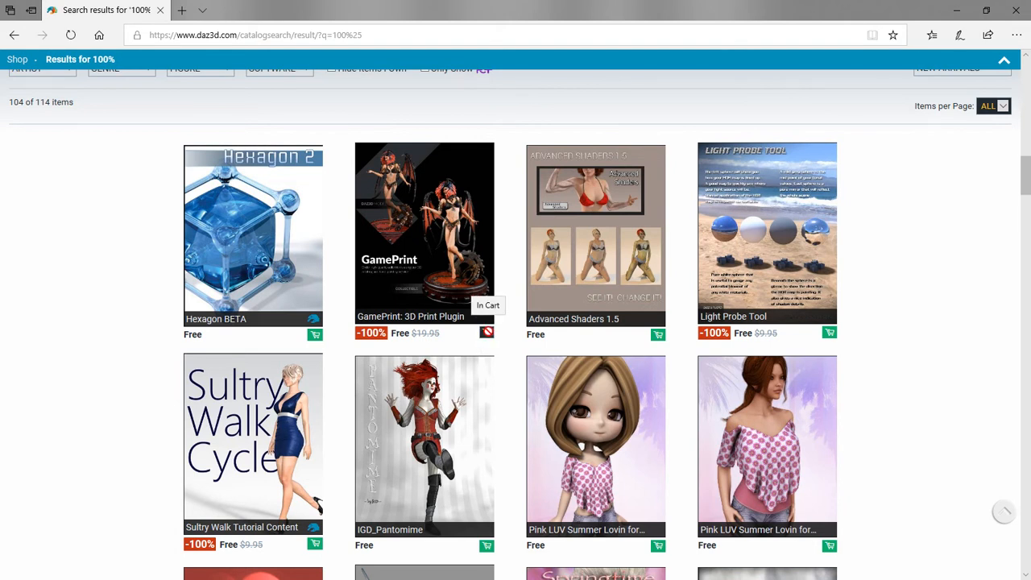
Continue shopping and scroll the results down to the IGD_Pantomime row.
{"action": "scroll", "scroll_direction": "down", "scroll_amount": 3}
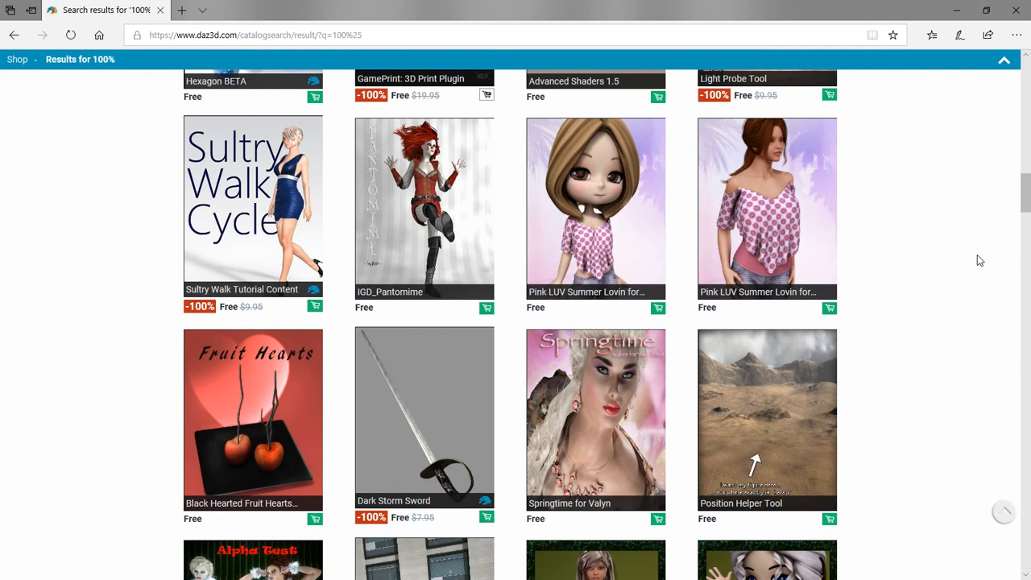
{"action": "scroll", "scroll_direction": "down", "scroll_amount": 3}
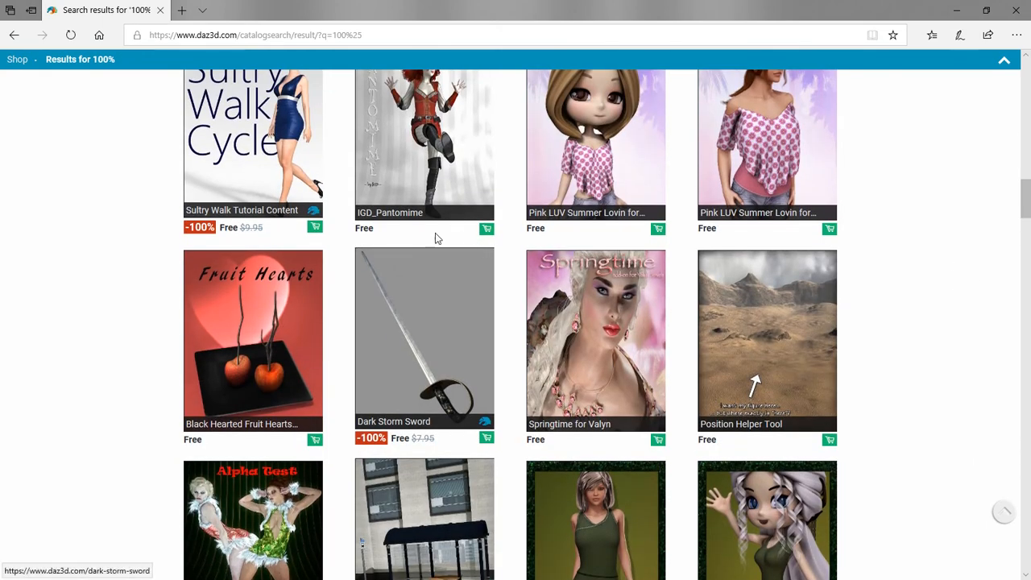
{"action": "mouse_move", "coordinate": [720, 221]}
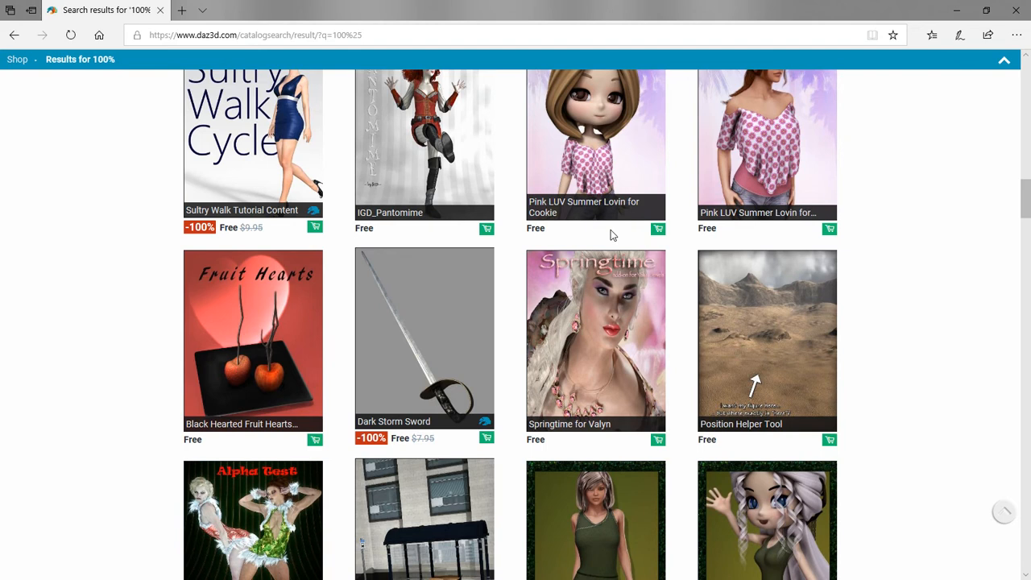
Add the free IGD_Pantomime item to the cart.
{"action": "left_click", "coordinate": [487, 228]}
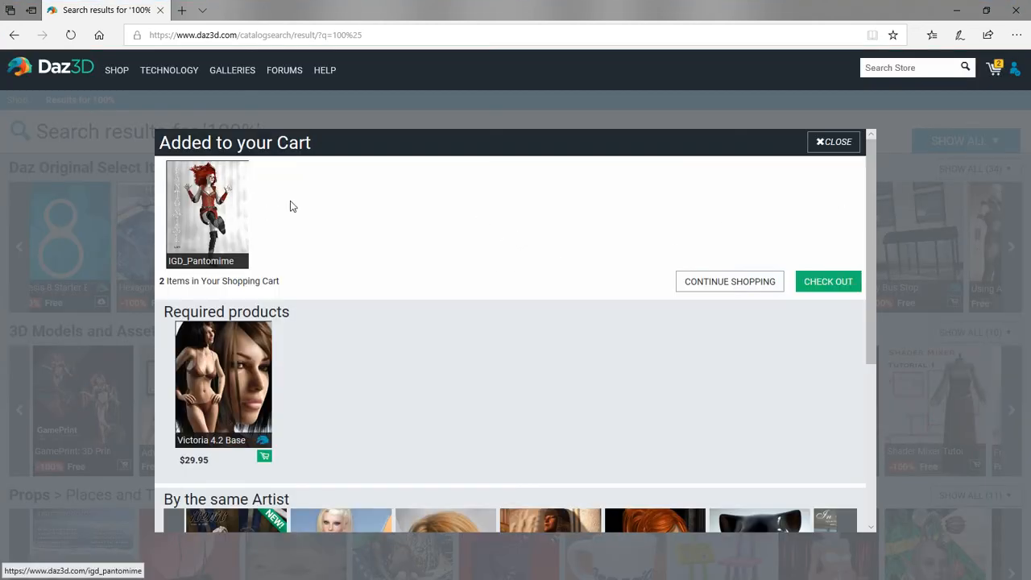
{"action": "mouse_move", "coordinate": [276, 208]}
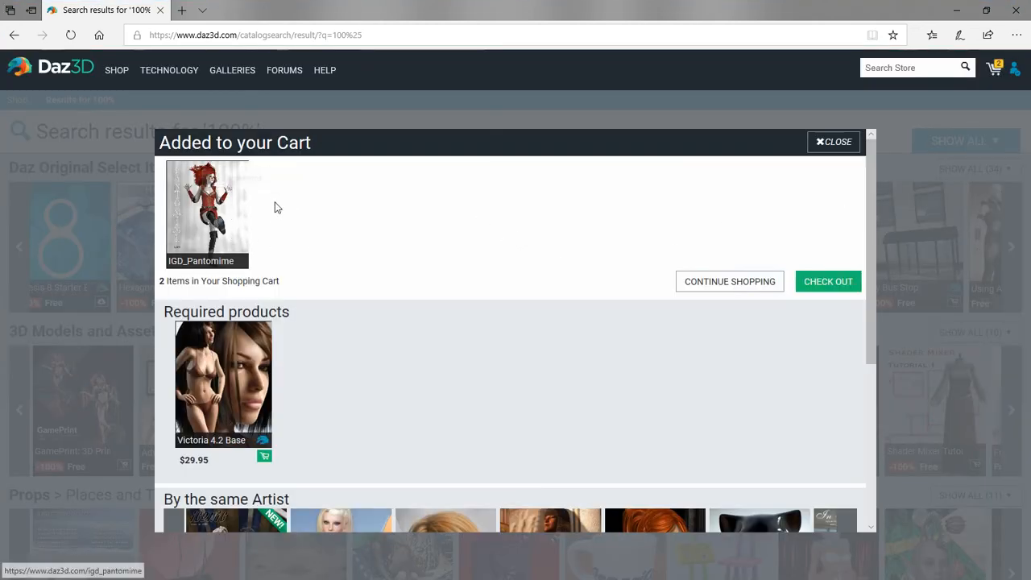
{"action": "mouse_move", "coordinate": [209, 330]}
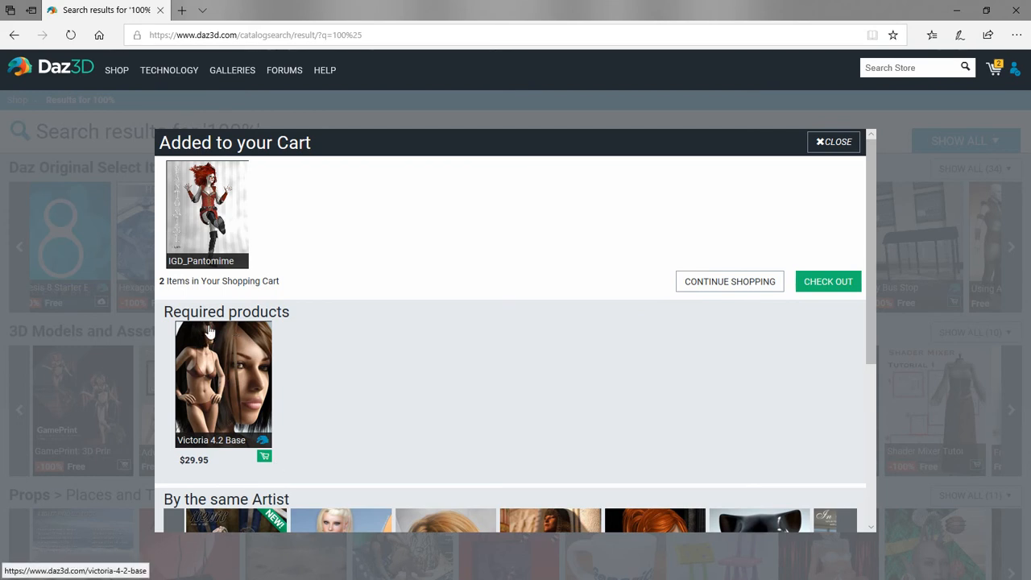
{"action": "mouse_move", "coordinate": [334, 202]}
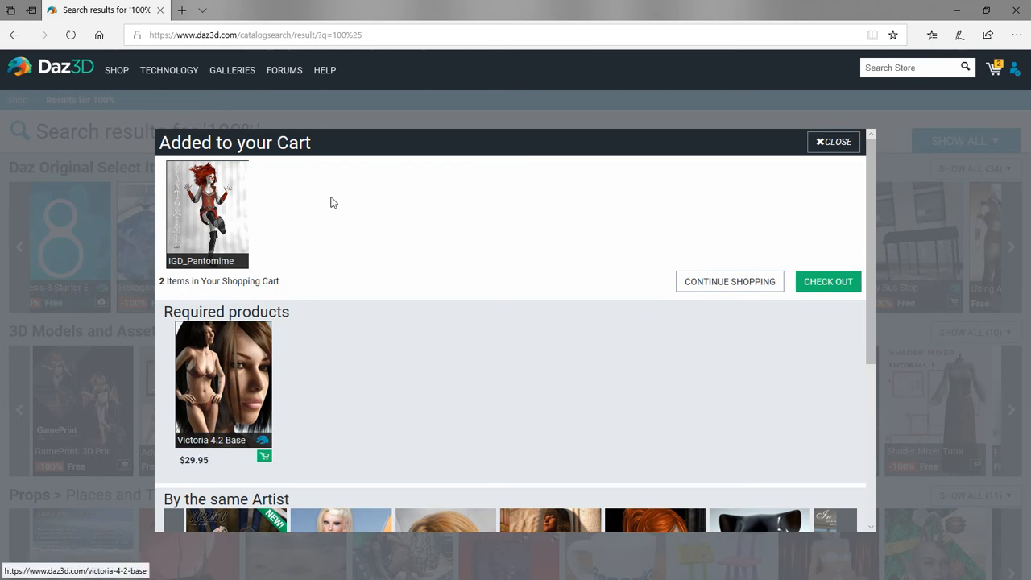
{"action": "mouse_move", "coordinate": [201, 256]}
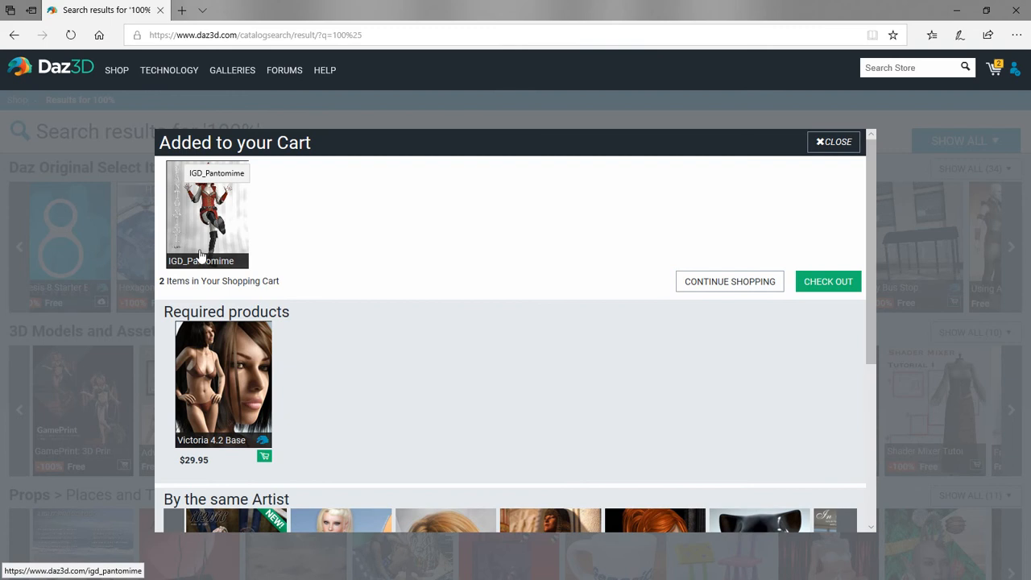
{"action": "mouse_move", "coordinate": [321, 442]}
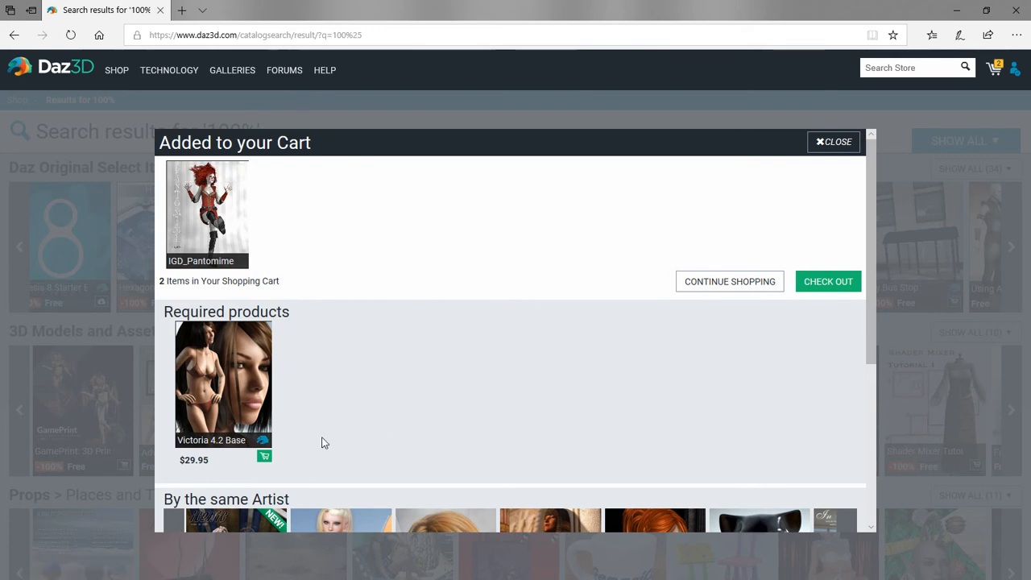
{"action": "mouse_move", "coordinate": [233, 440]}
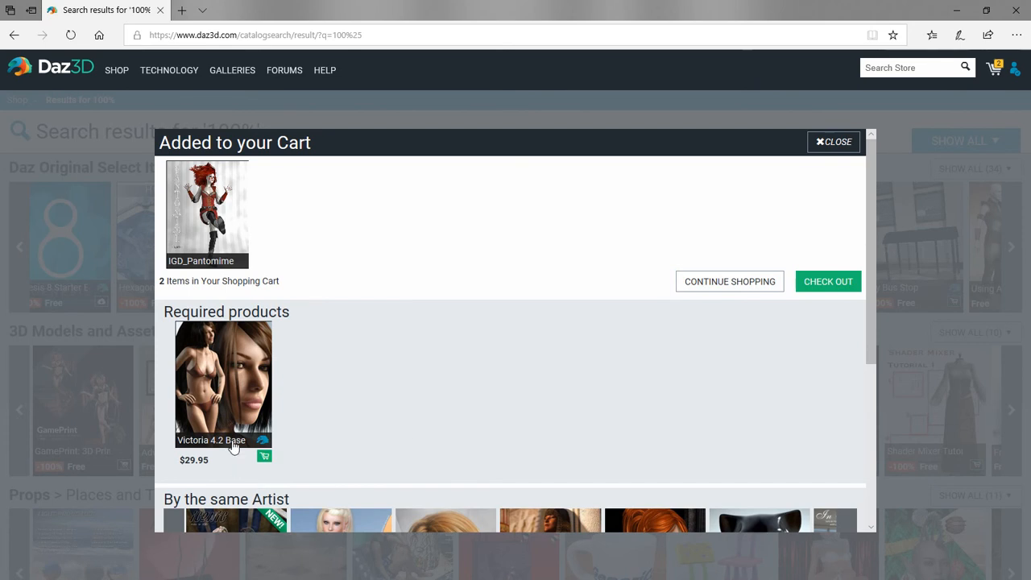
{"action": "mouse_move", "coordinate": [456, 317]}
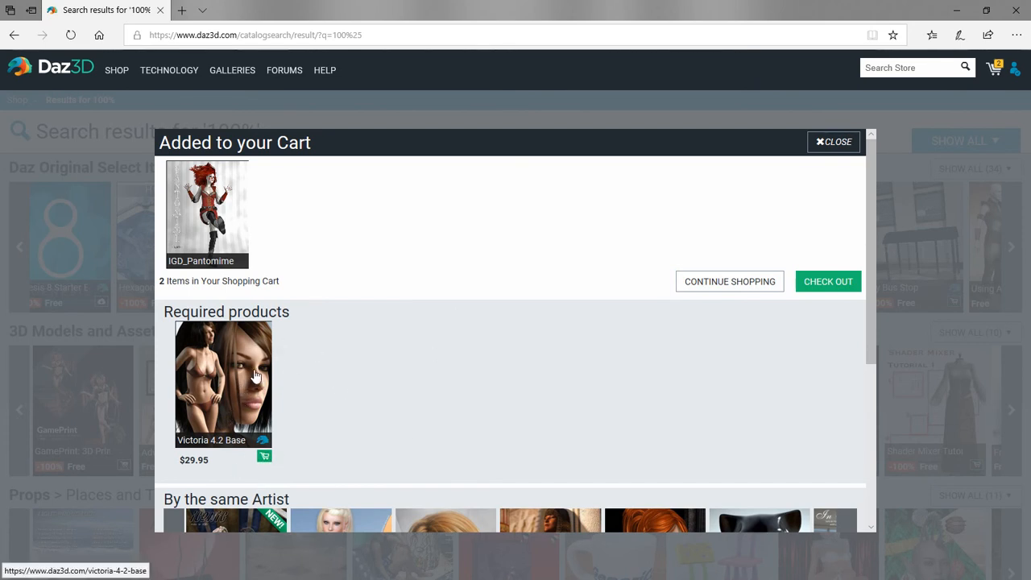
{"action": "mouse_move", "coordinate": [260, 227]}
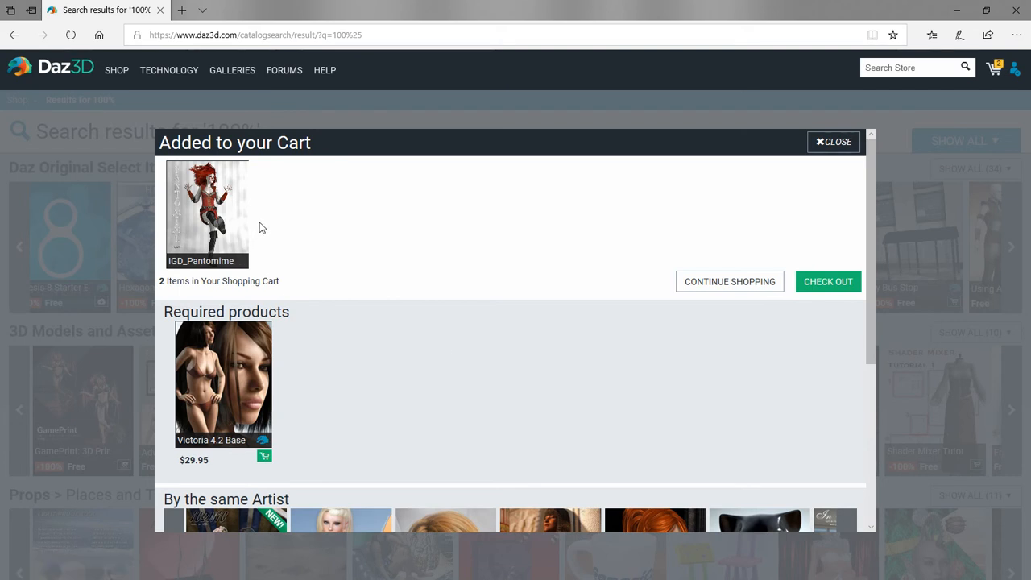
{"action": "mouse_move", "coordinate": [280, 402]}
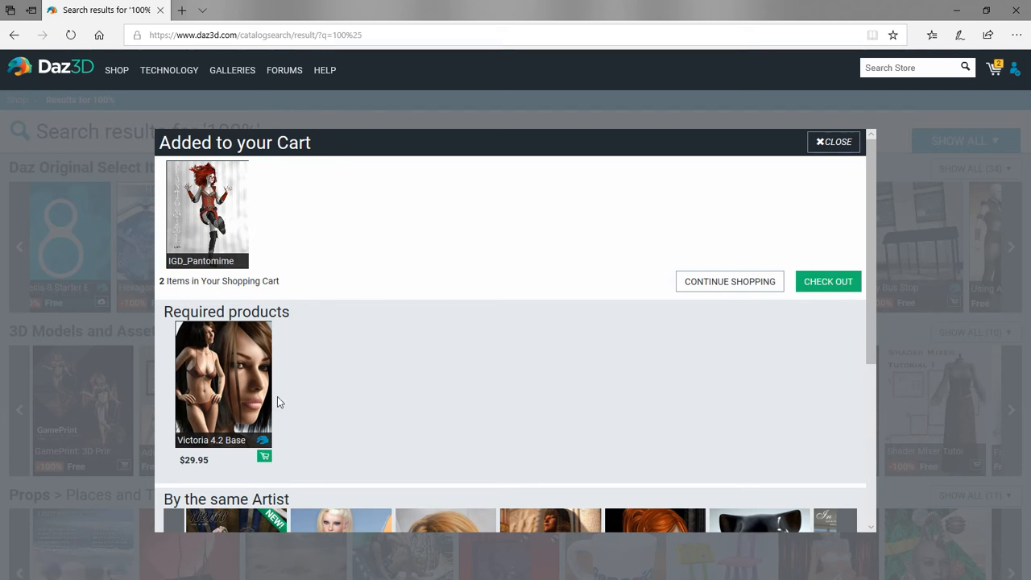
{"action": "mouse_move", "coordinate": [378, 256]}
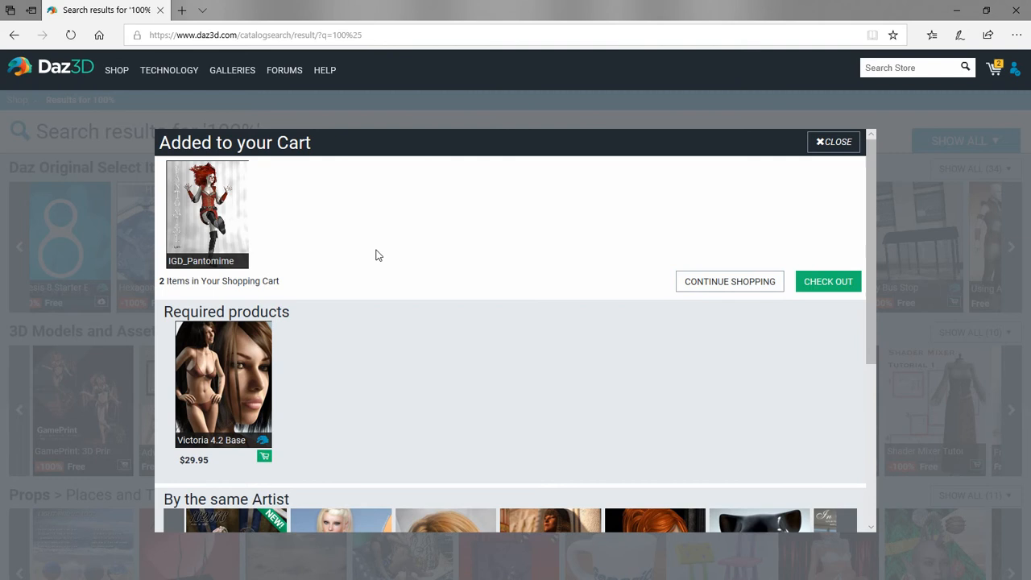
{"action": "mouse_move", "coordinate": [207, 193]}
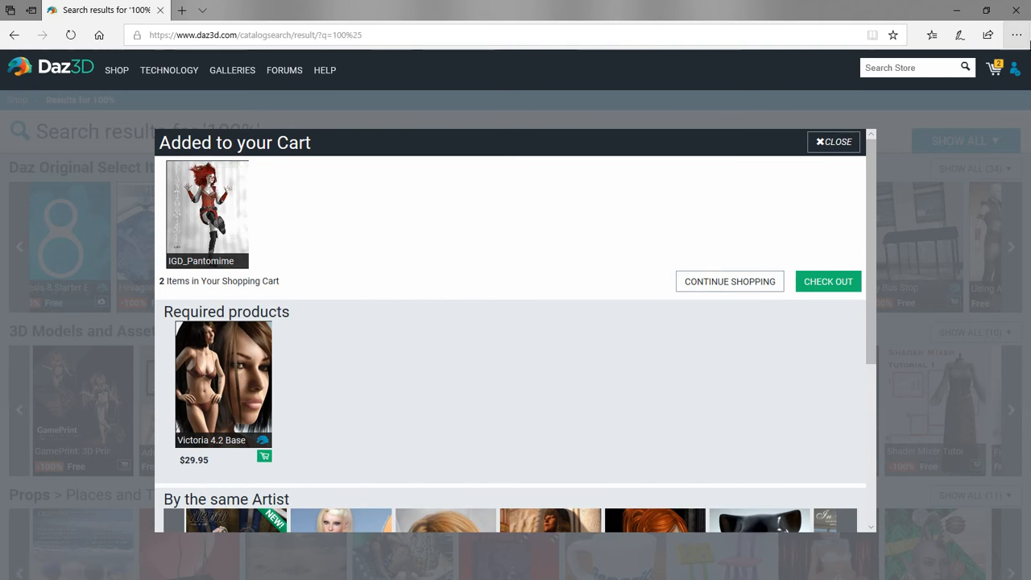
{"action": "mouse_move", "coordinate": [729, 281]}
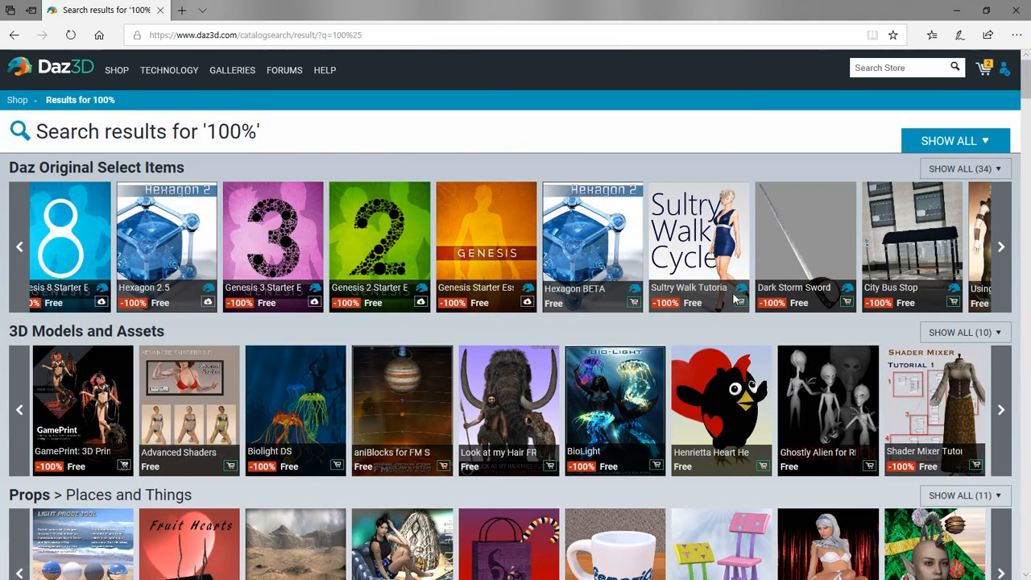
Scroll the '100%' results down until GeneriCorp: Coffee Mug appears.
{"action": "scroll", "scroll_direction": "down", "scroll_amount": 3}
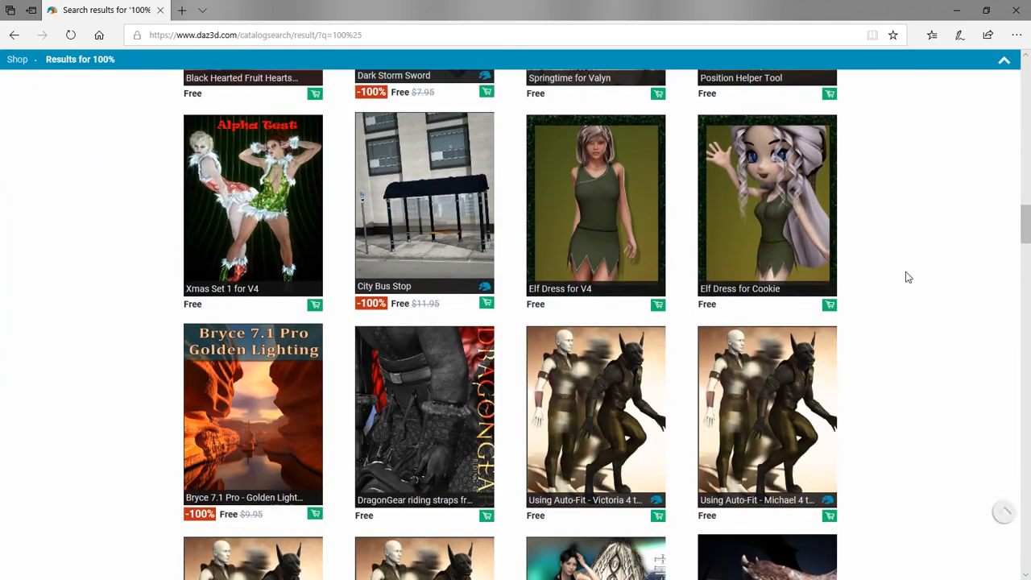
{"action": "scroll", "scroll_direction": "down", "scroll_amount": 3}
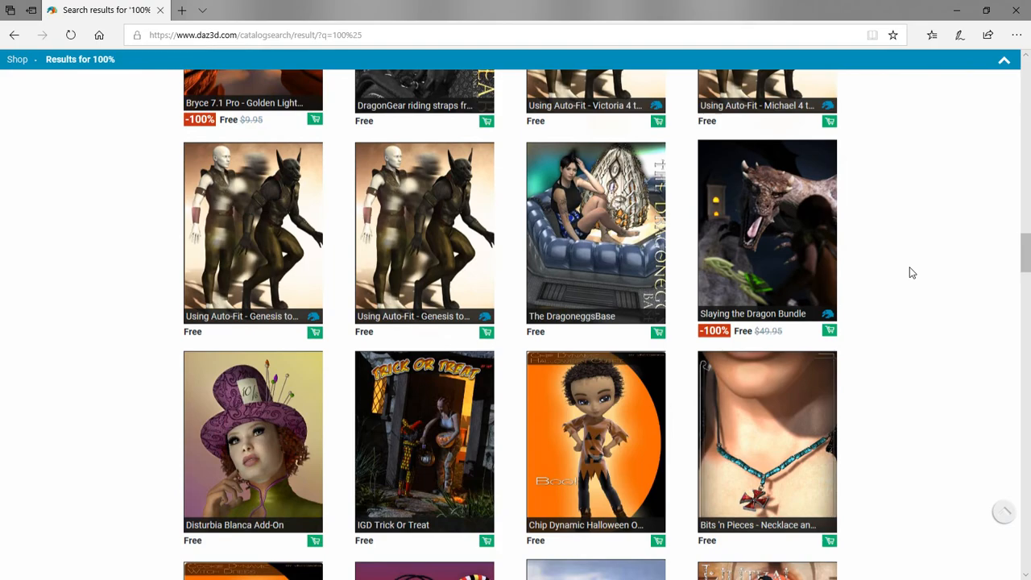
{"action": "scroll", "scroll_direction": "down", "scroll_amount": 3}
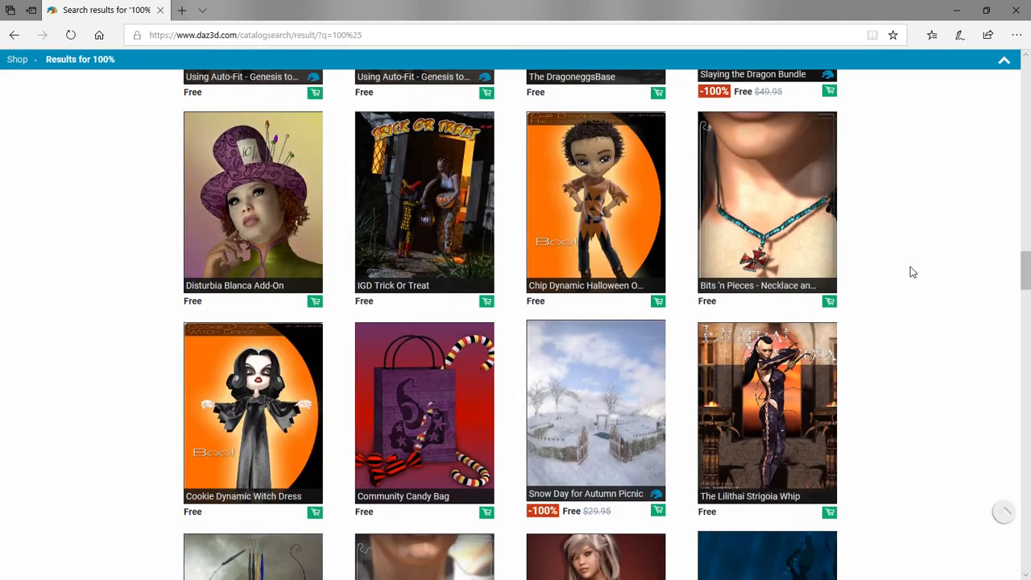
{"action": "scroll", "scroll_direction": "down", "scroll_amount": 3}
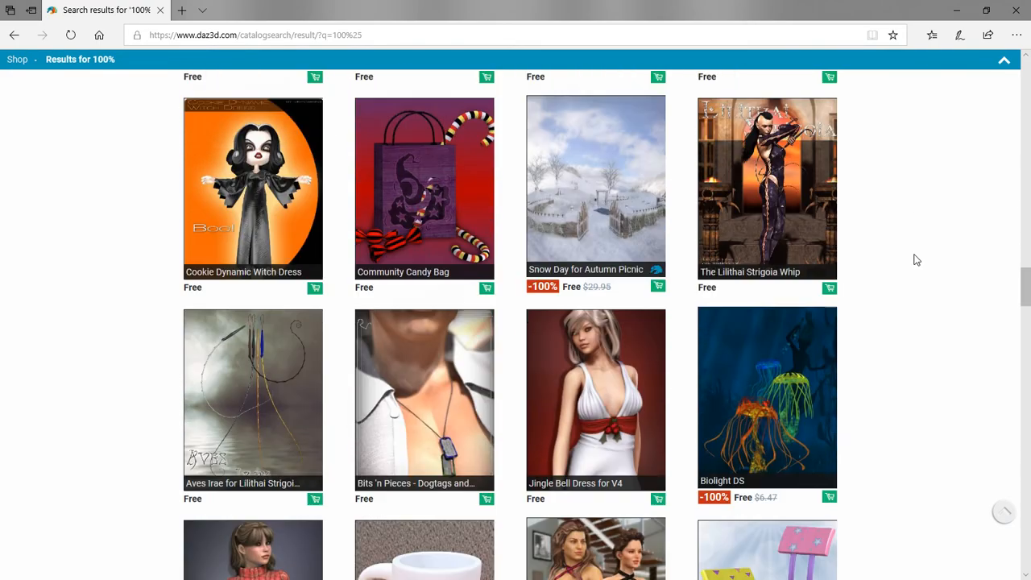
{"action": "scroll", "scroll_direction": "down", "scroll_amount": 3}
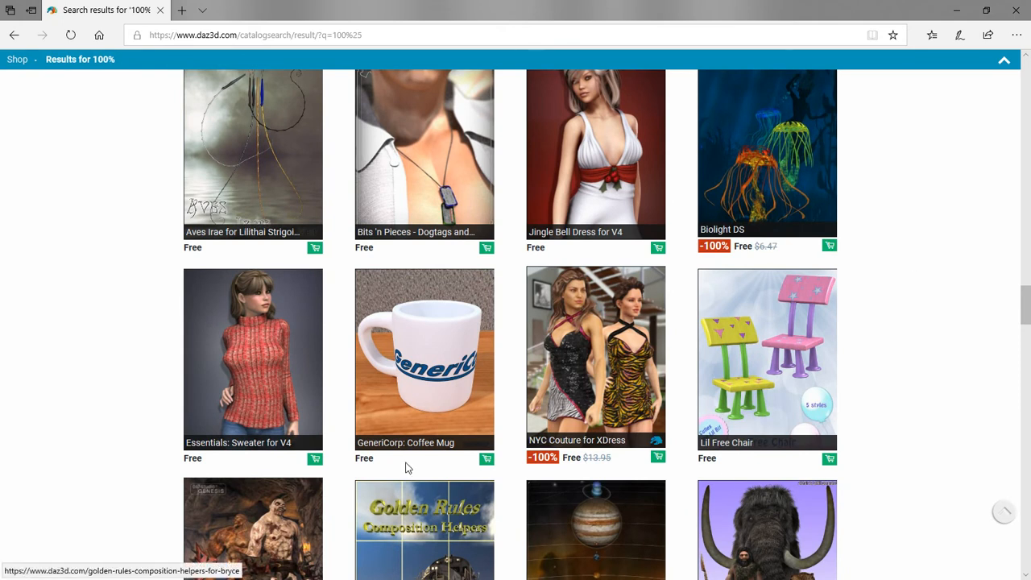
{"action": "mouse_move", "coordinate": [487, 459]}
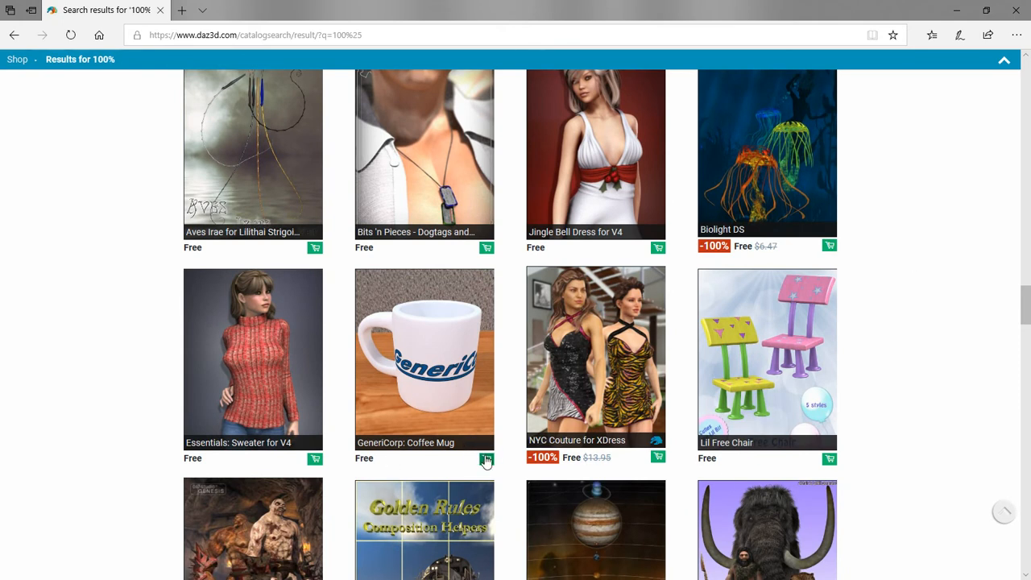
{"action": "mouse_move", "coordinate": [486, 459]}
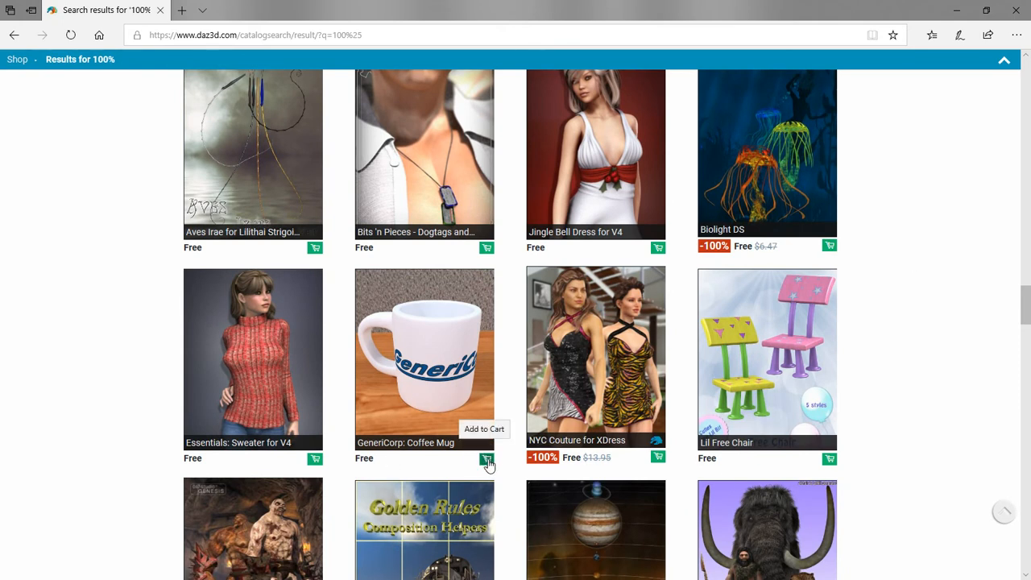
Add GeneriCorp: Coffee Mug to the cart and proceed to checkout.
{"action": "left_click", "coordinate": [486, 458]}
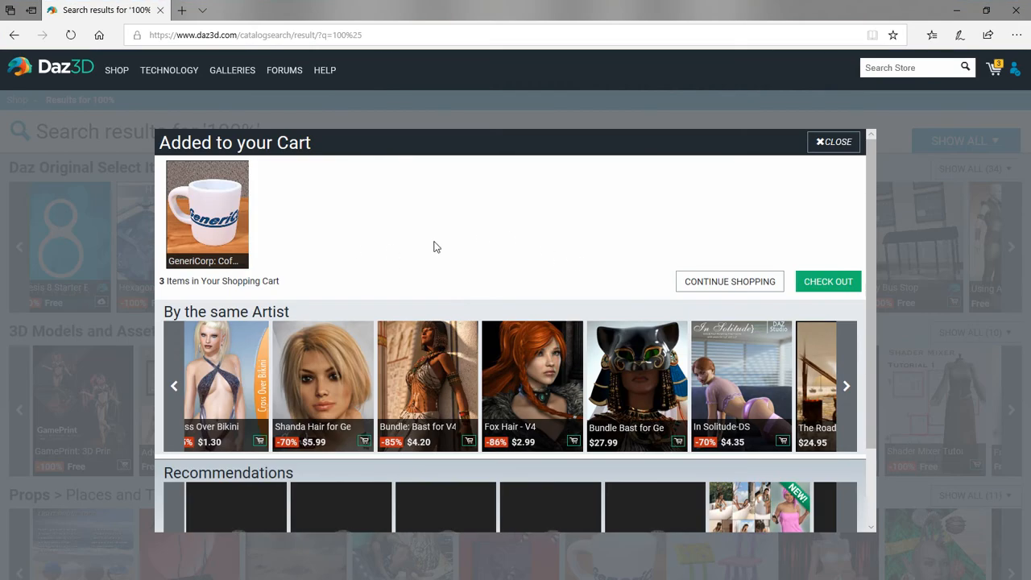
{"action": "mouse_move", "coordinate": [596, 223]}
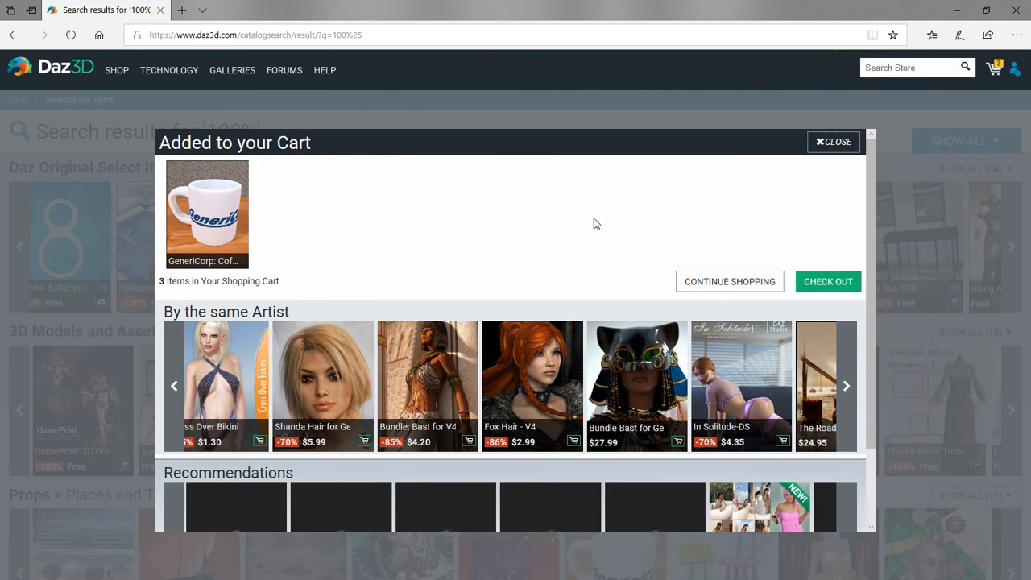
{"action": "scroll", "scroll_direction": "down", "scroll_amount": 3}
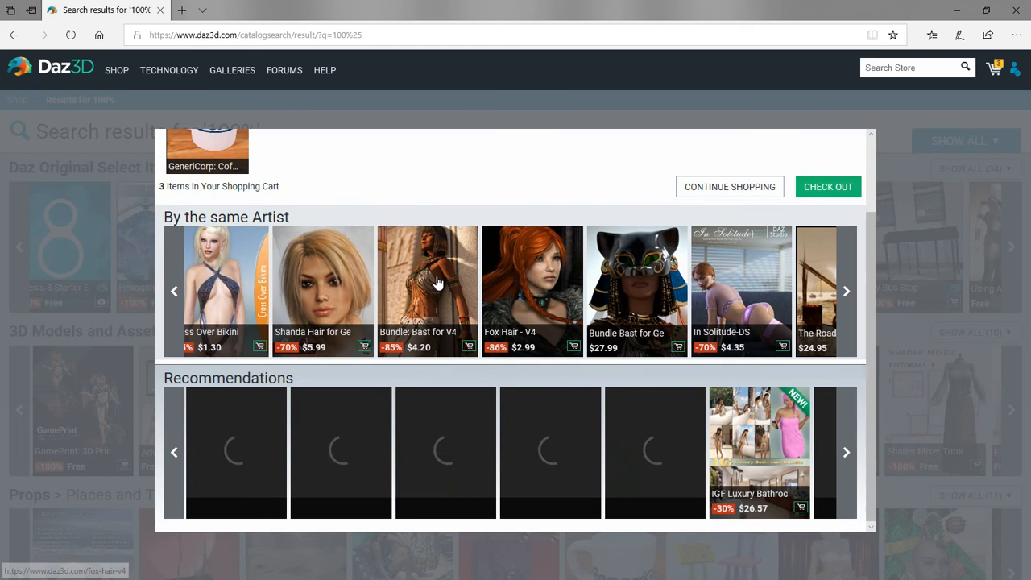
{"action": "mouse_move", "coordinate": [767, 264]}
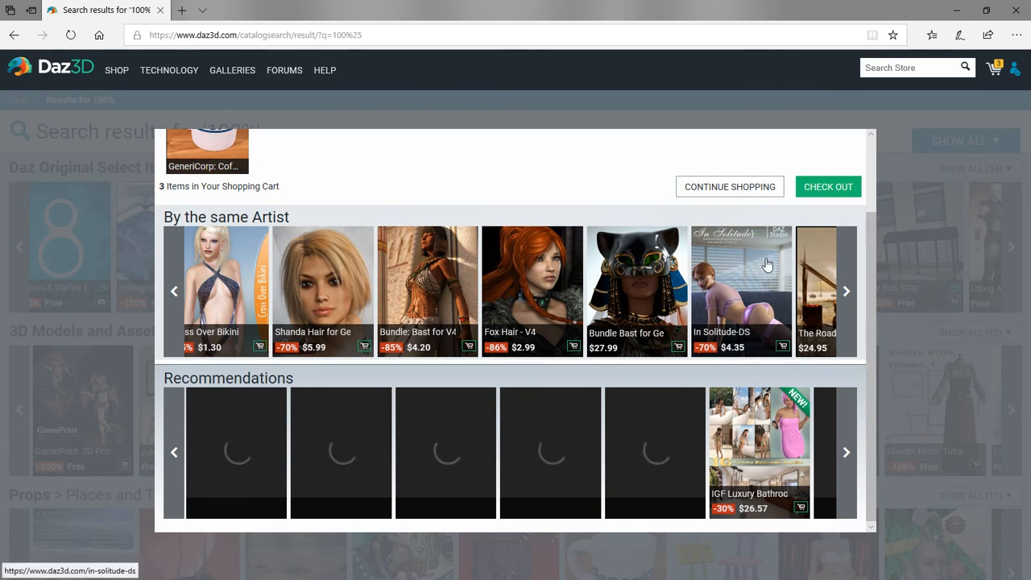
{"action": "mouse_move", "coordinate": [249, 160]}
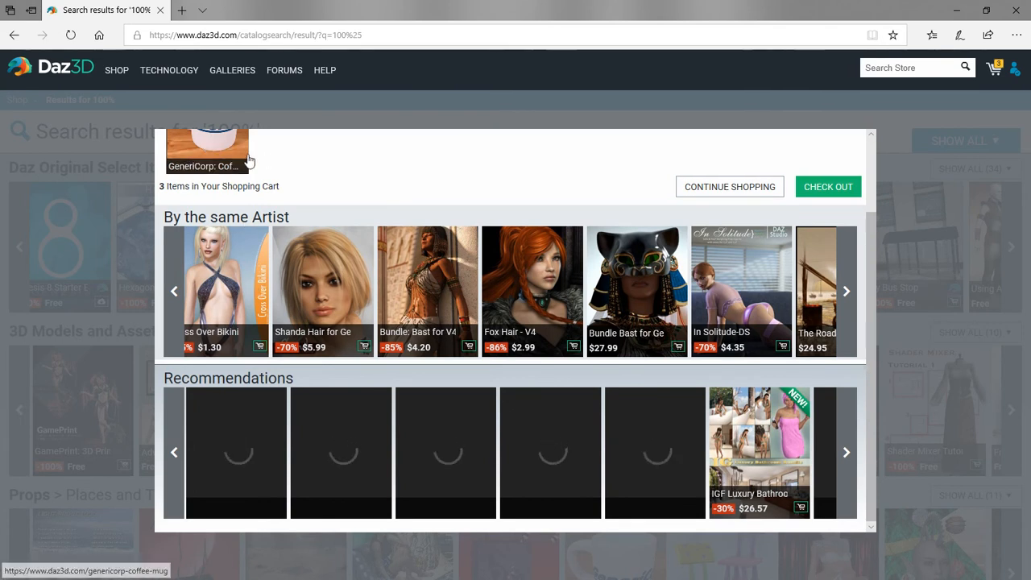
{"action": "mouse_move", "coordinate": [401, 450]}
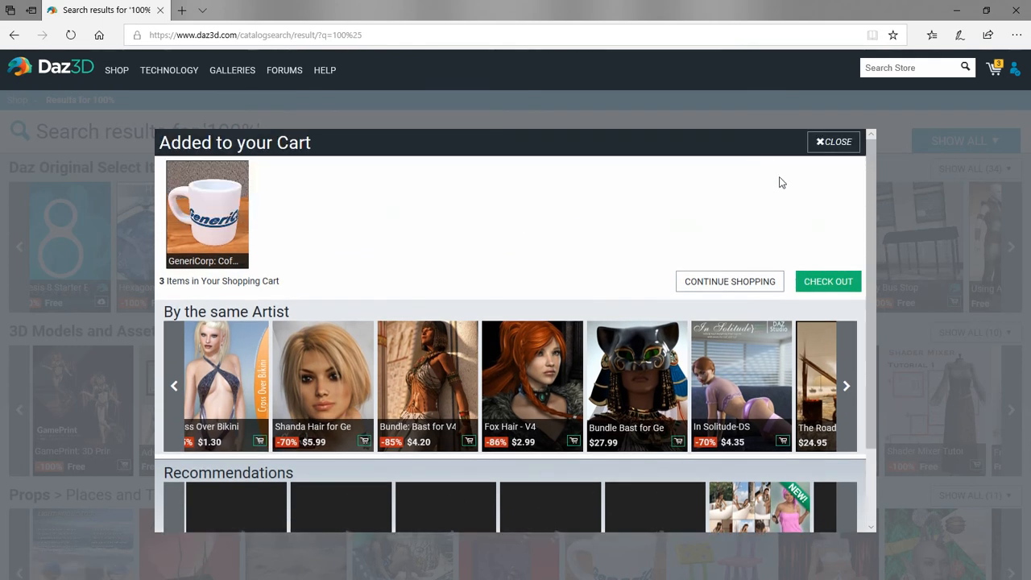
{"action": "mouse_move", "coordinate": [827, 281]}
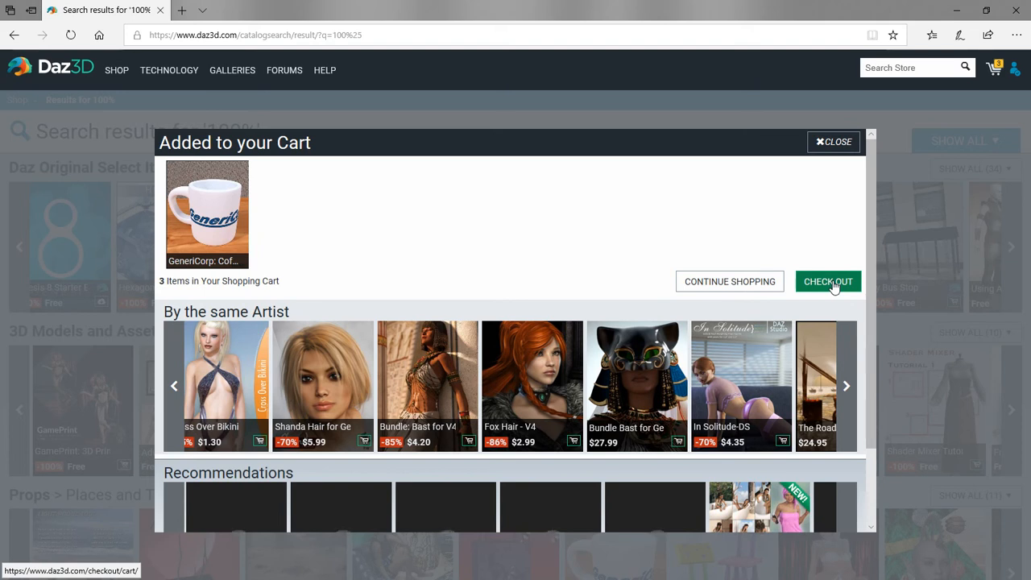
{"action": "left_click", "coordinate": [828, 281]}
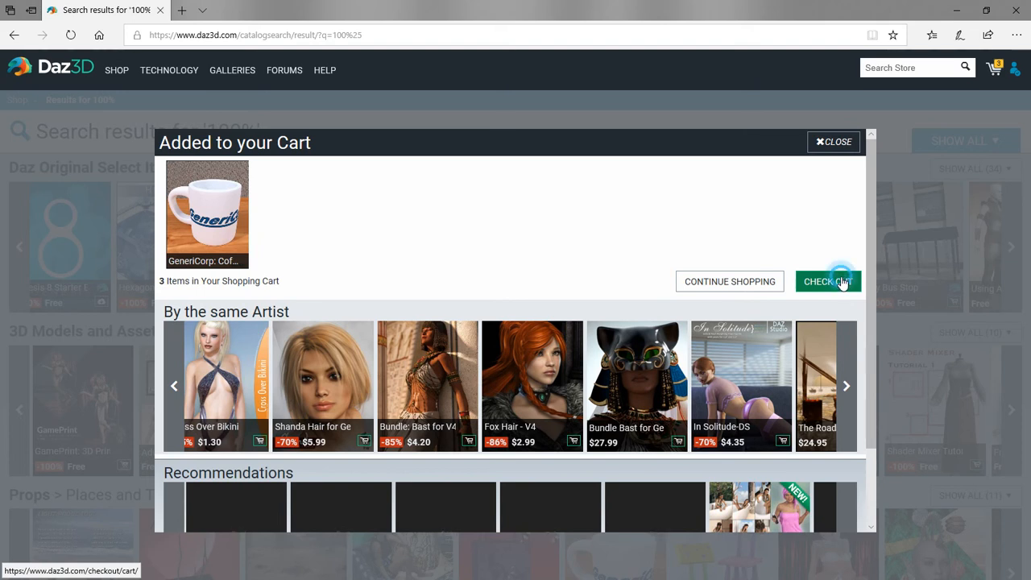
Check out the cart of three free items (GamePrint plugin, IGD_Pantomime, Coffee Mug) totalling $0.00.
{"action": "left_click", "coordinate": [828, 281]}
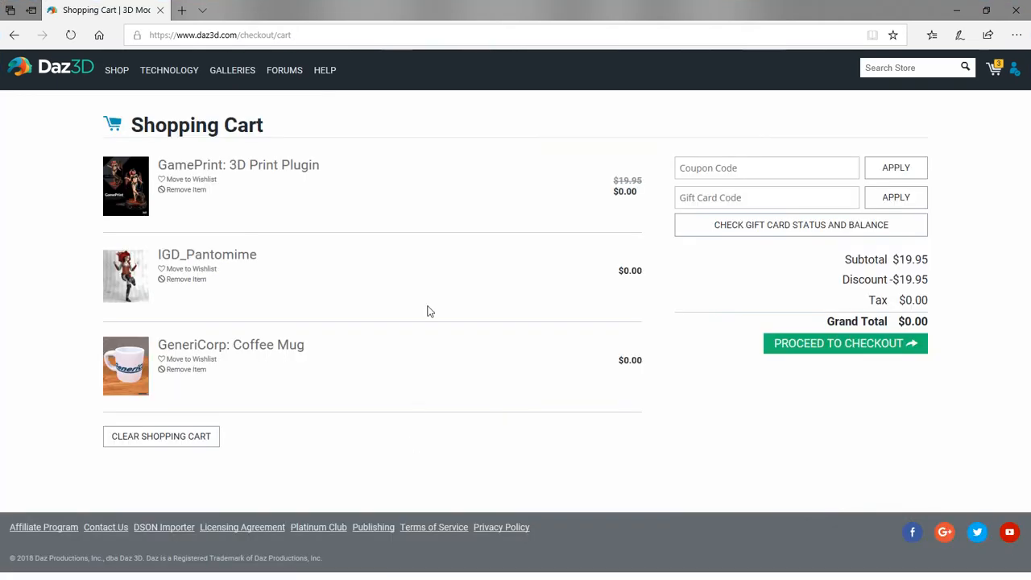
{"action": "mouse_move", "coordinate": [236, 210]}
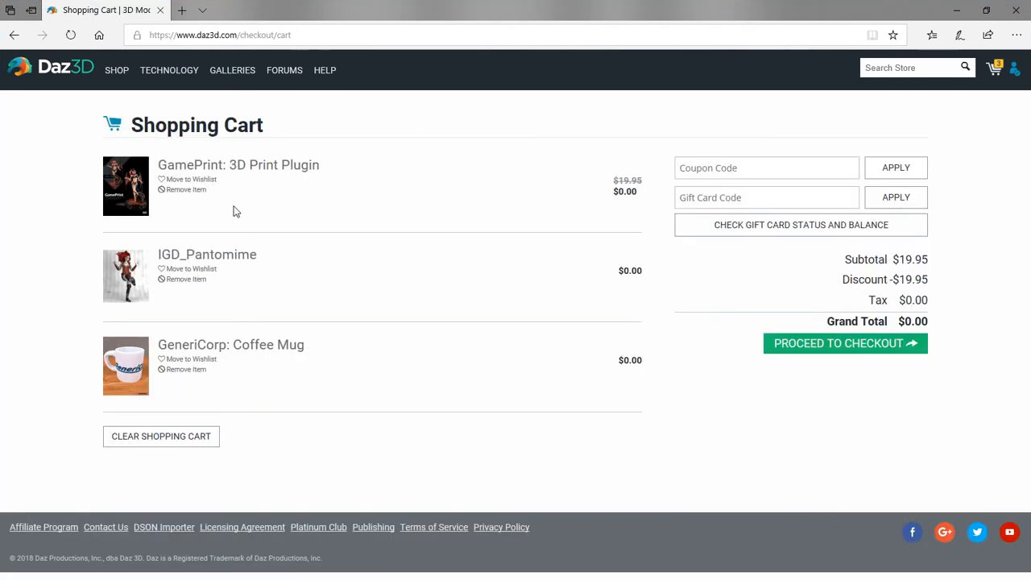
{"action": "mouse_move", "coordinate": [651, 177]}
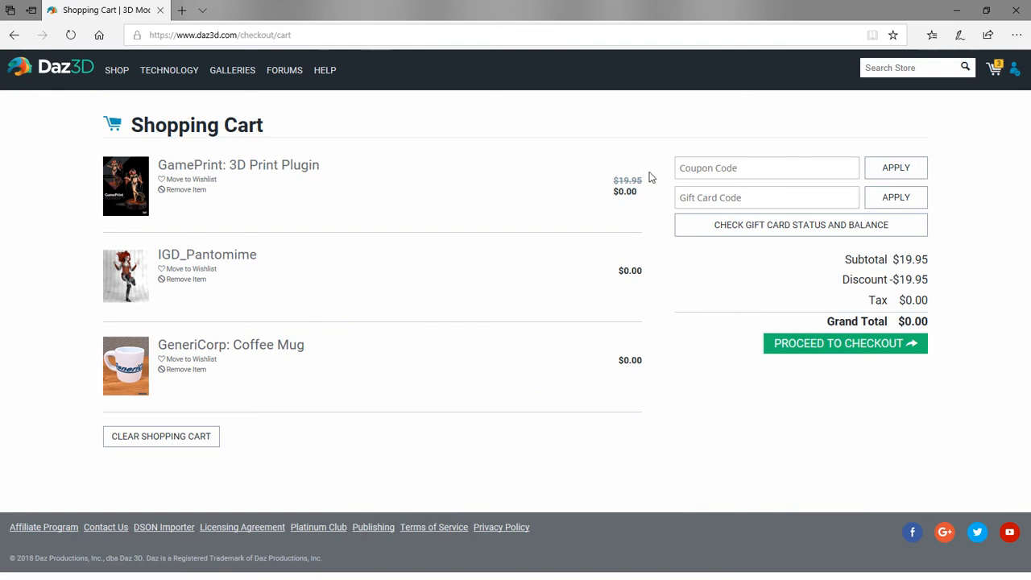
{"action": "mouse_move", "coordinate": [620, 257]}
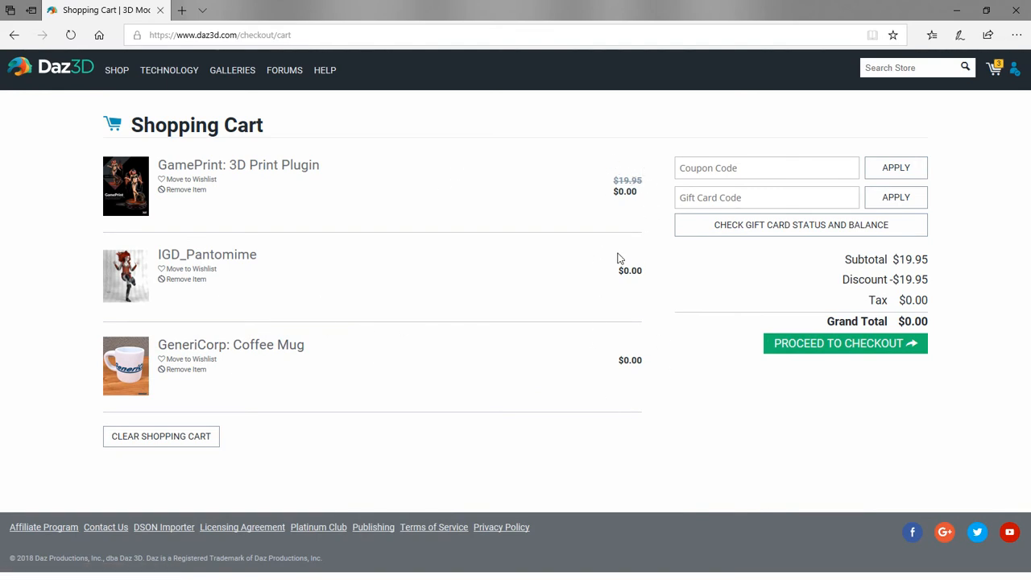
{"action": "mouse_move", "coordinate": [402, 175]}
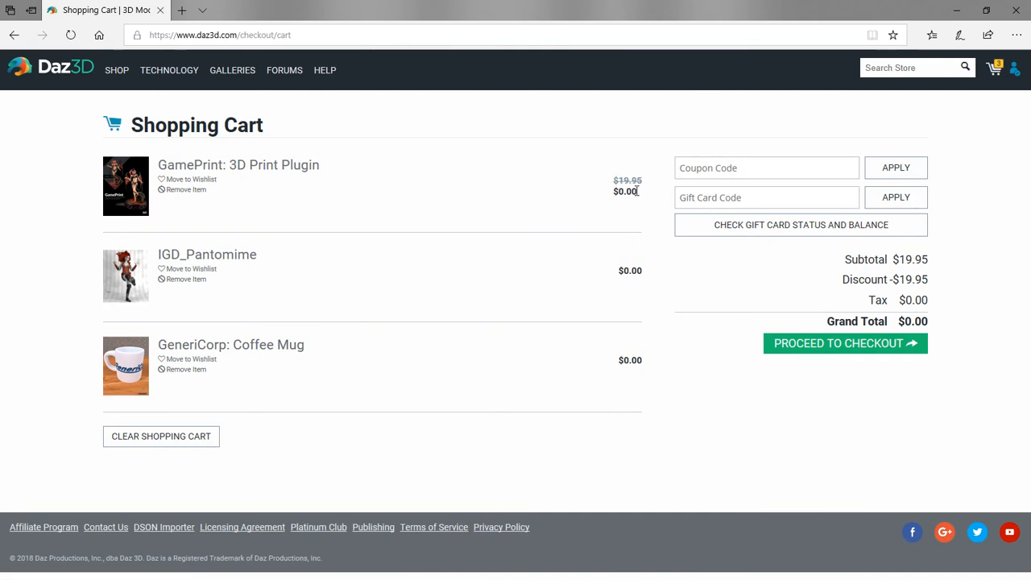
{"action": "mouse_move", "coordinate": [629, 283]}
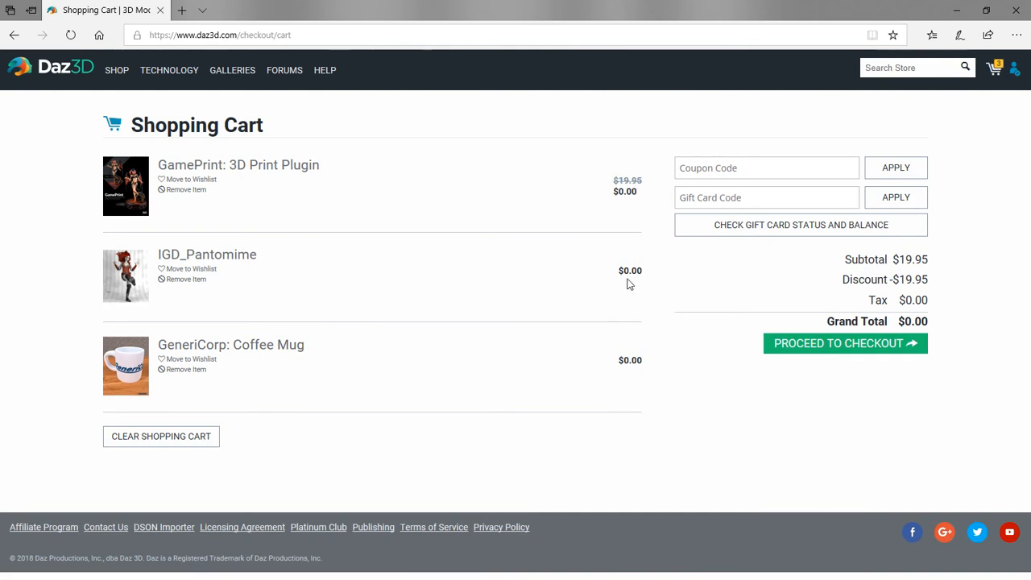
{"action": "mouse_move", "coordinate": [559, 310]}
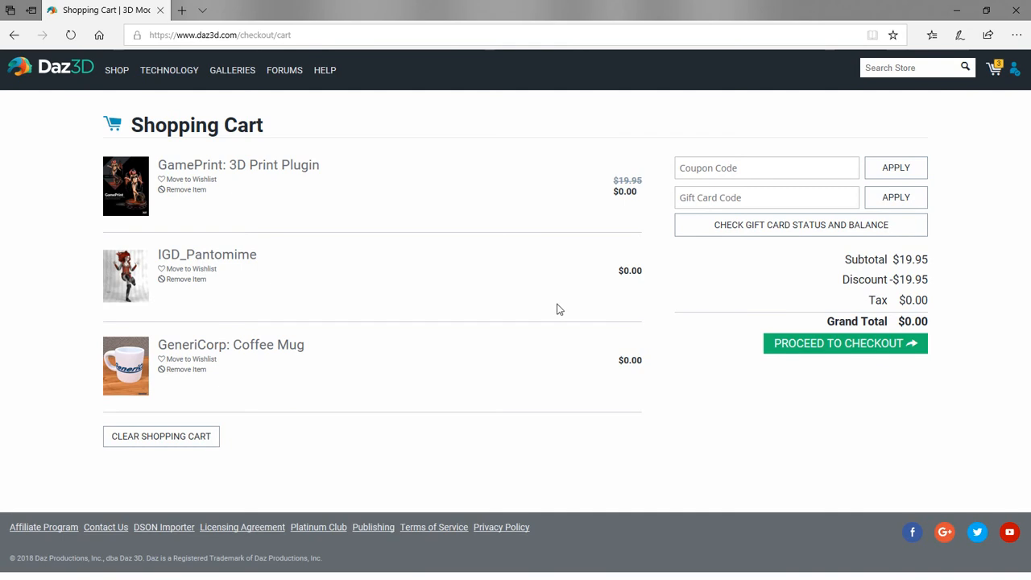
{"action": "mouse_move", "coordinate": [932, 264]}
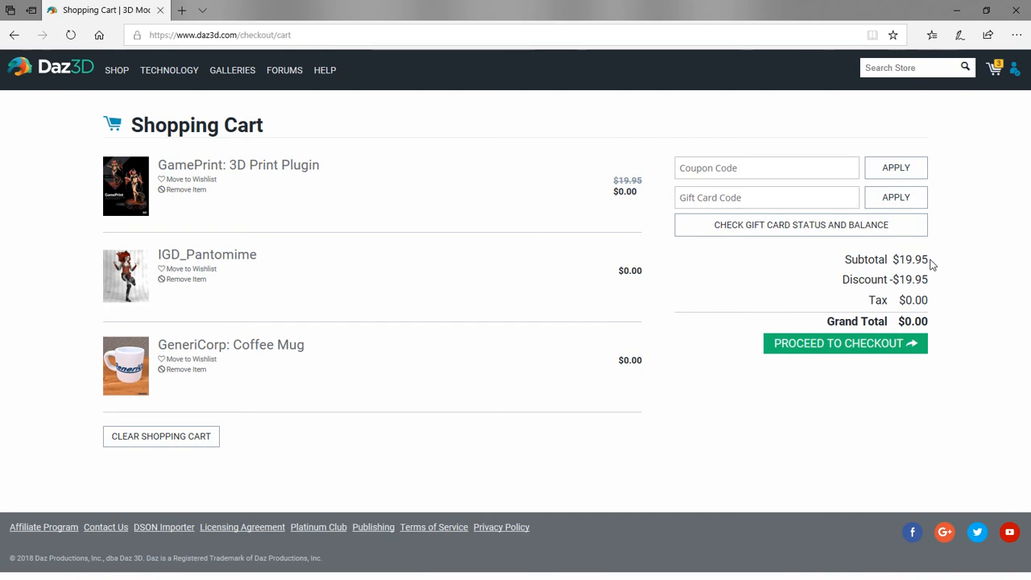
{"action": "mouse_move", "coordinate": [926, 280]}
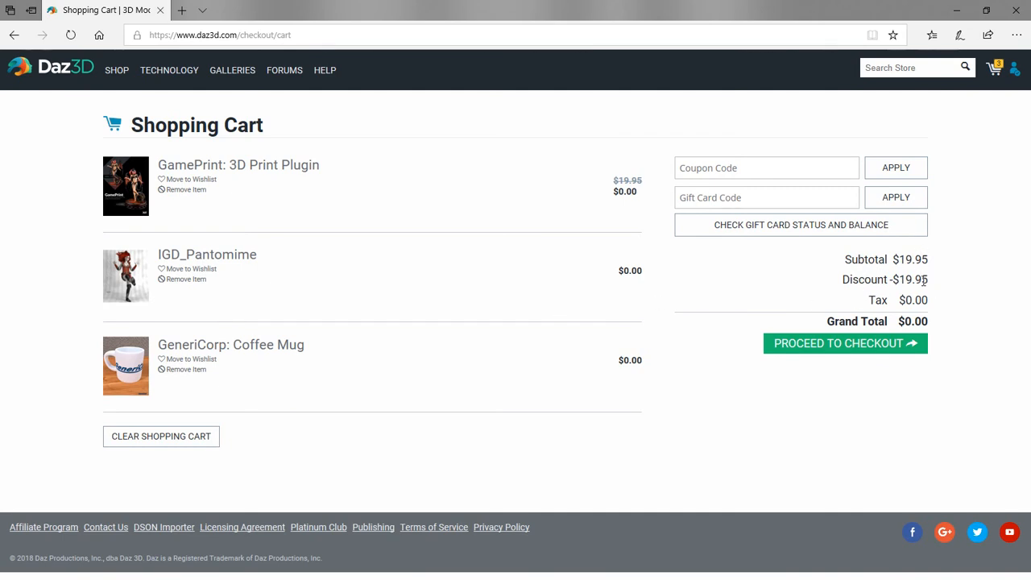
{"action": "mouse_move", "coordinate": [813, 272]}
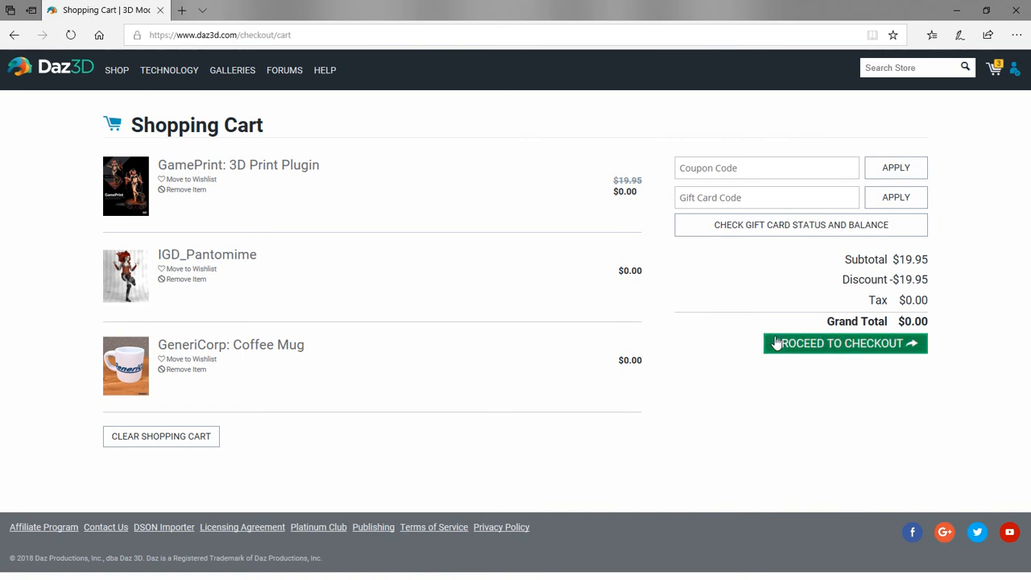
{"action": "mouse_move", "coordinate": [815, 397]}
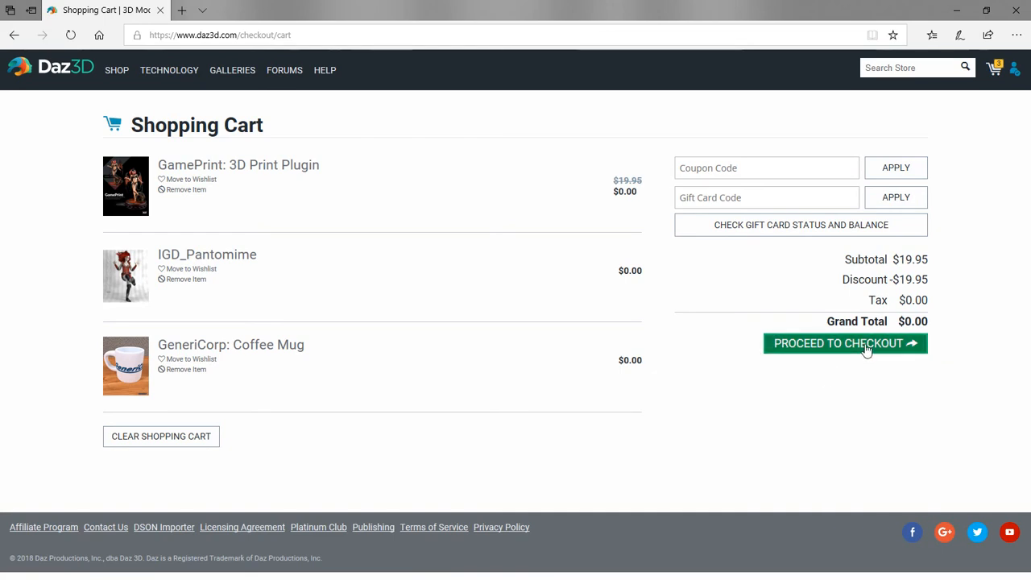
{"action": "left_click", "coordinate": [845, 343]}
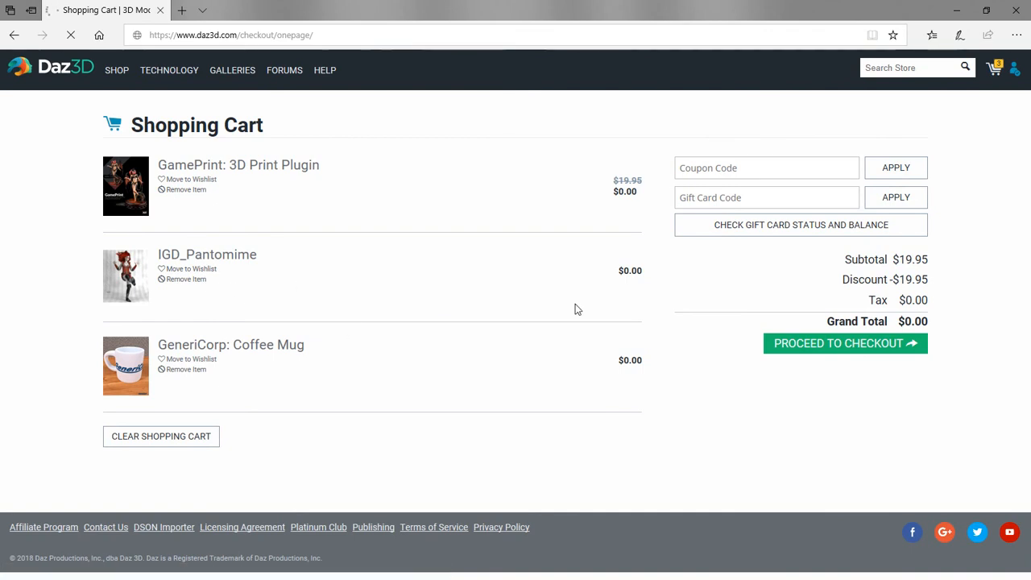
{"action": "mouse_move", "coordinate": [260, 293]}
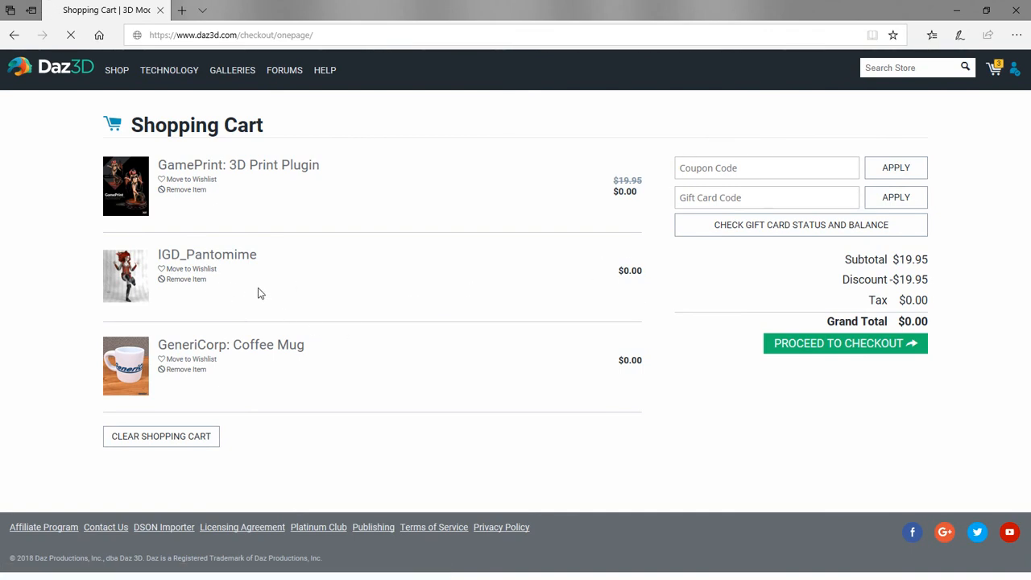
{"action": "mouse_move", "coordinate": [823, 416]}
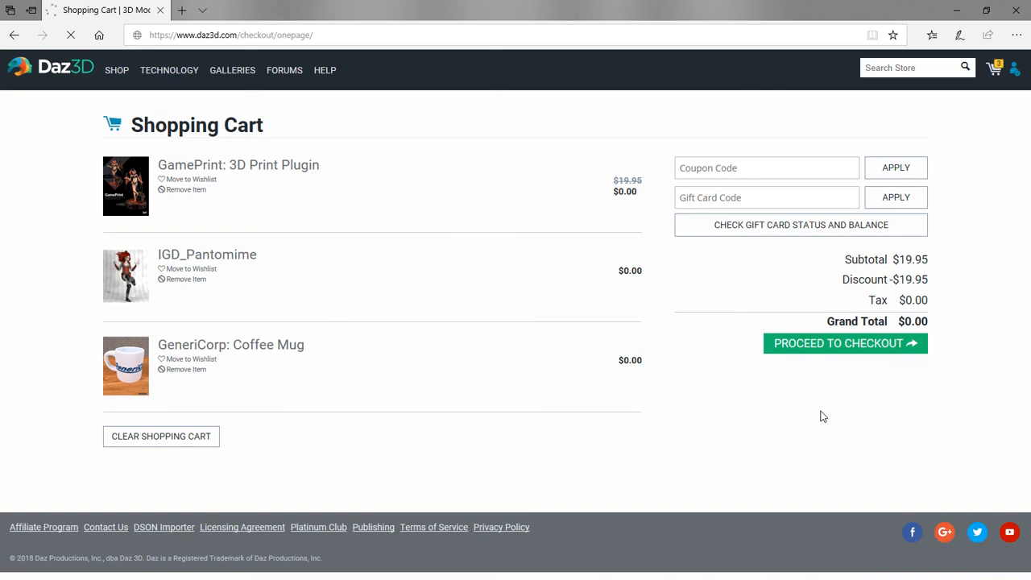
{"action": "left_click", "coordinate": [844, 343]}
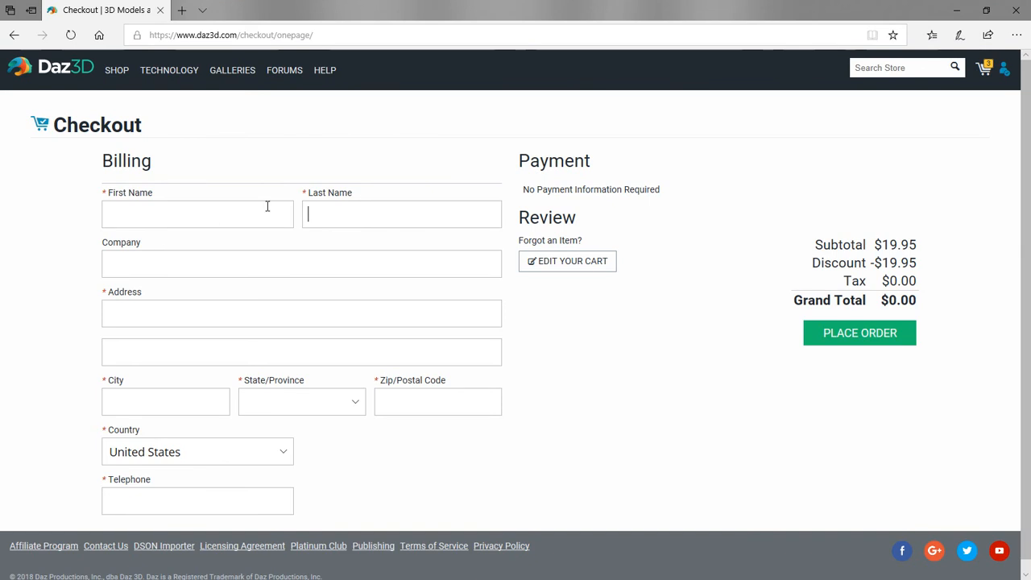
{"action": "mouse_move", "coordinate": [765, 342]}
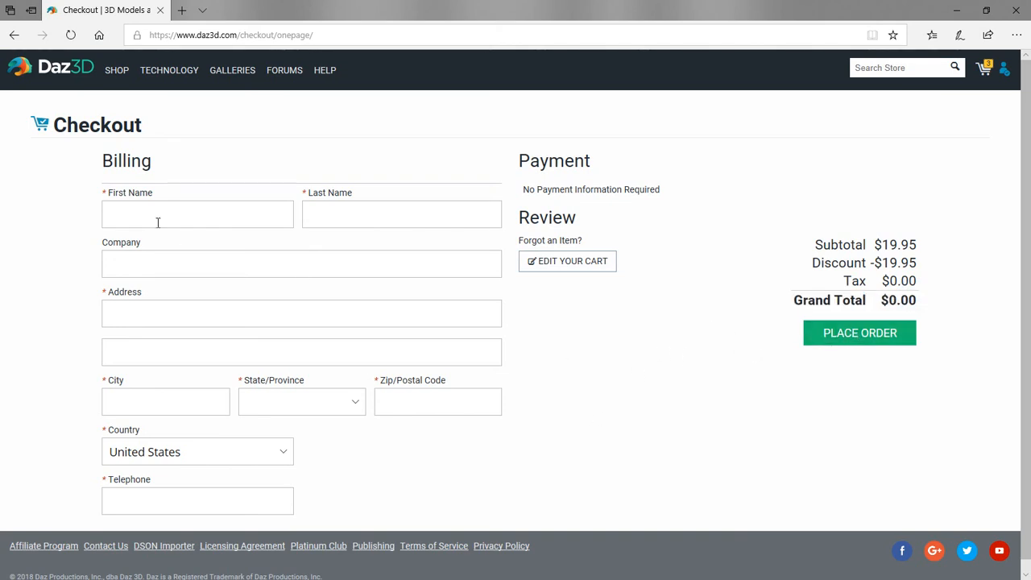
{"action": "mouse_move", "coordinate": [666, 388]}
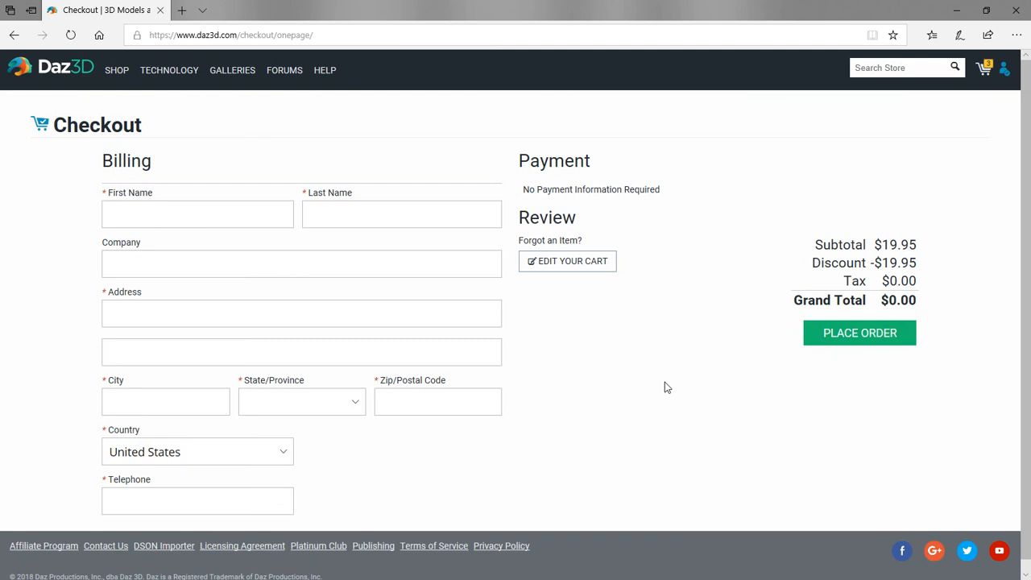
{"action": "mouse_move", "coordinate": [339, 410]}
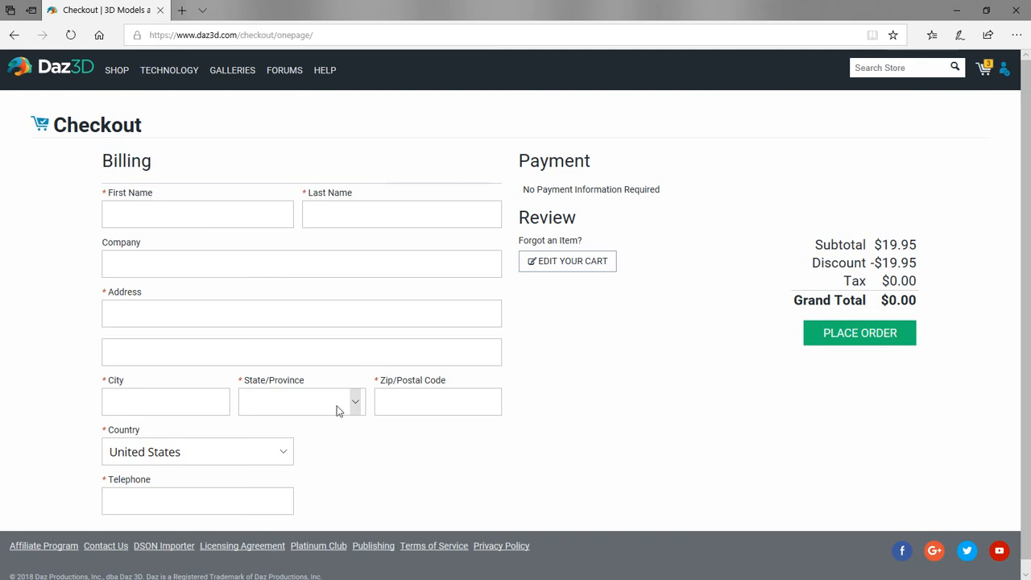
{"action": "mouse_move", "coordinate": [427, 429]}
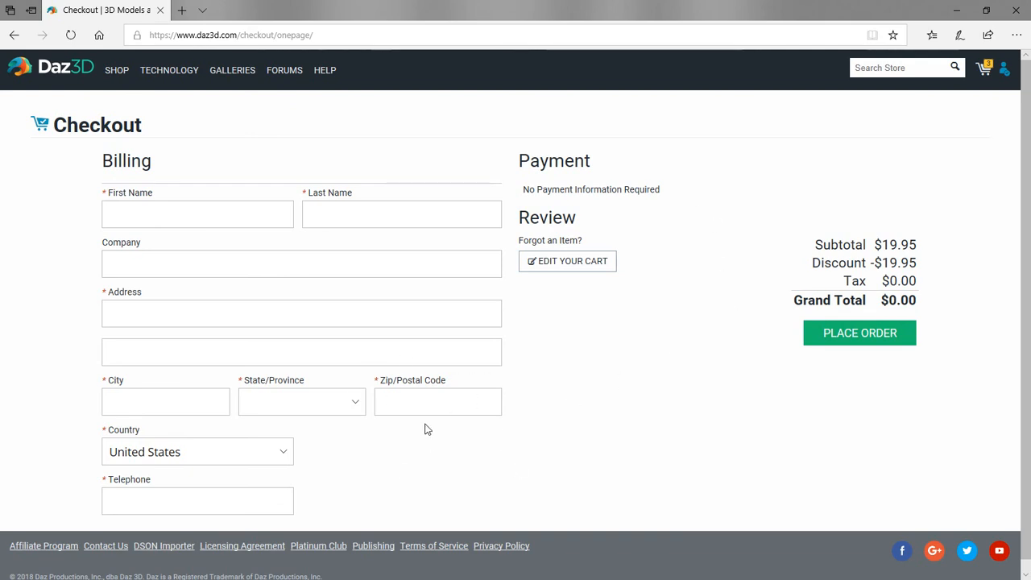
{"action": "mouse_move", "coordinate": [207, 389]}
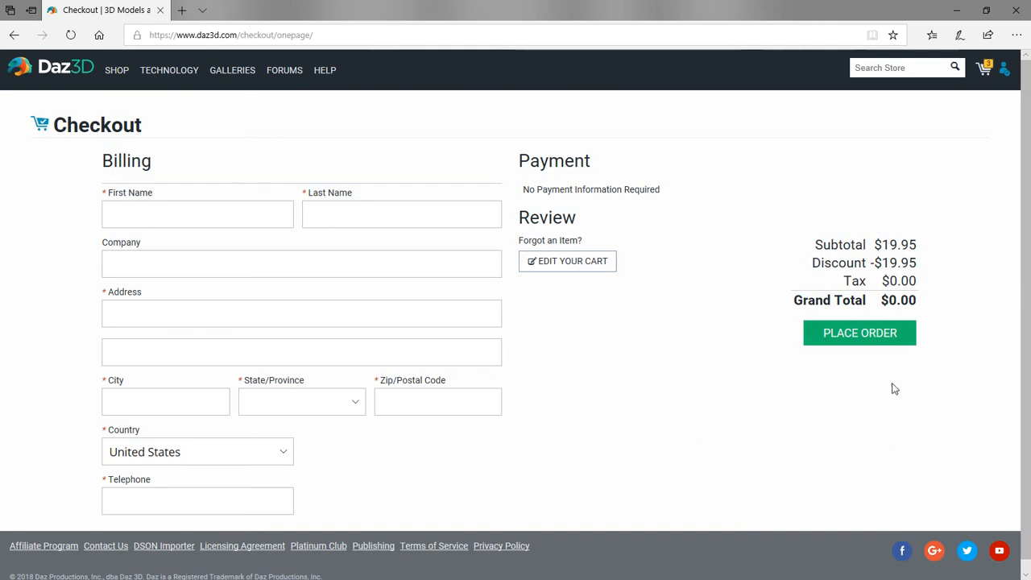
{"action": "mouse_move", "coordinate": [859, 333]}
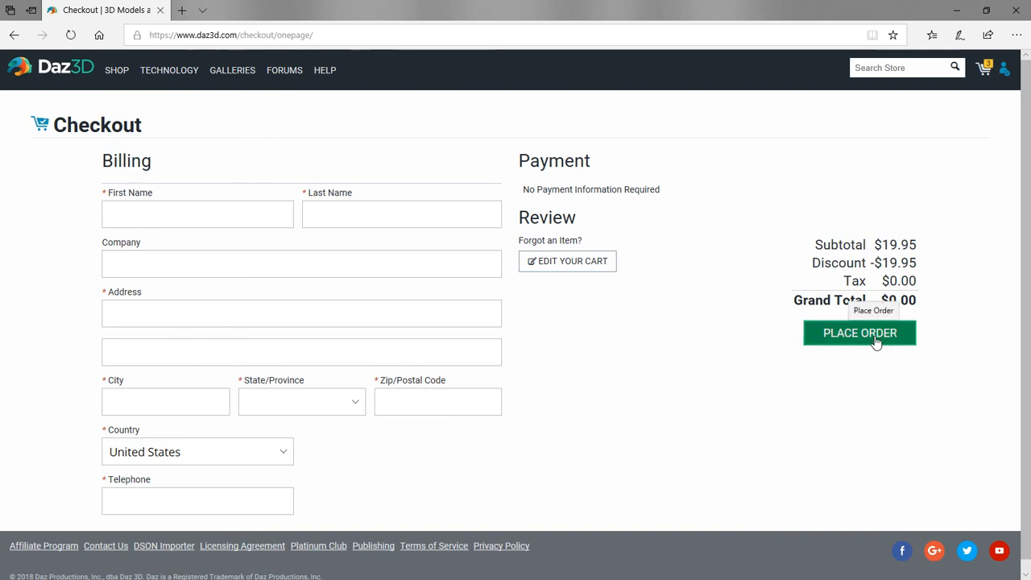
{"action": "mouse_move", "coordinate": [863, 421]}
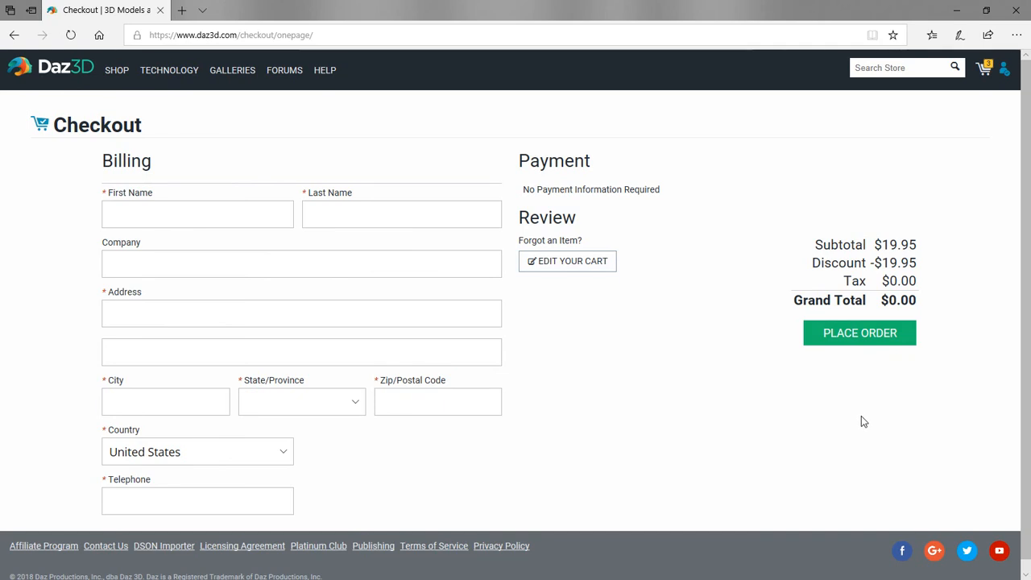
{"action": "left_click", "coordinate": [858, 332]}
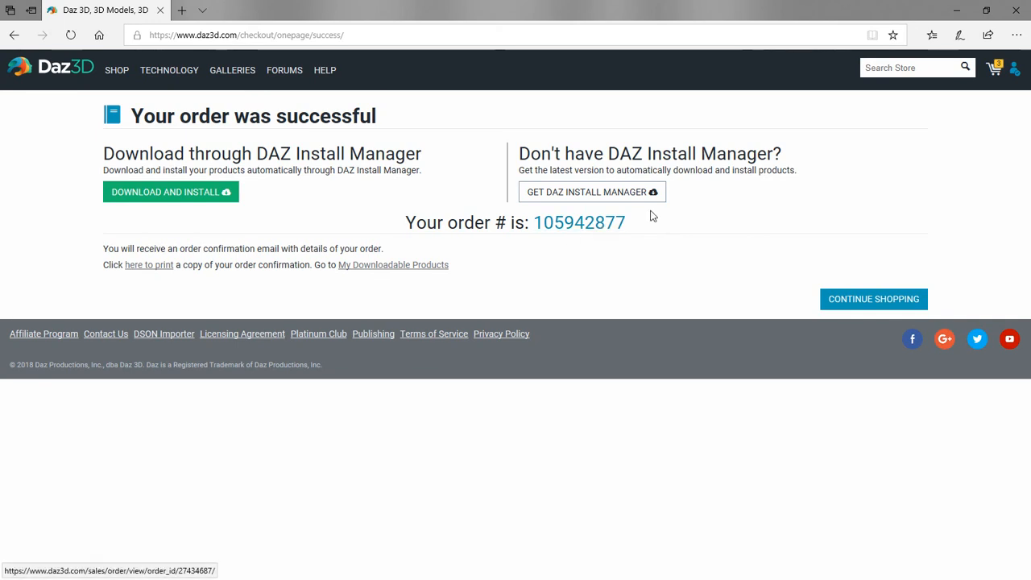
{"action": "mouse_move", "coordinate": [873, 299]}
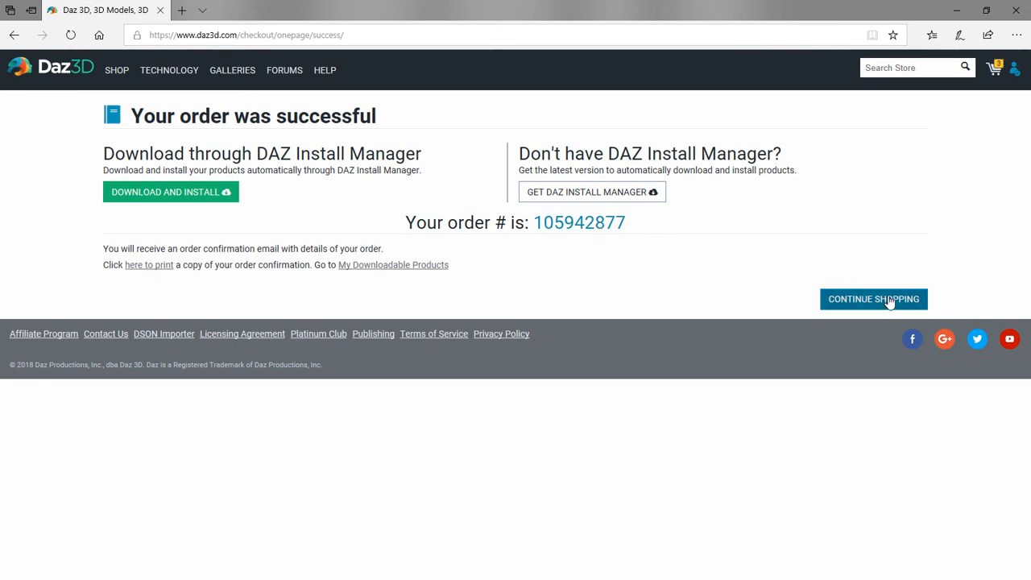
{"action": "mouse_move", "coordinate": [917, 306]}
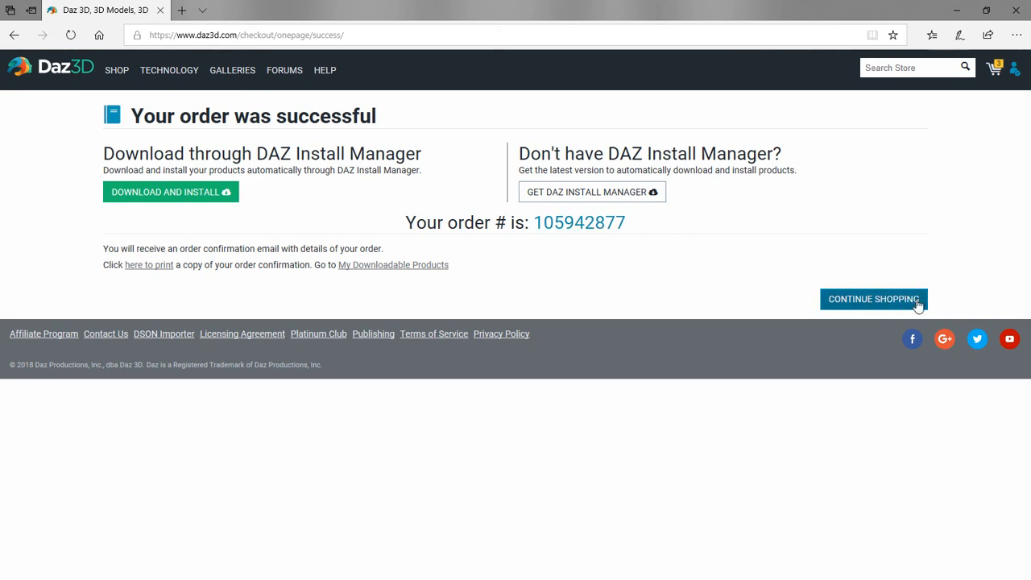
{"action": "mouse_move", "coordinate": [811, 308]}
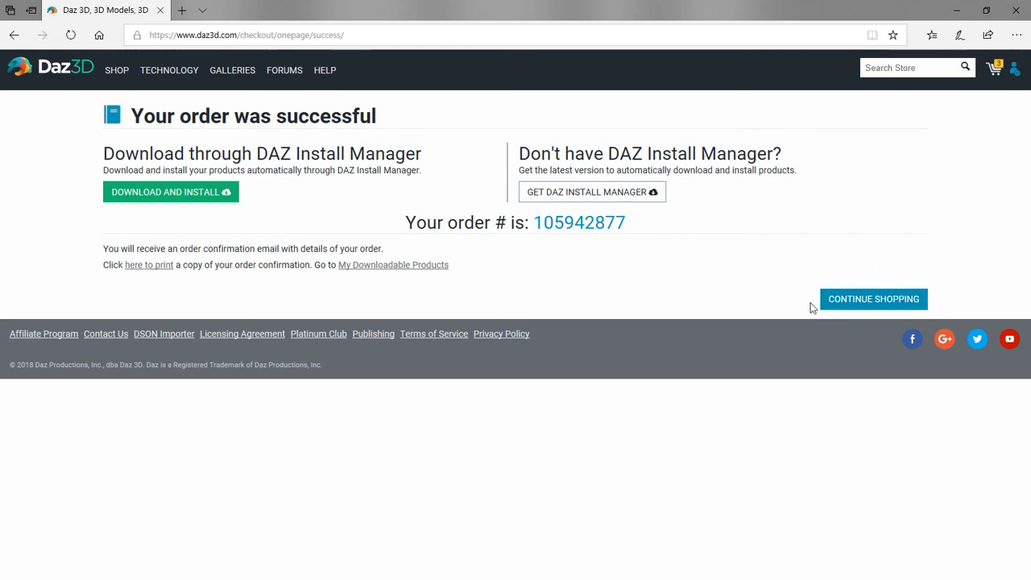
{"action": "mouse_move", "coordinate": [800, 306]}
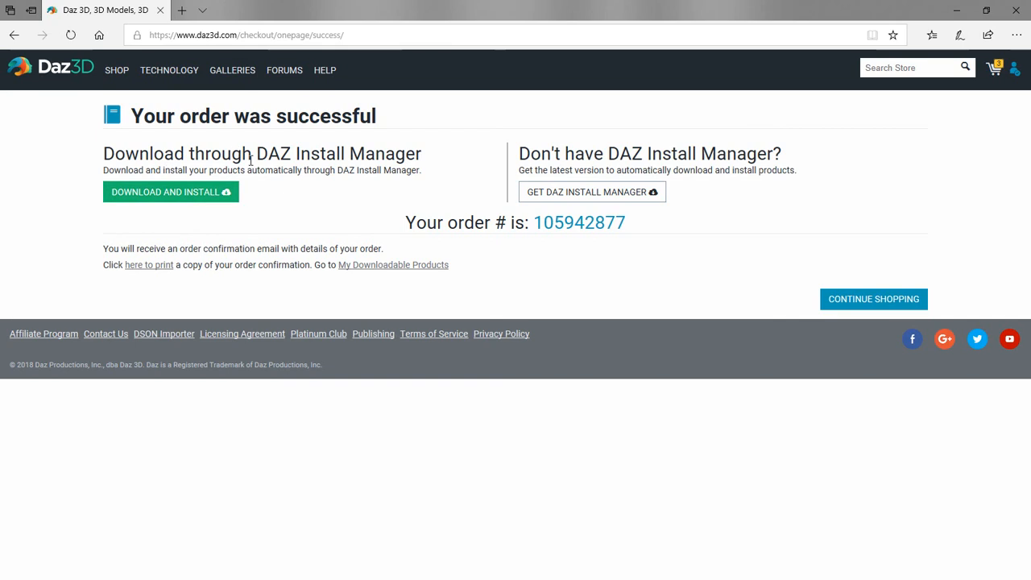
{"action": "mouse_move", "coordinate": [695, 322]}
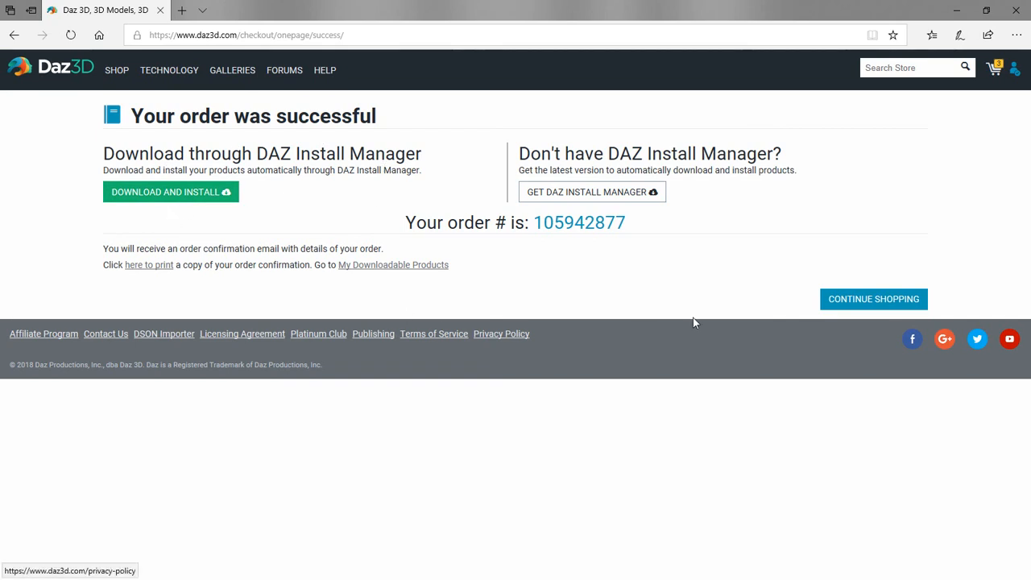
{"action": "mouse_move", "coordinate": [749, 297]}
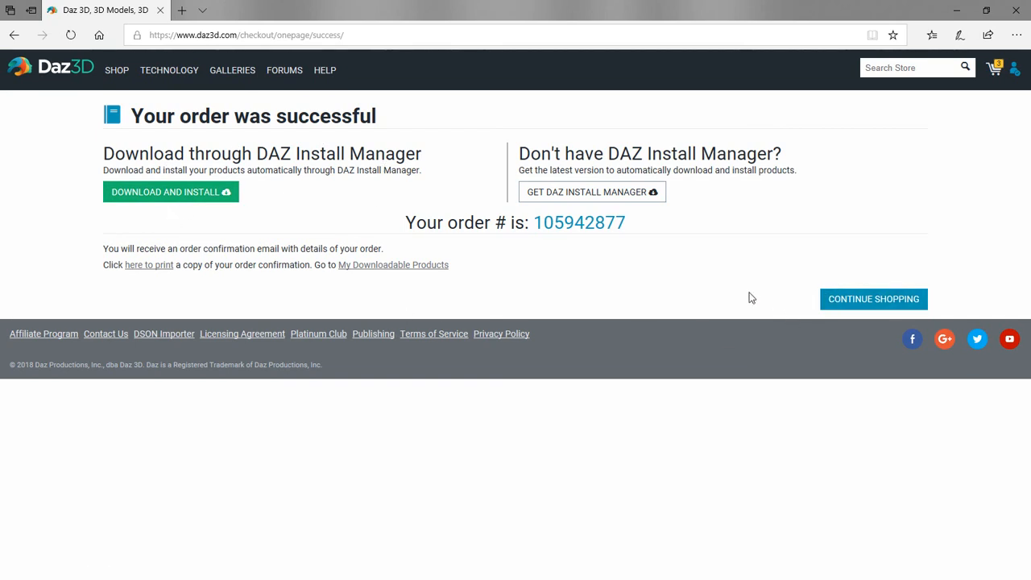
Leave the order confirmation and go to My Account's Product Library via the account menu.
{"action": "left_click", "coordinate": [1014, 69]}
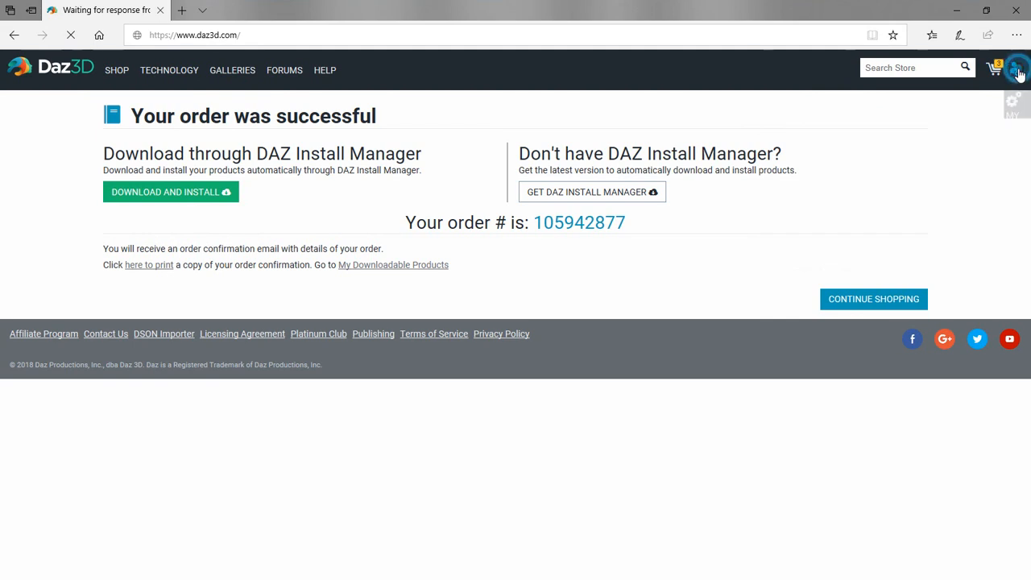
{"action": "left_click", "coordinate": [1015, 70]}
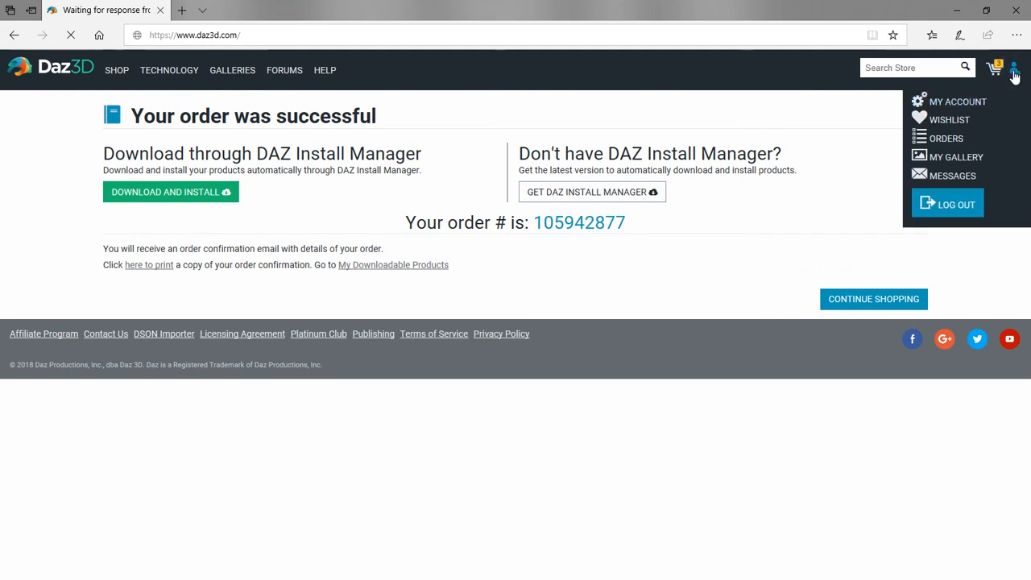
{"action": "mouse_move", "coordinate": [958, 101]}
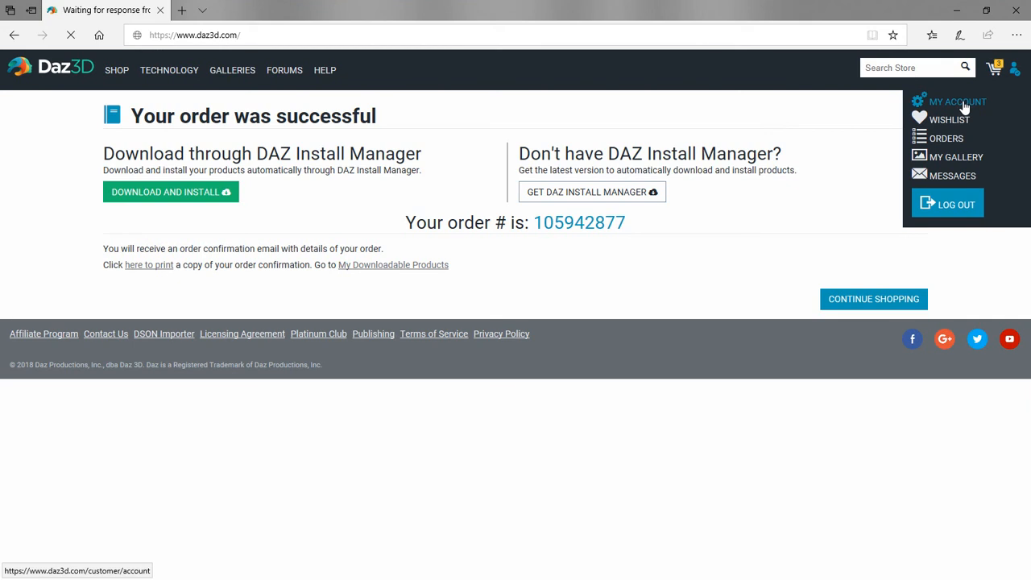
{"action": "left_click", "coordinate": [957, 101]}
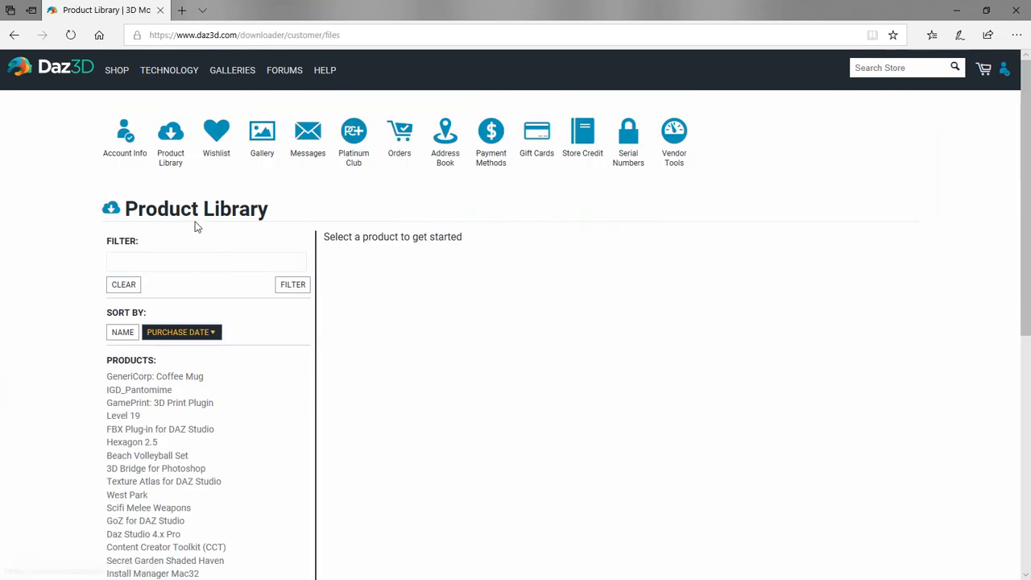
Open the Product Library entries for GeneriCorp: Coffee Mug, IGD_Pantomime and GamePrint: 3D Print Plugin.
{"action": "scroll", "scroll_direction": "down", "scroll_amount": 3}
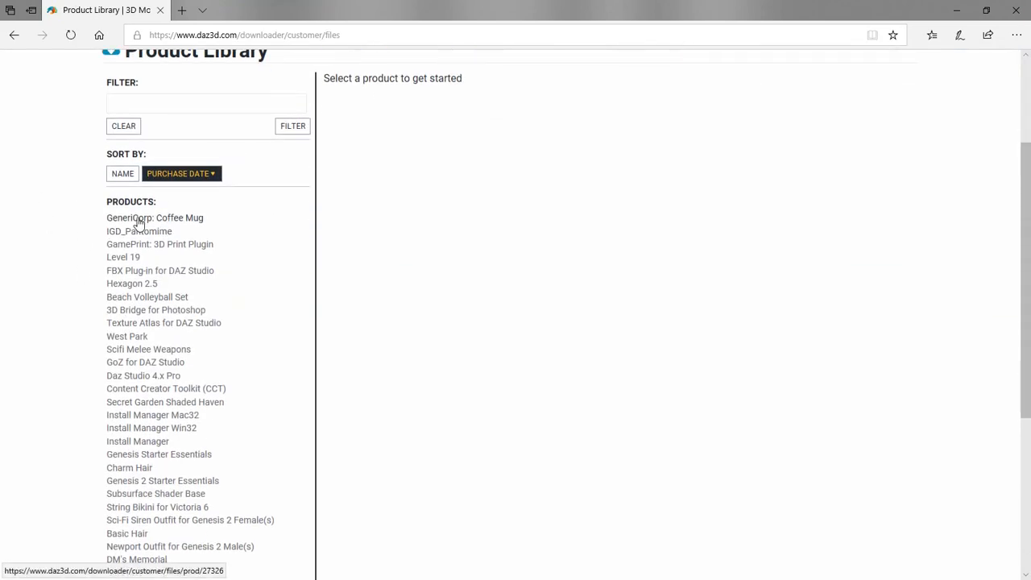
{"action": "left_click", "coordinate": [154, 217]}
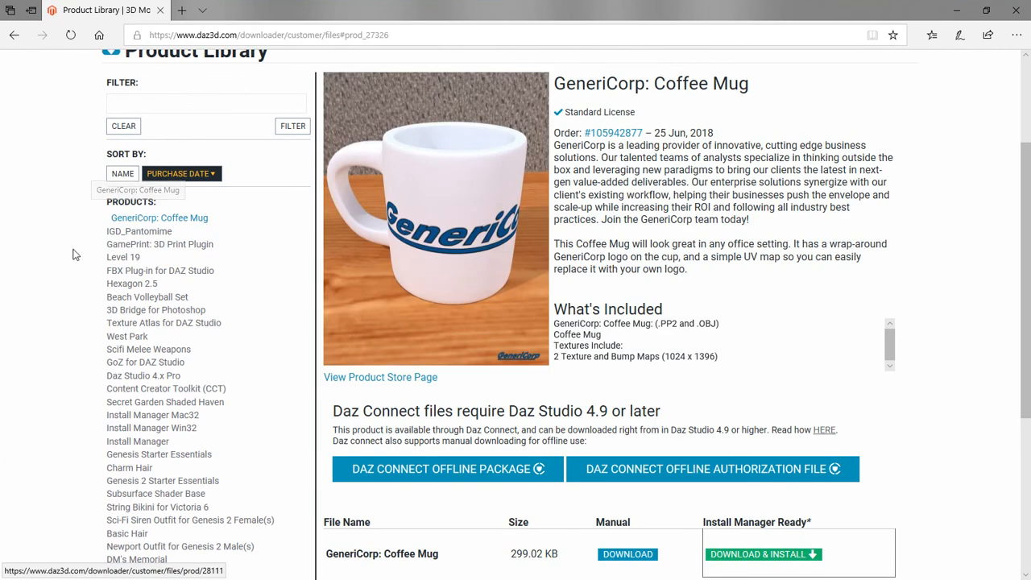
{"action": "left_click", "coordinate": [139, 231]}
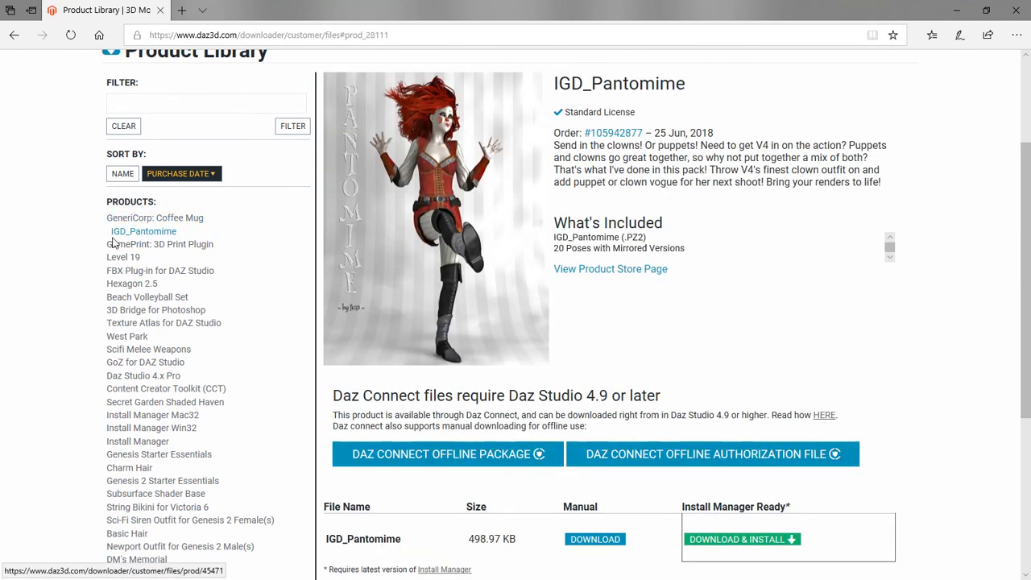
{"action": "left_click", "coordinate": [159, 244]}
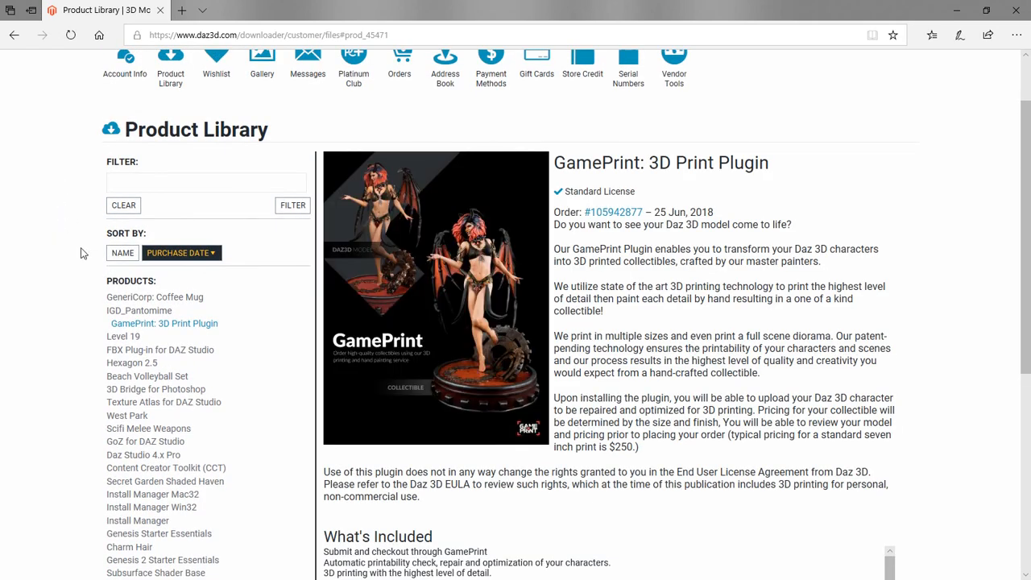
{"action": "scroll", "scroll_direction": "up", "scroll_amount": 3}
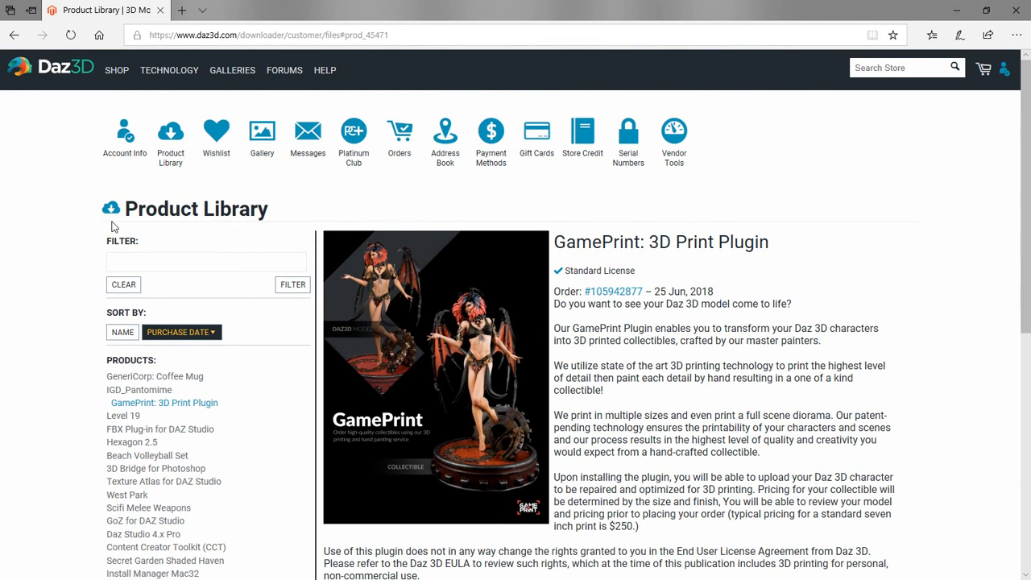
{"action": "mouse_move", "coordinate": [187, 351]}
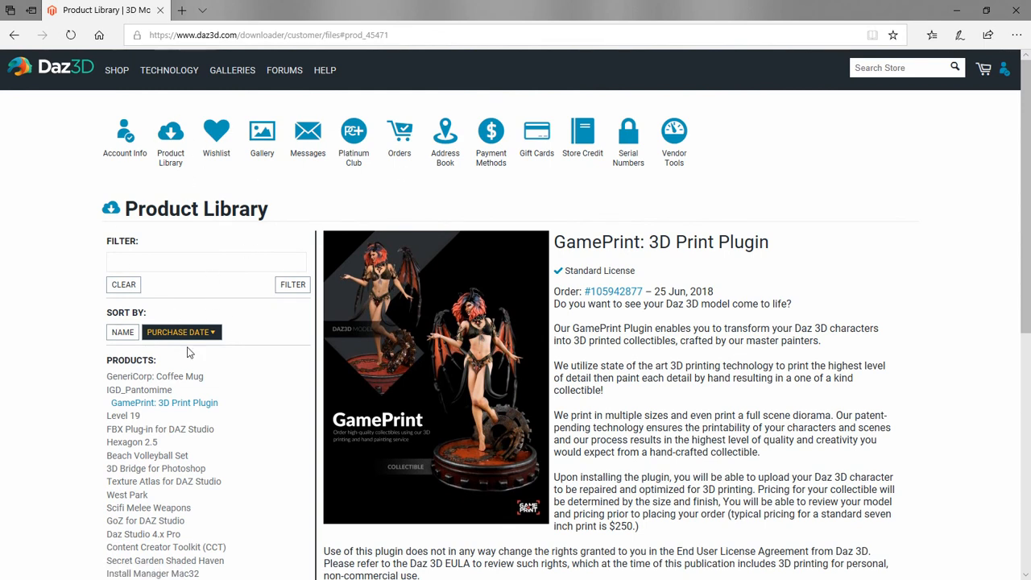
{"action": "mouse_move", "coordinate": [89, 310]}
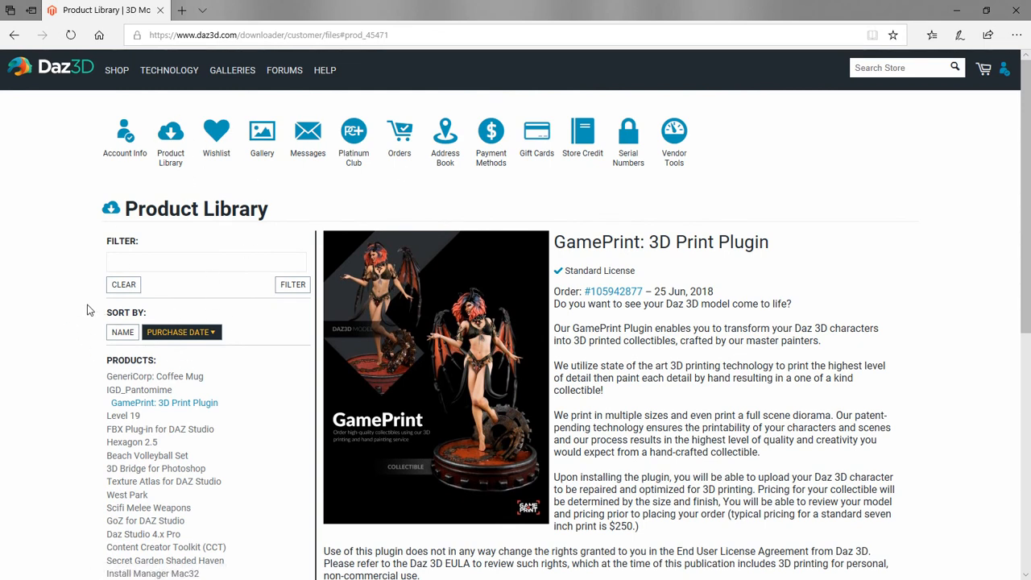
{"action": "mouse_move", "coordinate": [467, 167]}
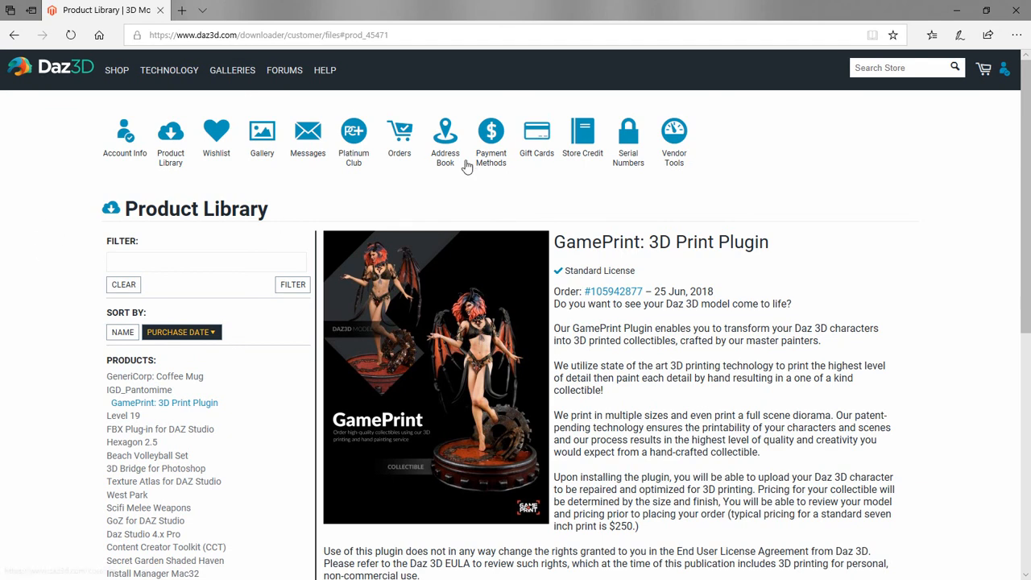
{"action": "mouse_move", "coordinate": [165, 197]}
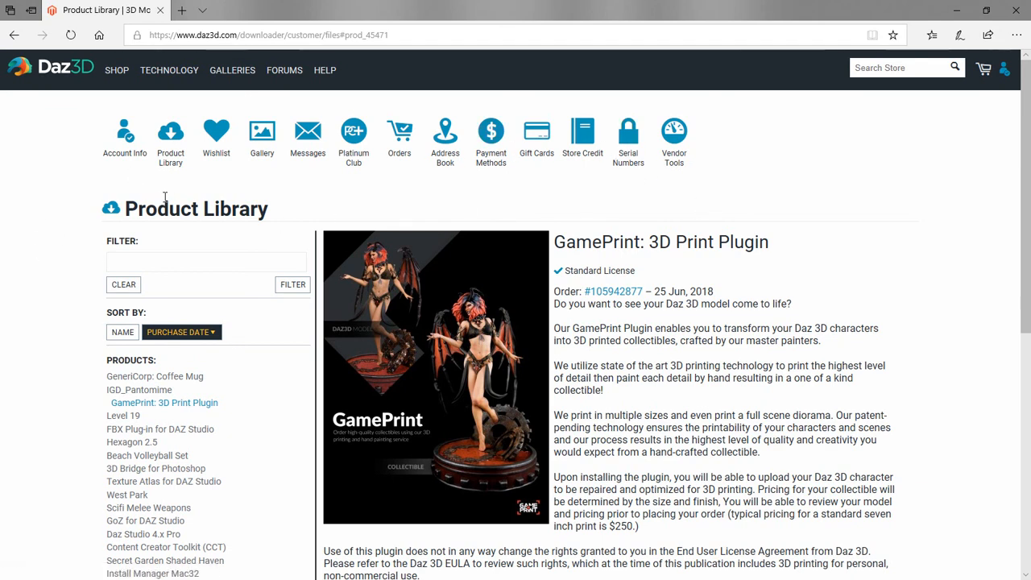
{"action": "mouse_move", "coordinate": [193, 182]}
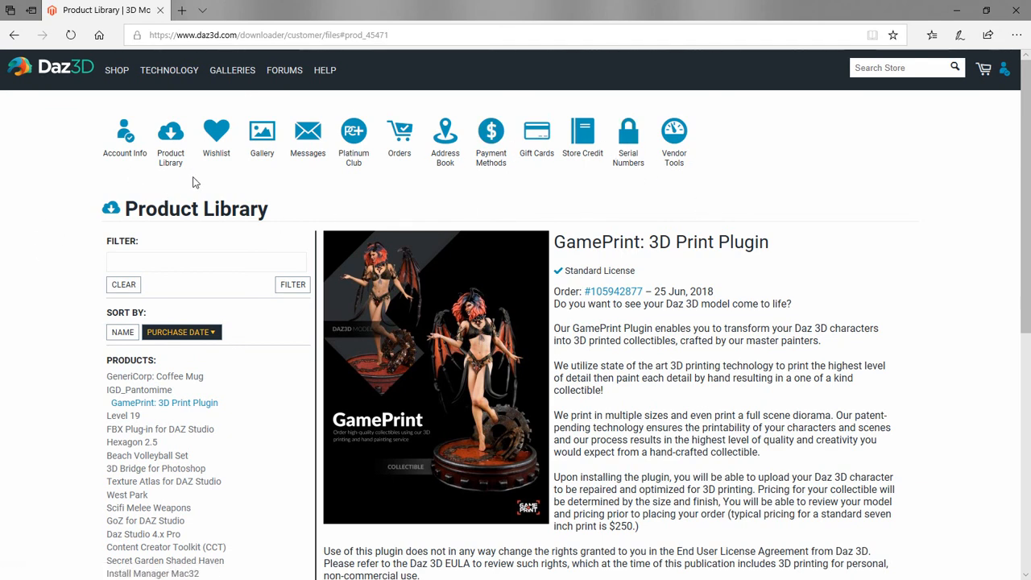